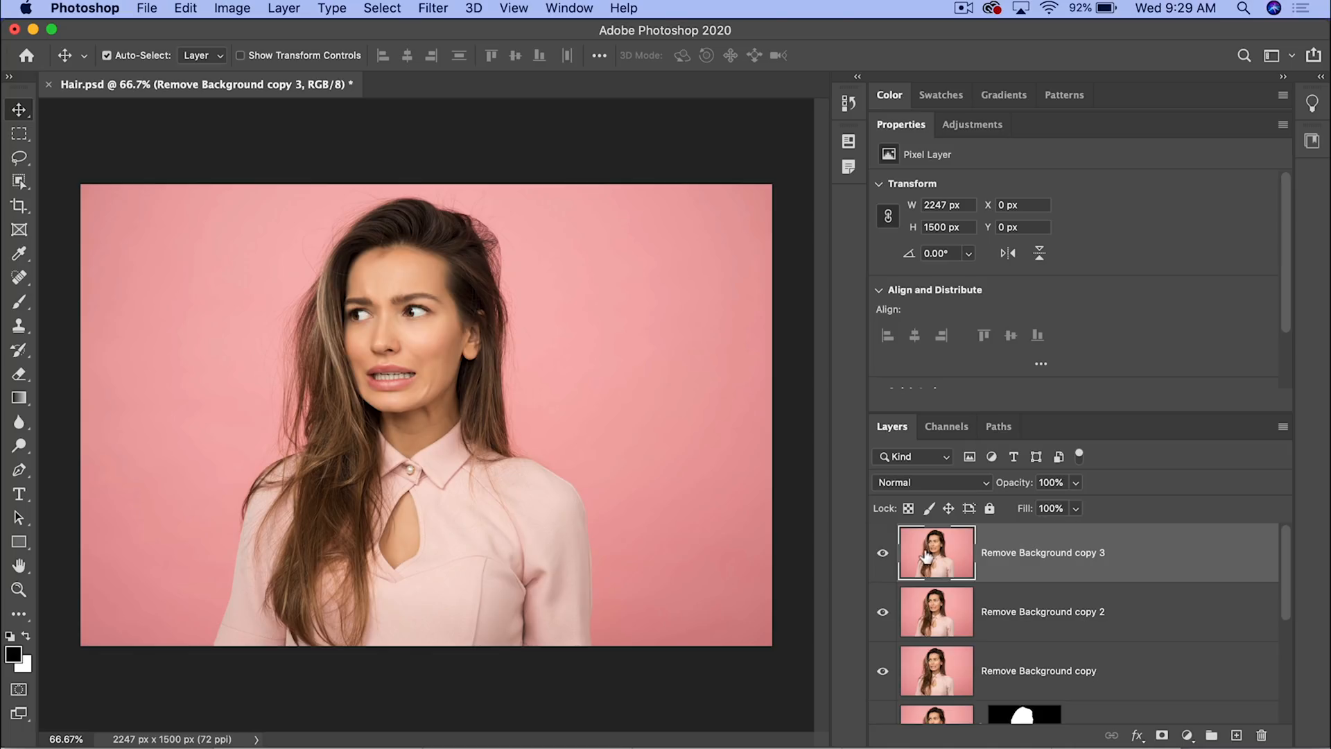
Step: Auto-select the woman on the top copy and convert the selection into a layer mask
{"action": "left_click", "coordinate": [18, 182]}
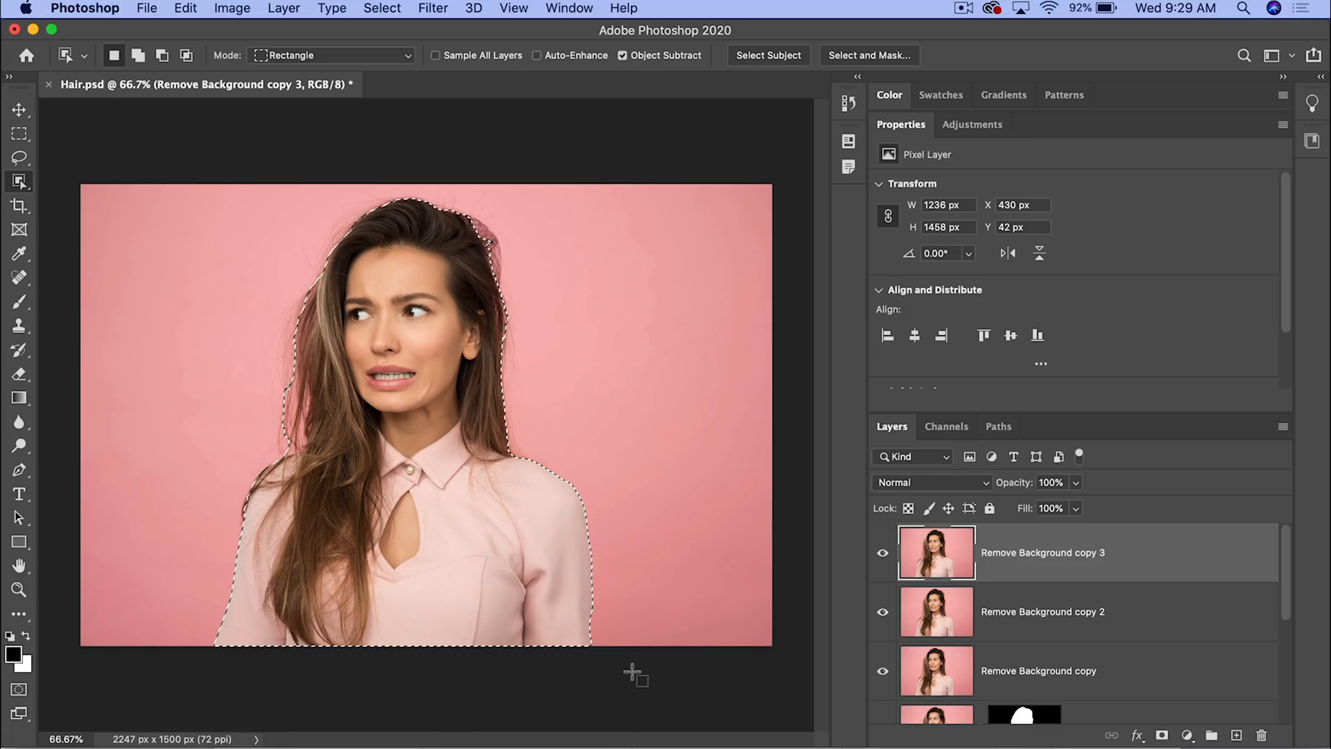
{"action": "left_click", "coordinate": [1162, 733]}
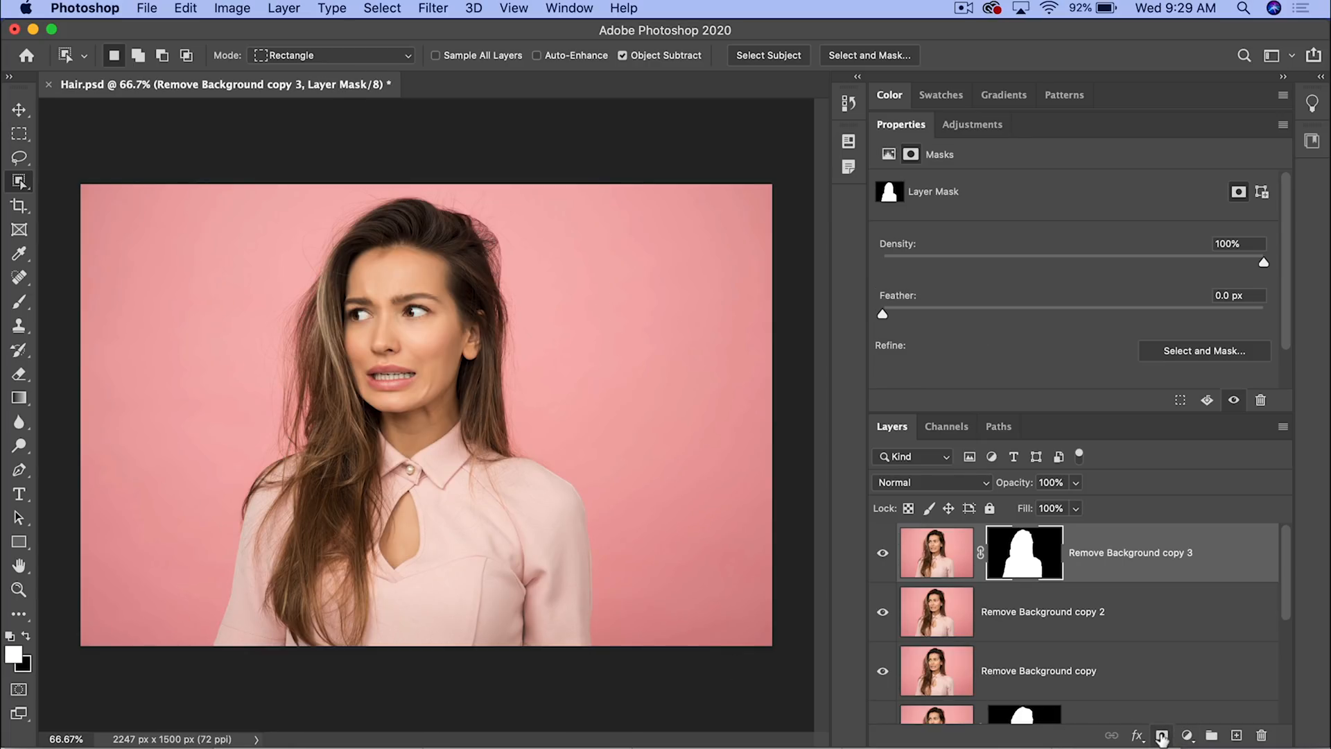
{"action": "left_click", "coordinate": [881, 611]}
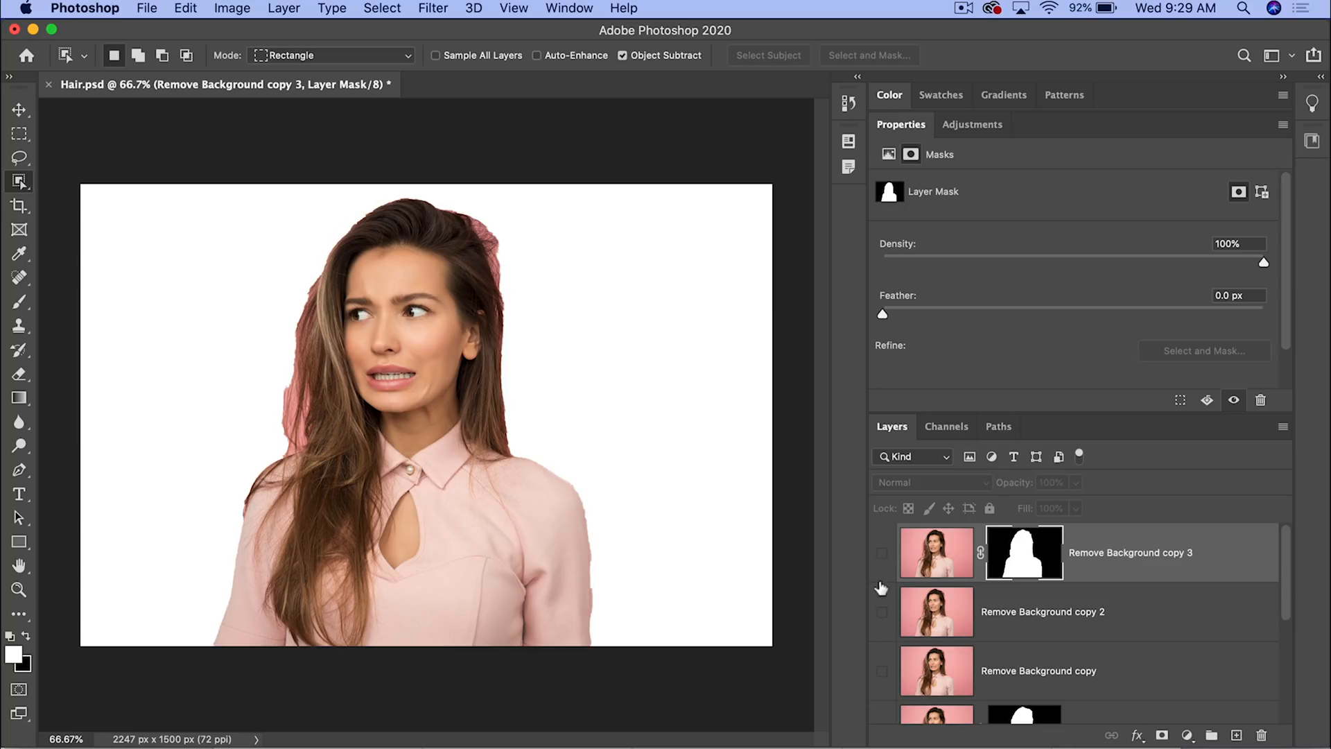
Step: On the second copy, auto-select the woman and remove its background via Quick Actions
{"action": "left_click", "coordinate": [882, 613]}
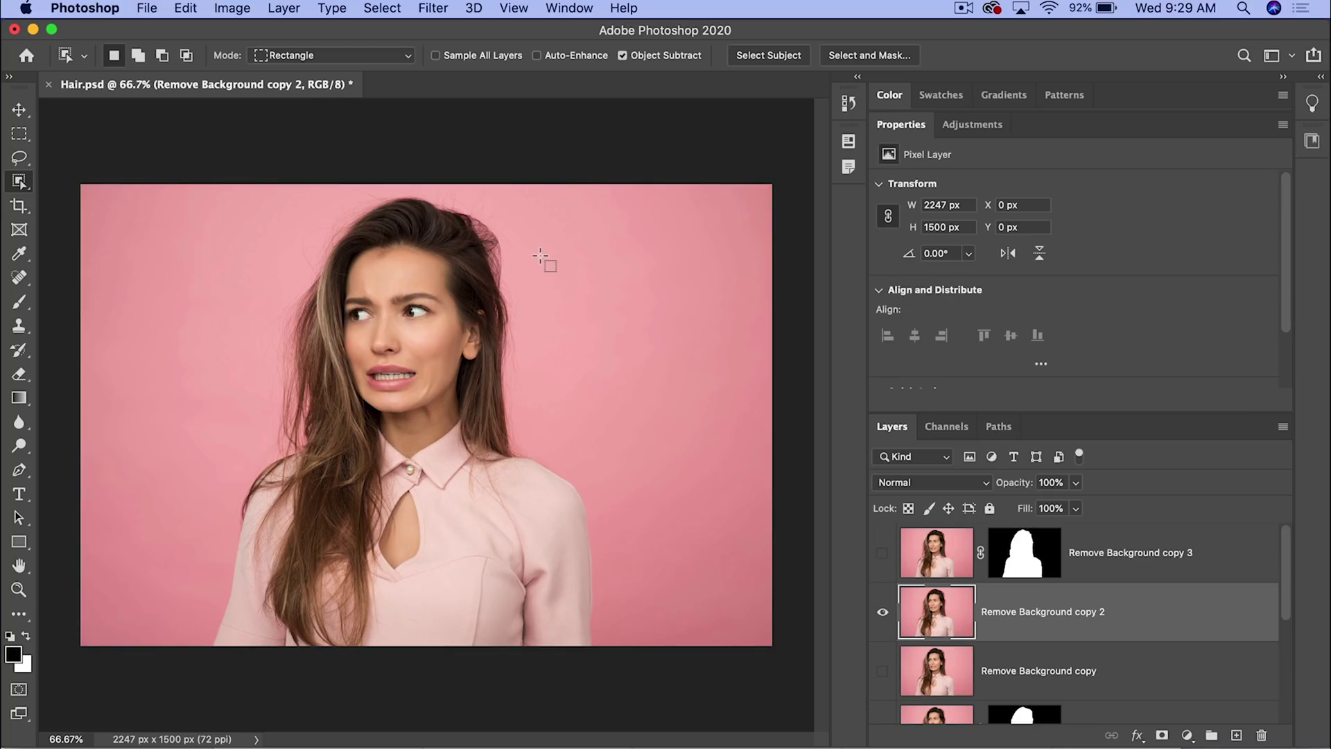
{"action": "left_click", "coordinate": [768, 56]}
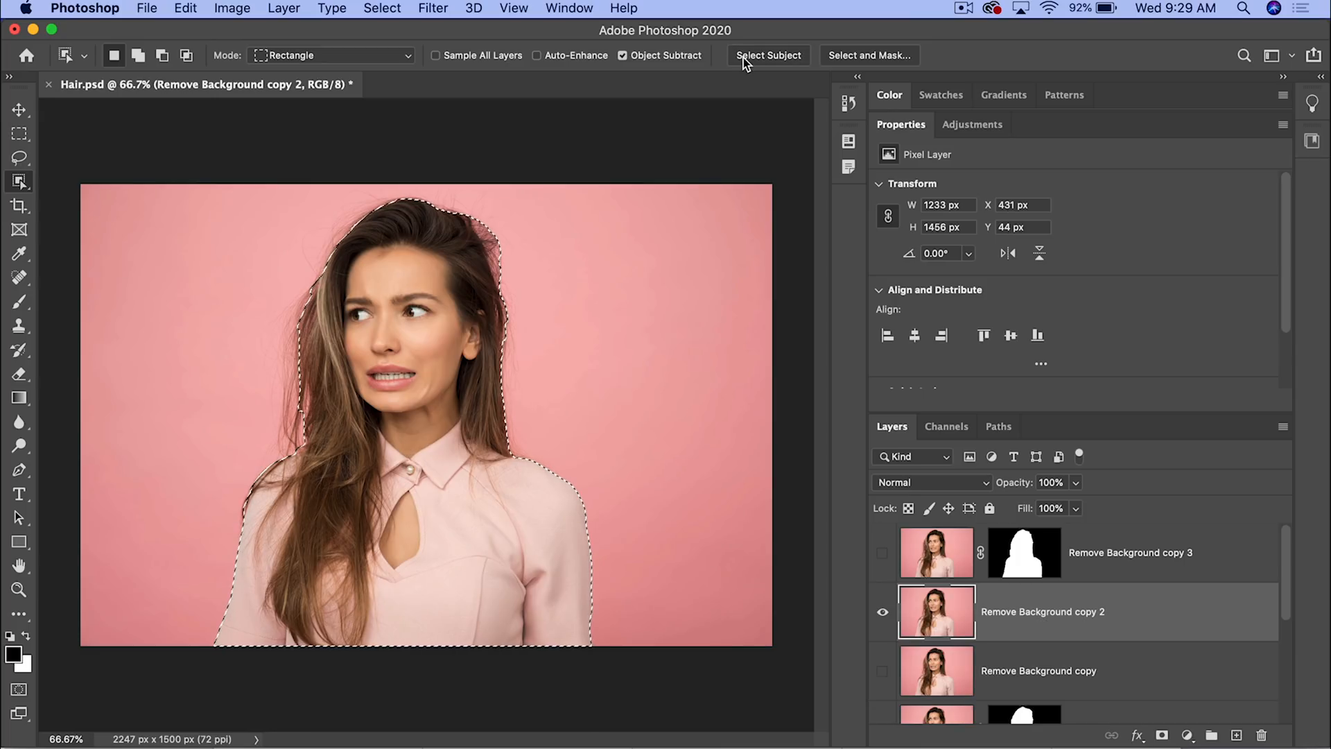
{"action": "mouse_move", "coordinate": [745, 64]}
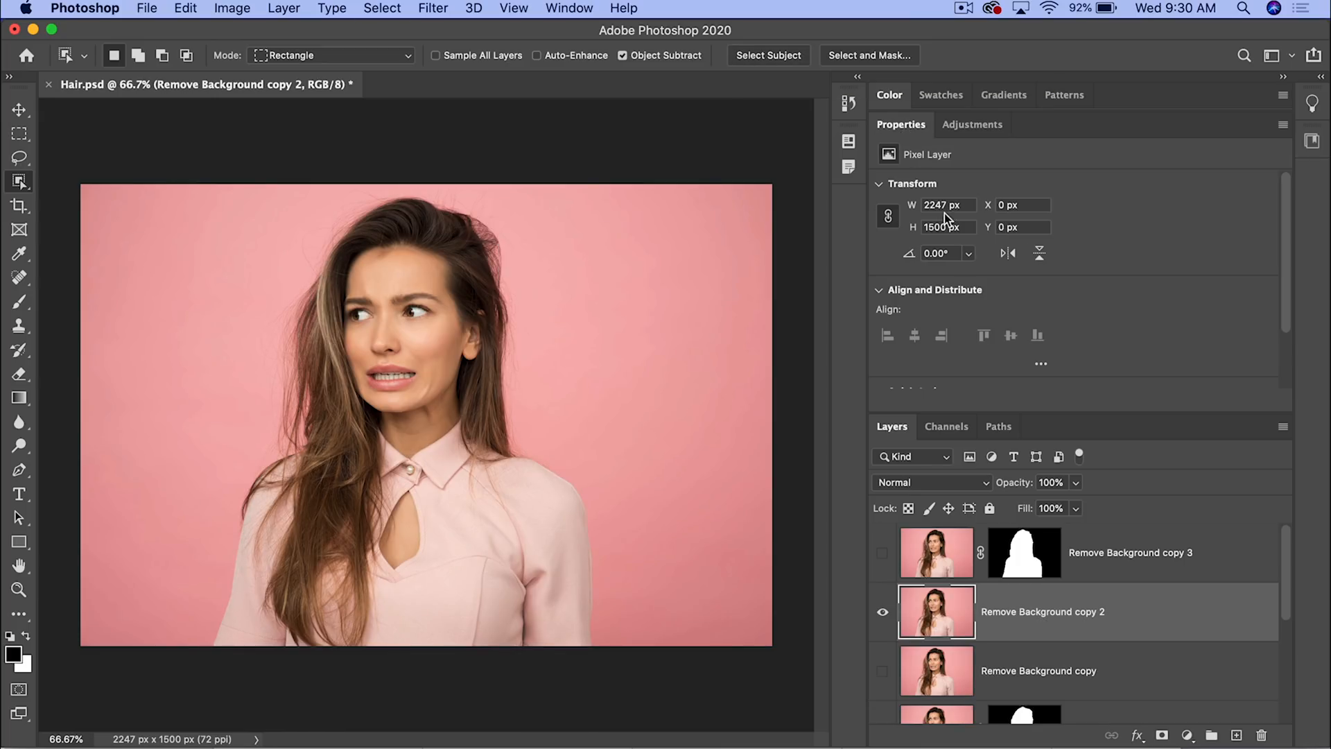
{"action": "scroll", "scroll_direction": "down", "scroll_amount": 3}
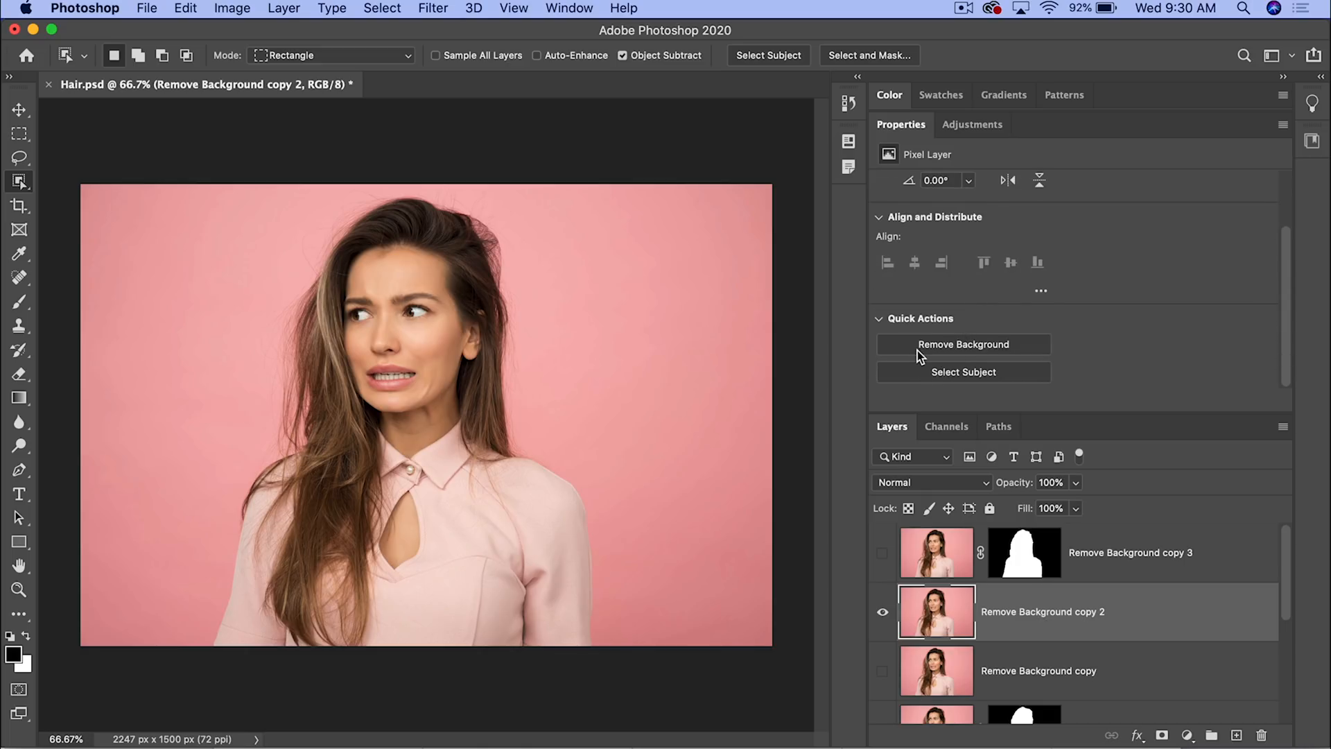
{"action": "left_click", "coordinate": [962, 344]}
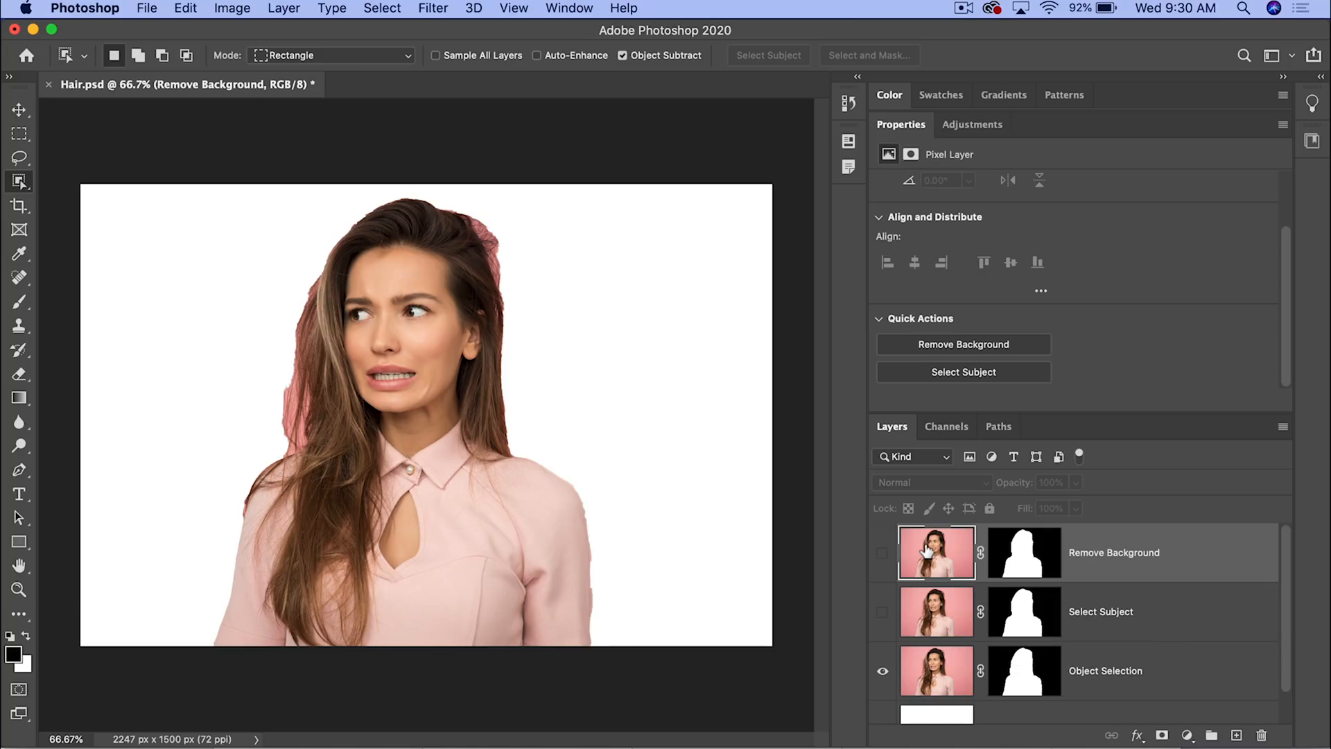
{"action": "left_click", "coordinate": [569, 7]}
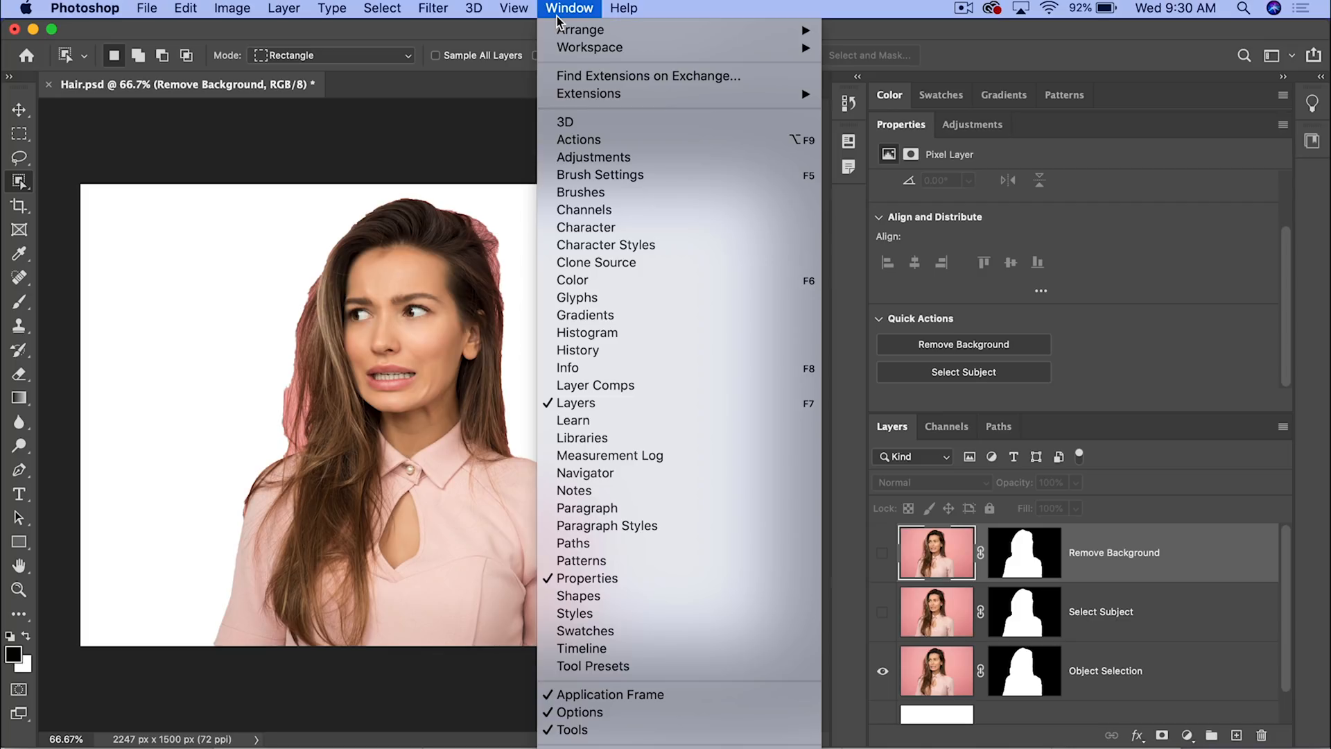
{"action": "left_click", "coordinate": [594, 386]}
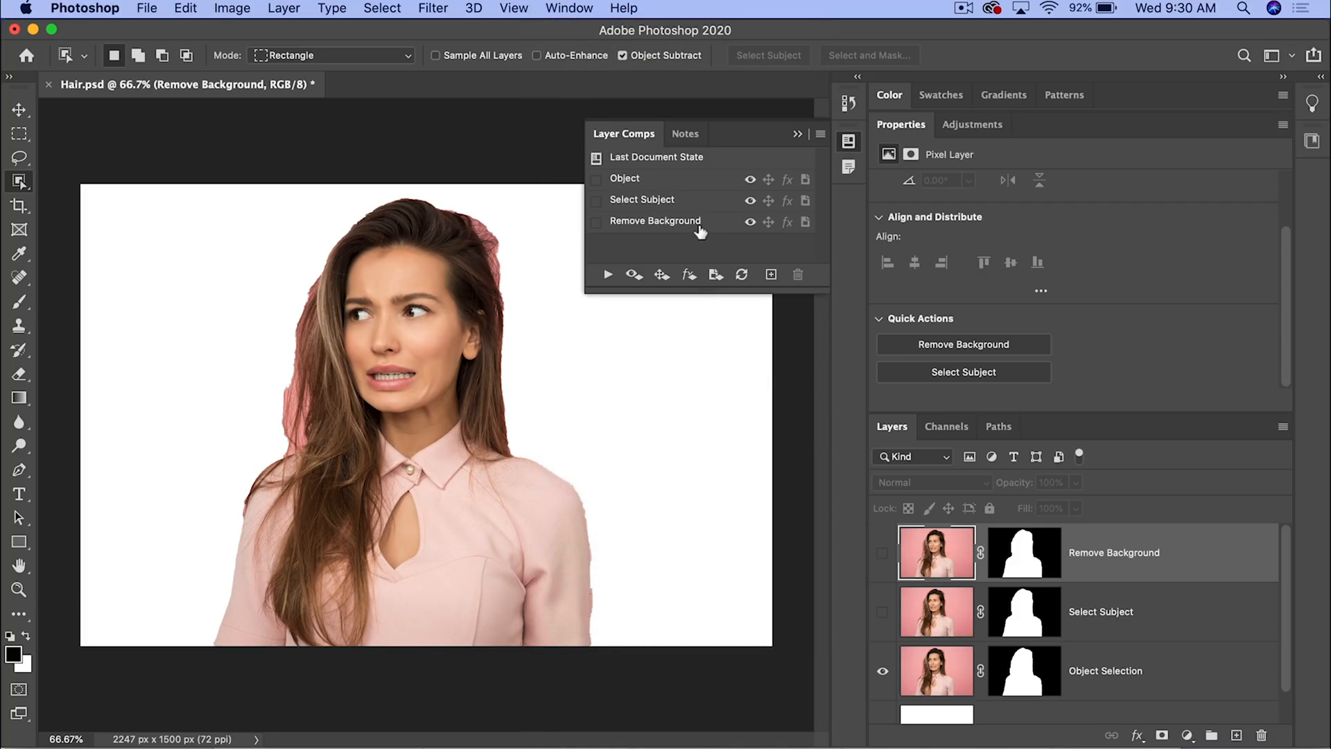
{"action": "mouse_move", "coordinate": [721, 205]}
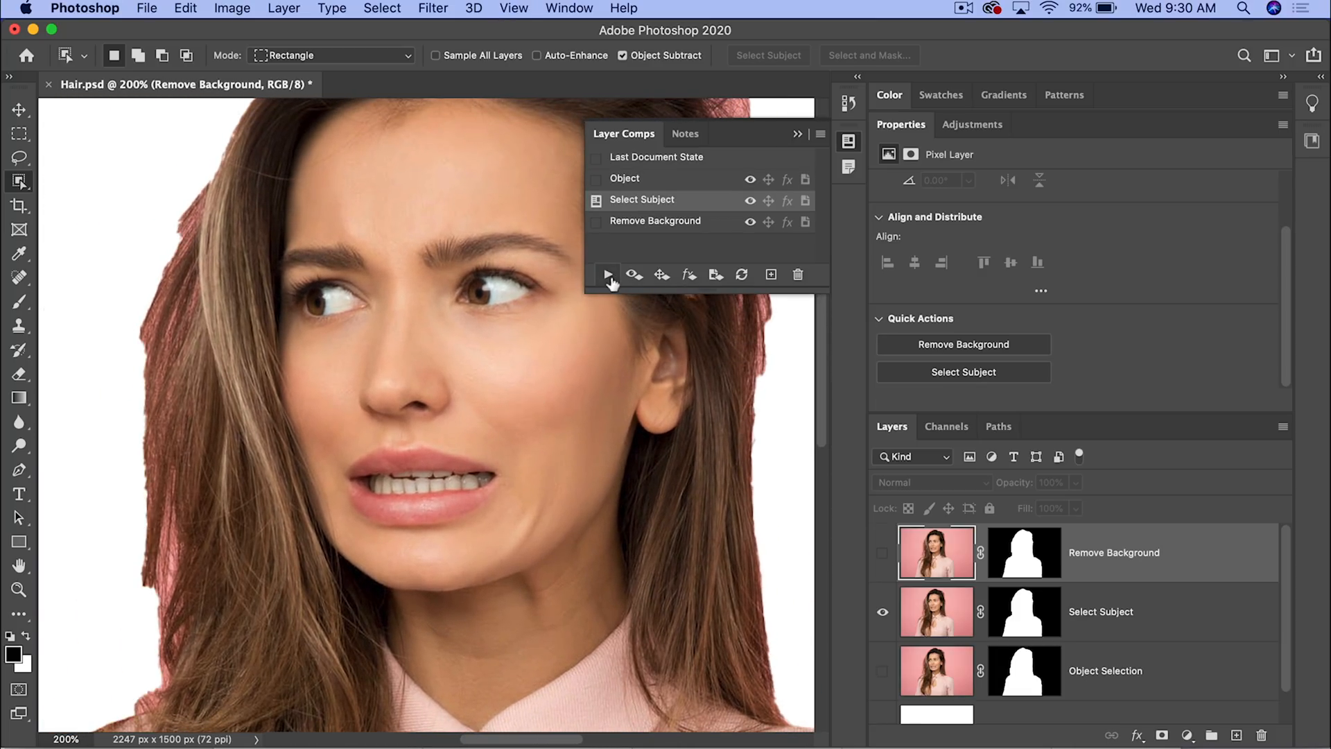
{"action": "mouse_move", "coordinate": [607, 276]}
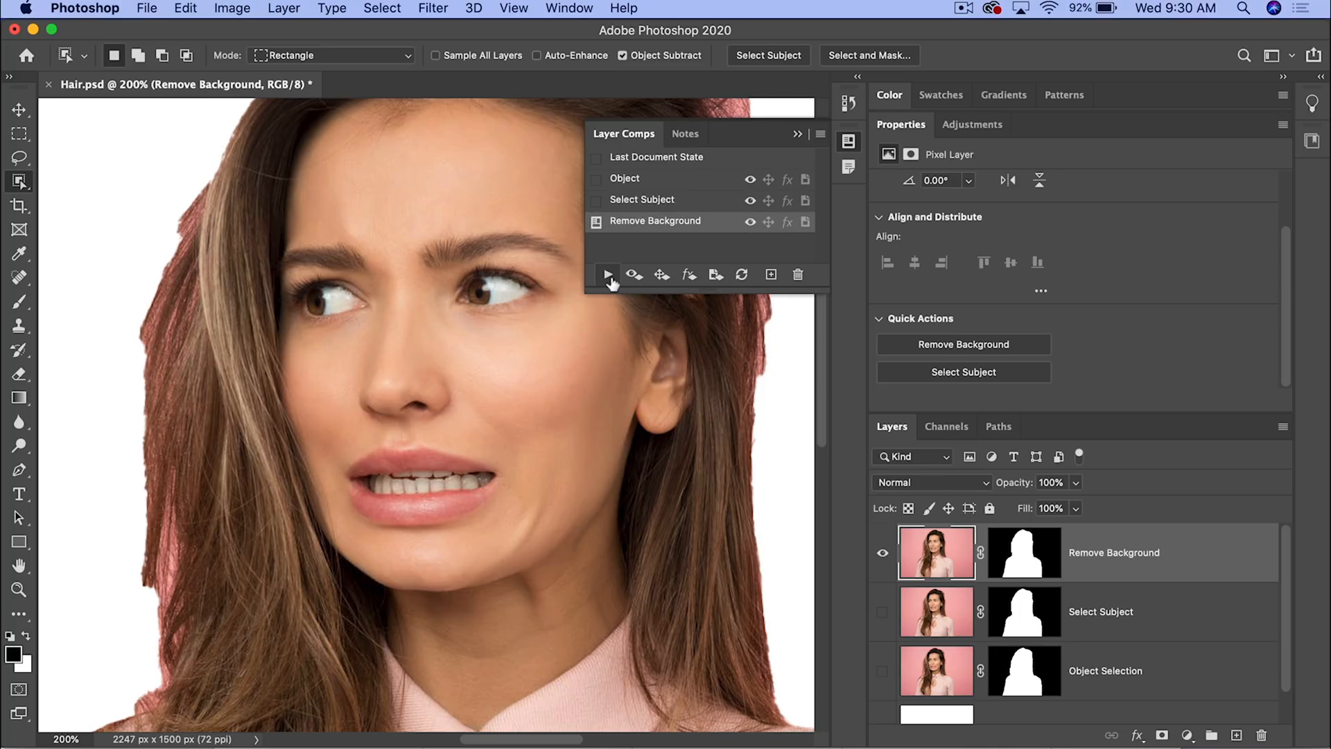
{"action": "left_click", "coordinate": [624, 177]}
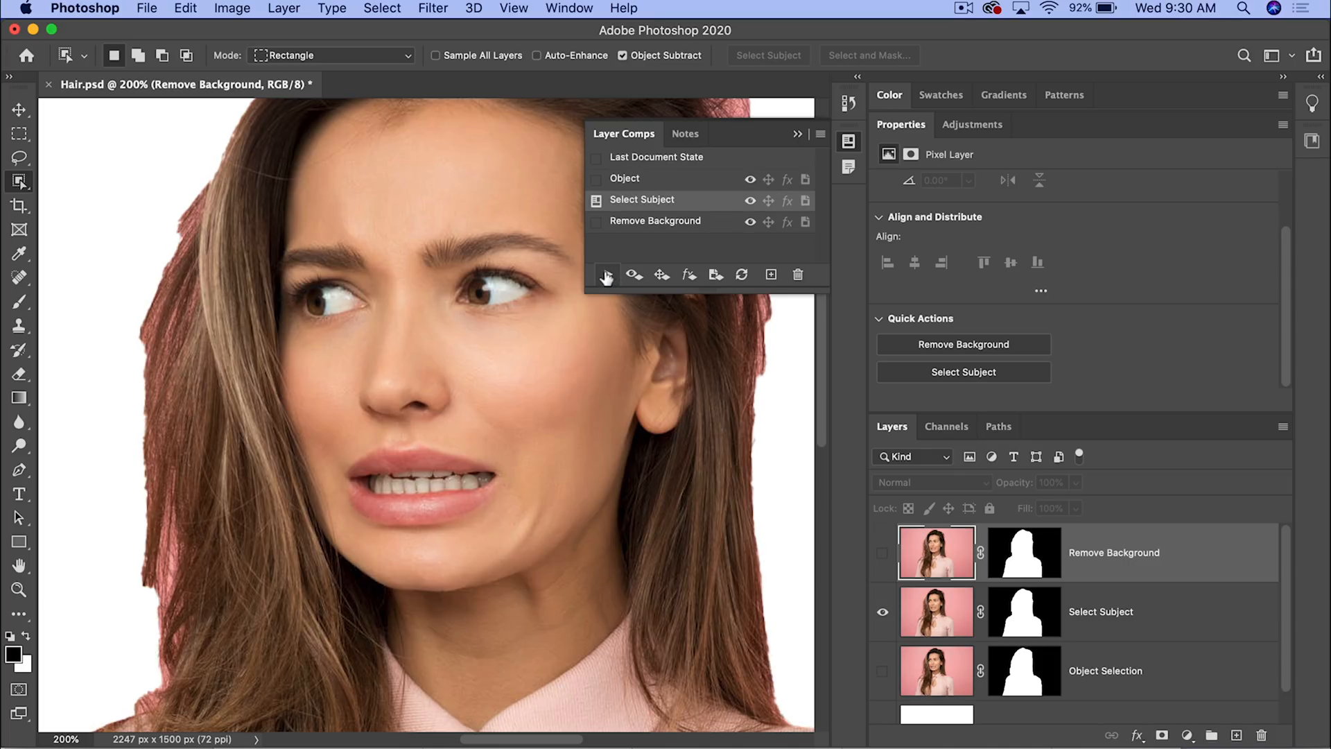
{"action": "left_click", "coordinate": [654, 220]}
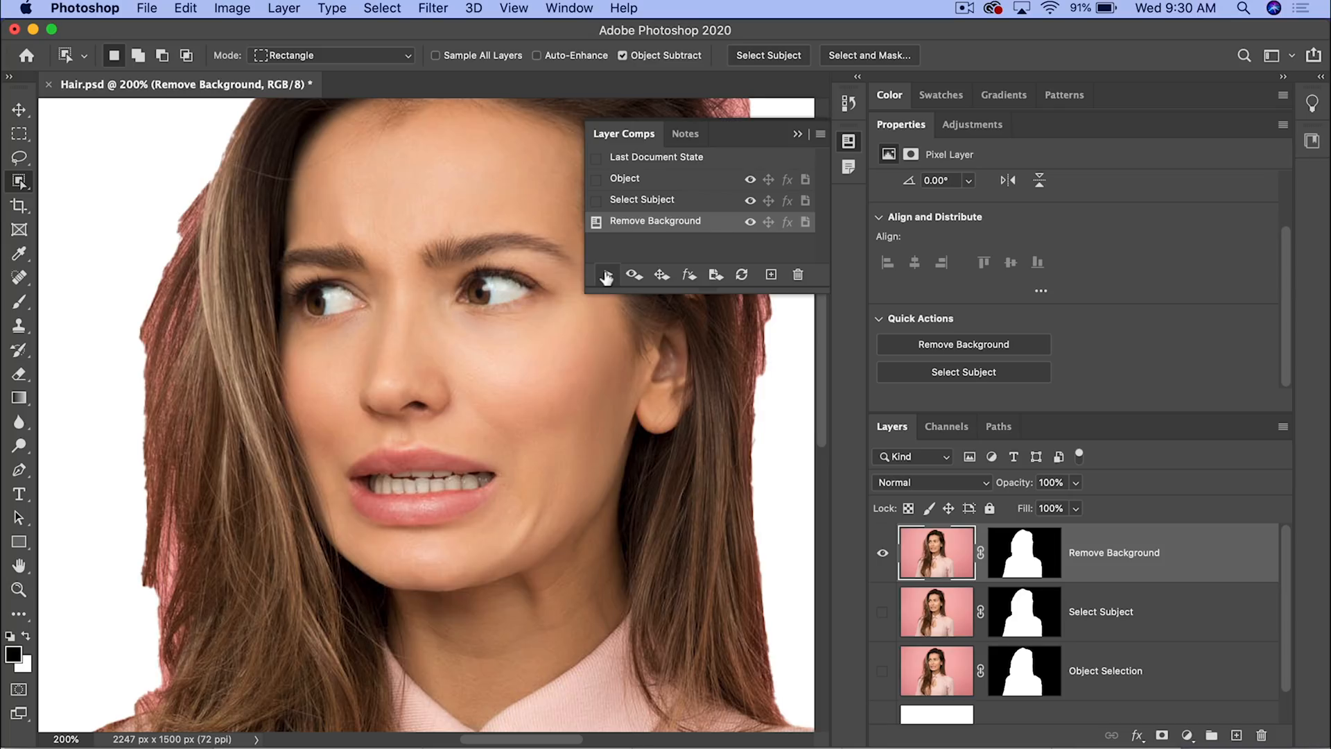
{"action": "left_click", "coordinate": [641, 200]}
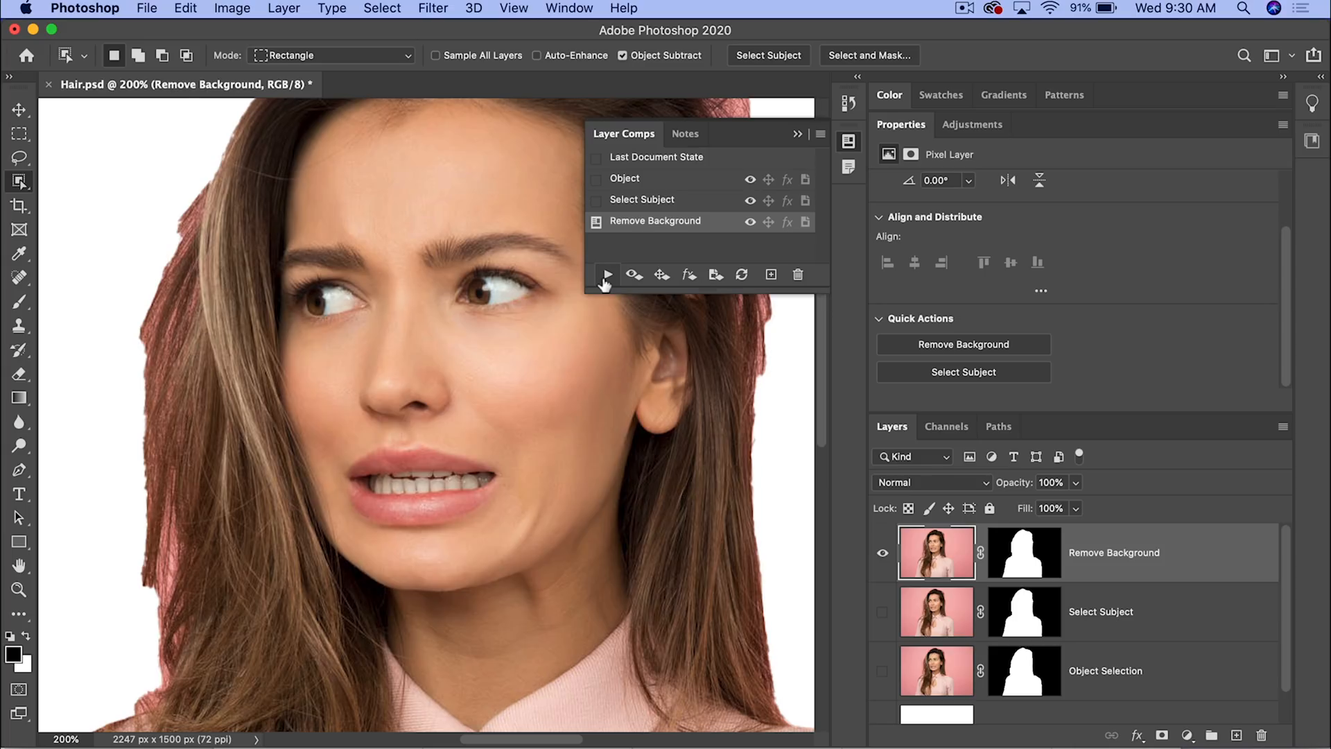
{"action": "left_click", "coordinate": [624, 177]}
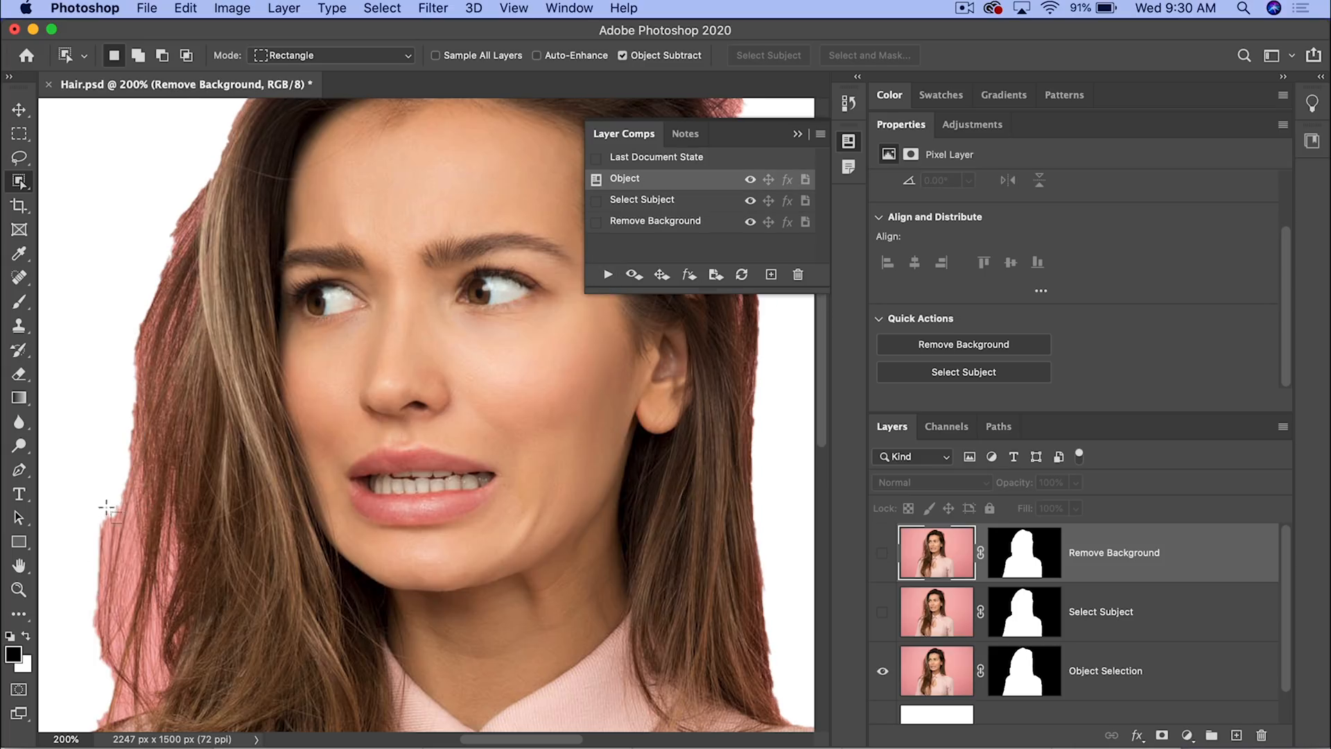
{"action": "mouse_move", "coordinate": [139, 538]}
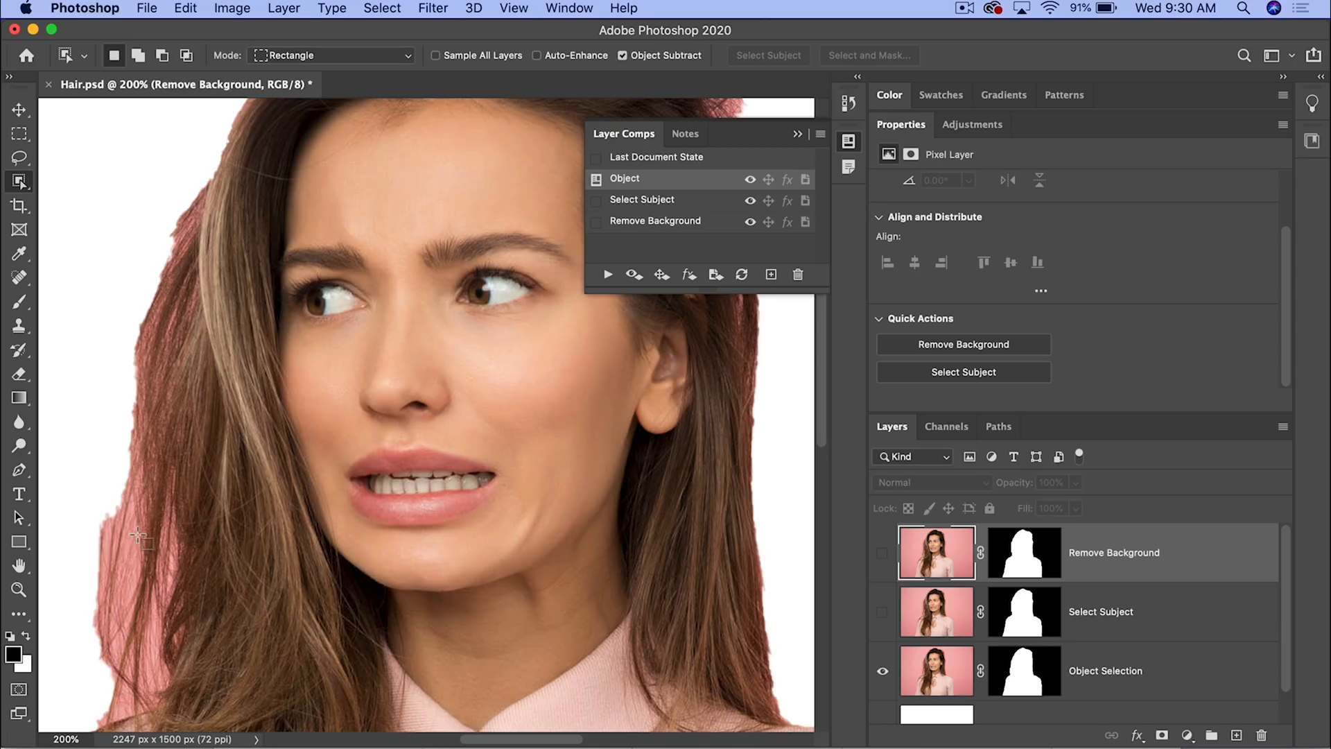
{"action": "mouse_move", "coordinate": [156, 522]}
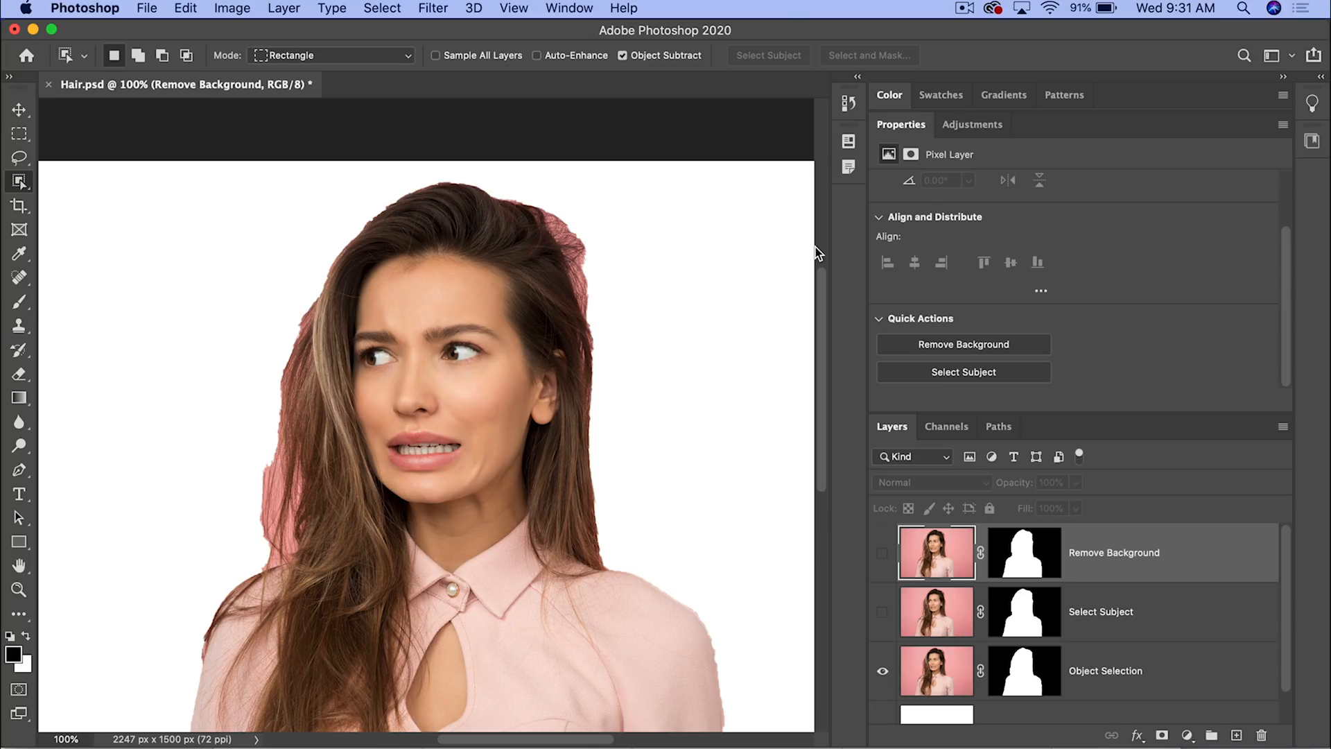
{"action": "mouse_move", "coordinate": [898, 460]}
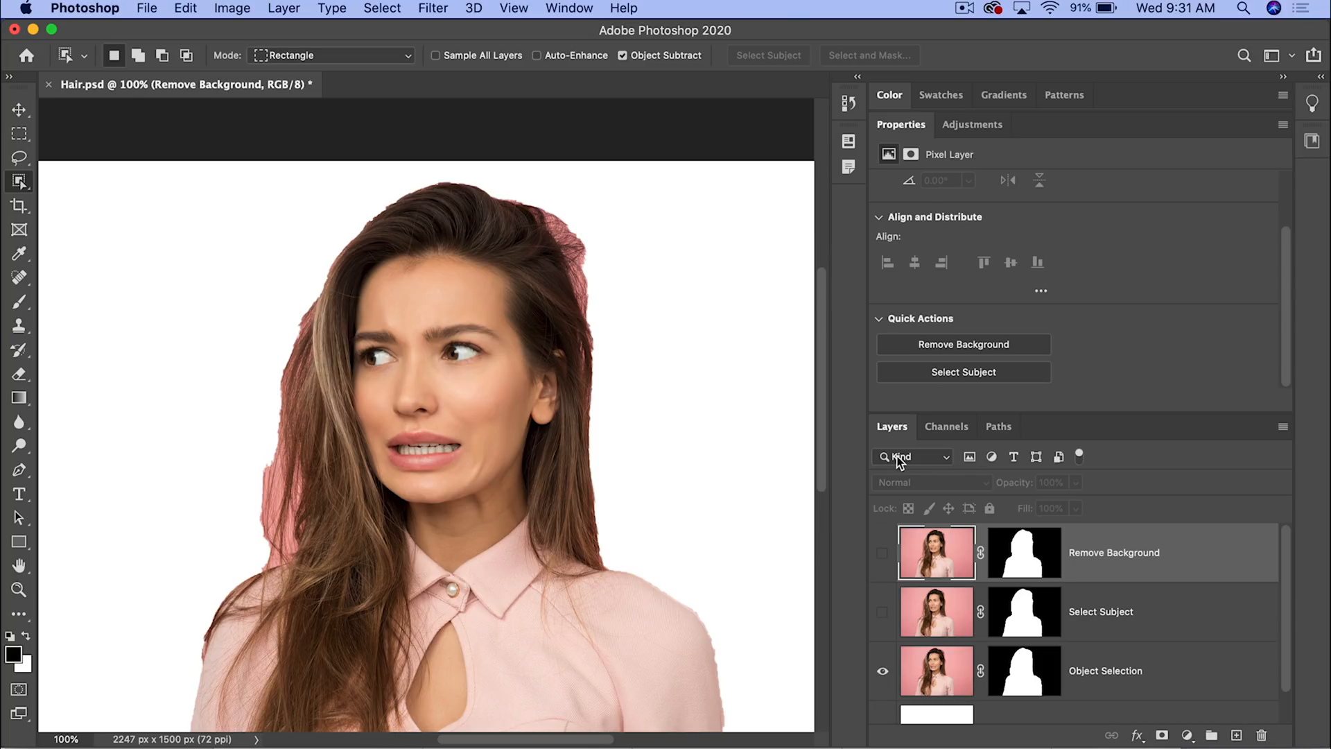
Step: Target the Object Selection layer's mask and enter the Select and Mask workspace
{"action": "left_click", "coordinate": [936, 671]}
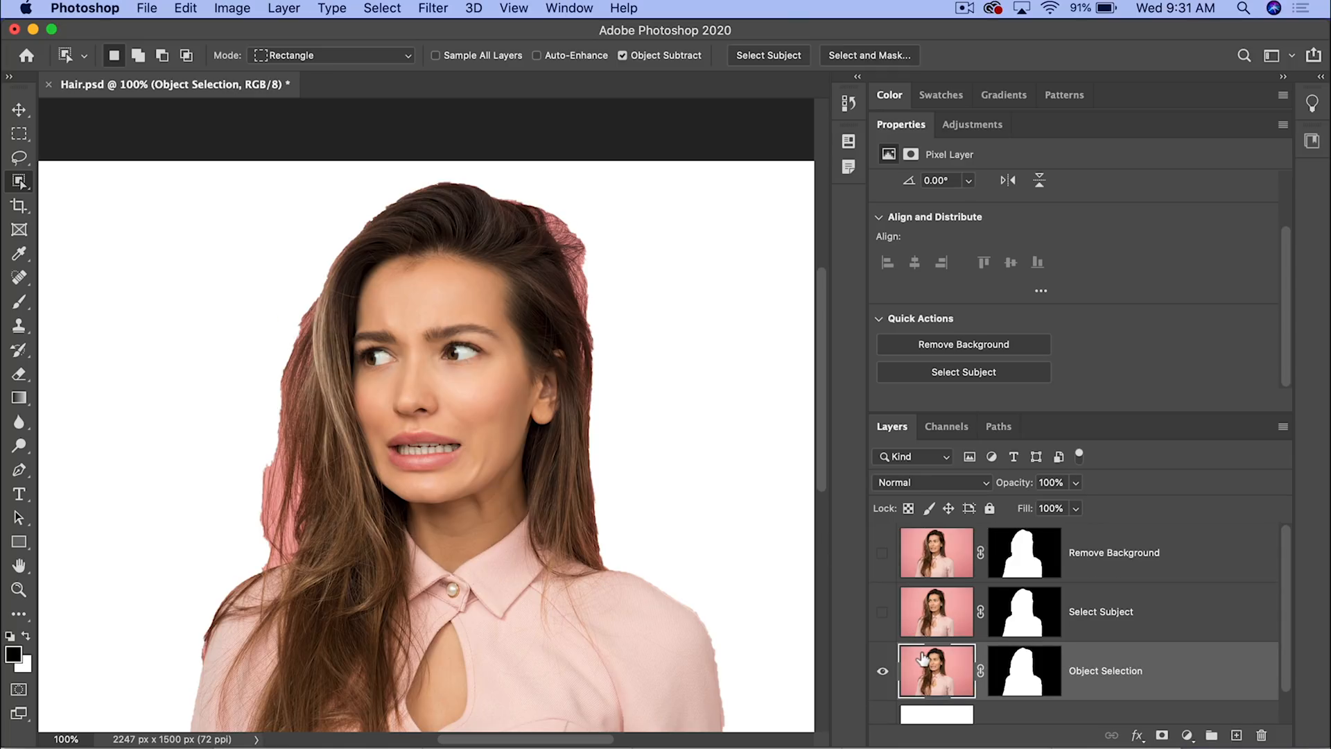
{"action": "mouse_move", "coordinate": [1037, 682]}
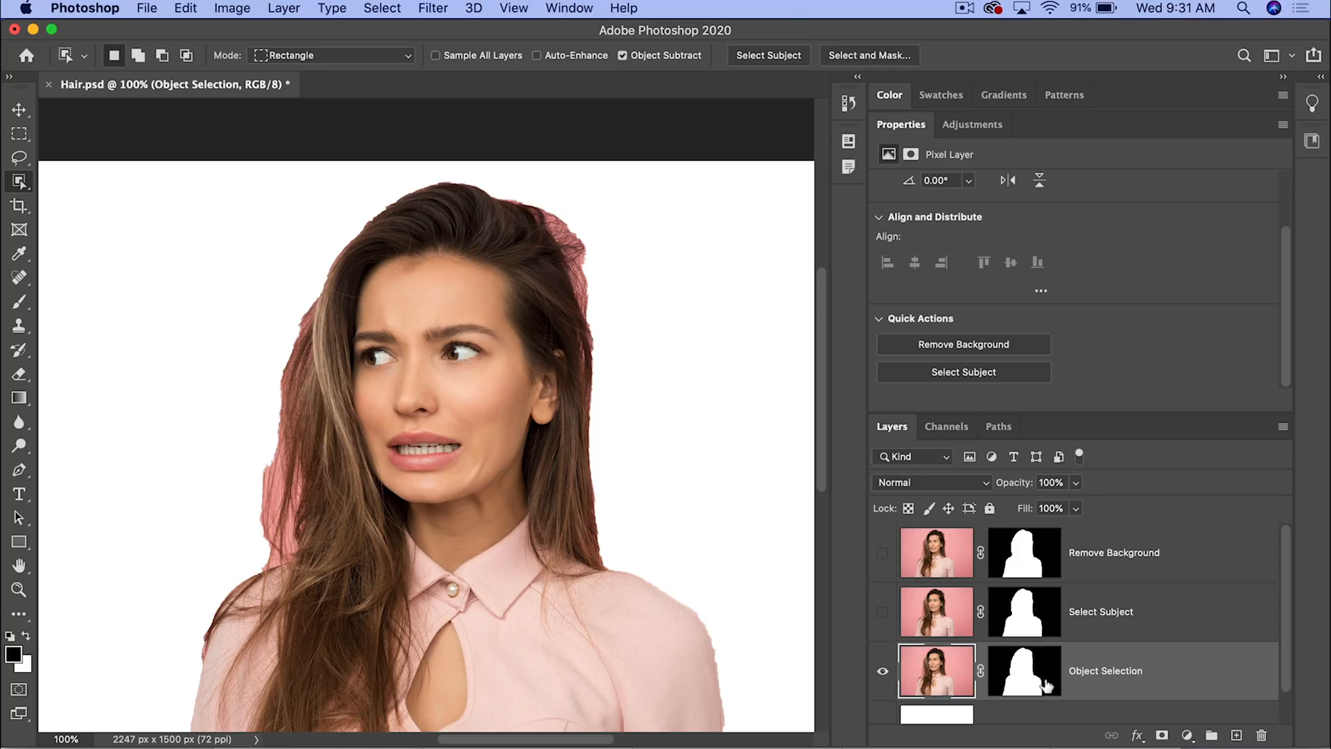
{"action": "left_click", "coordinate": [1024, 671]}
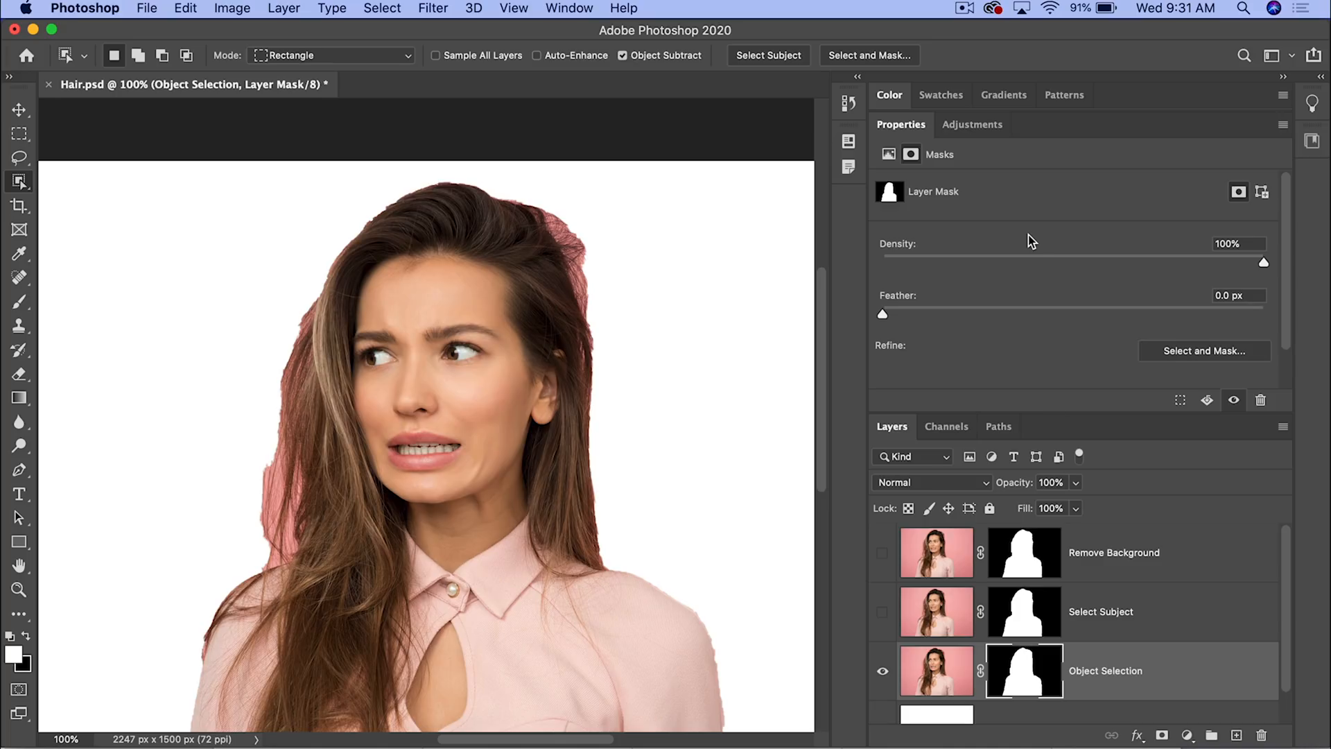
{"action": "mouse_move", "coordinate": [1028, 241]}
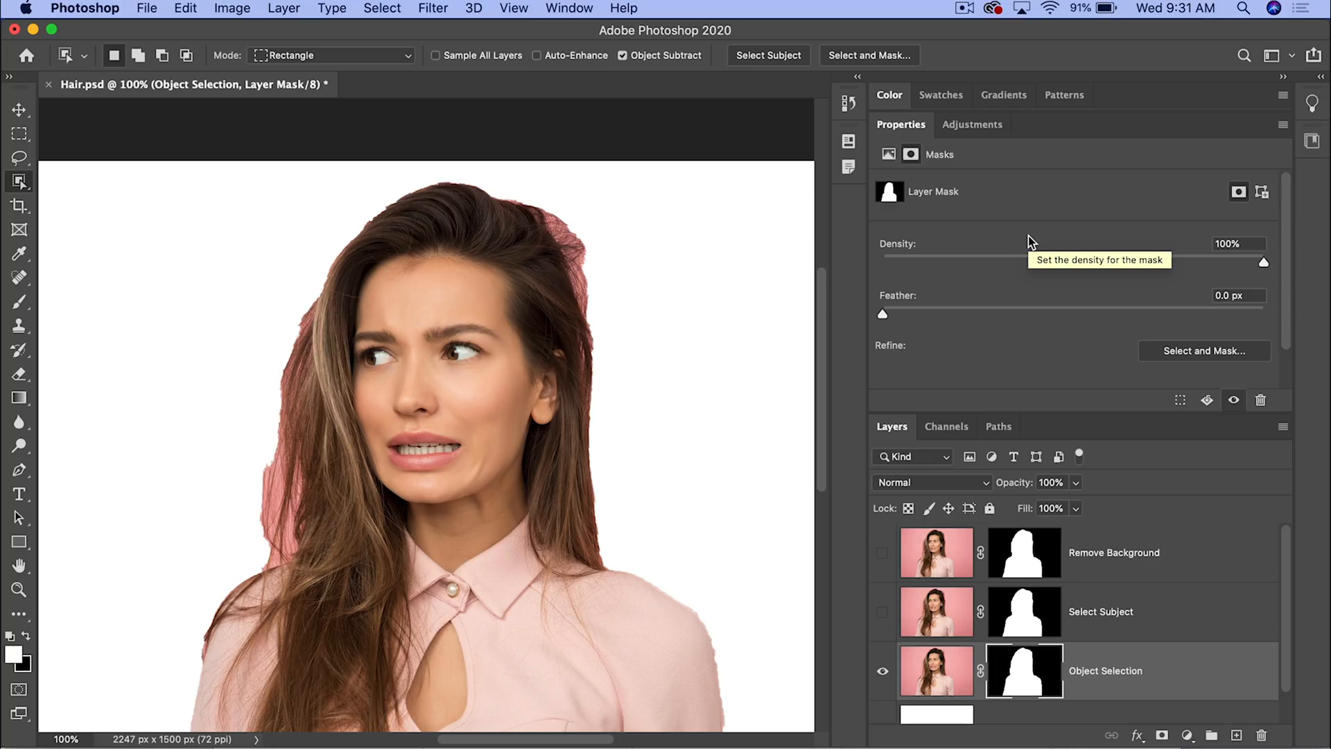
{"action": "mouse_move", "coordinate": [1032, 241]}
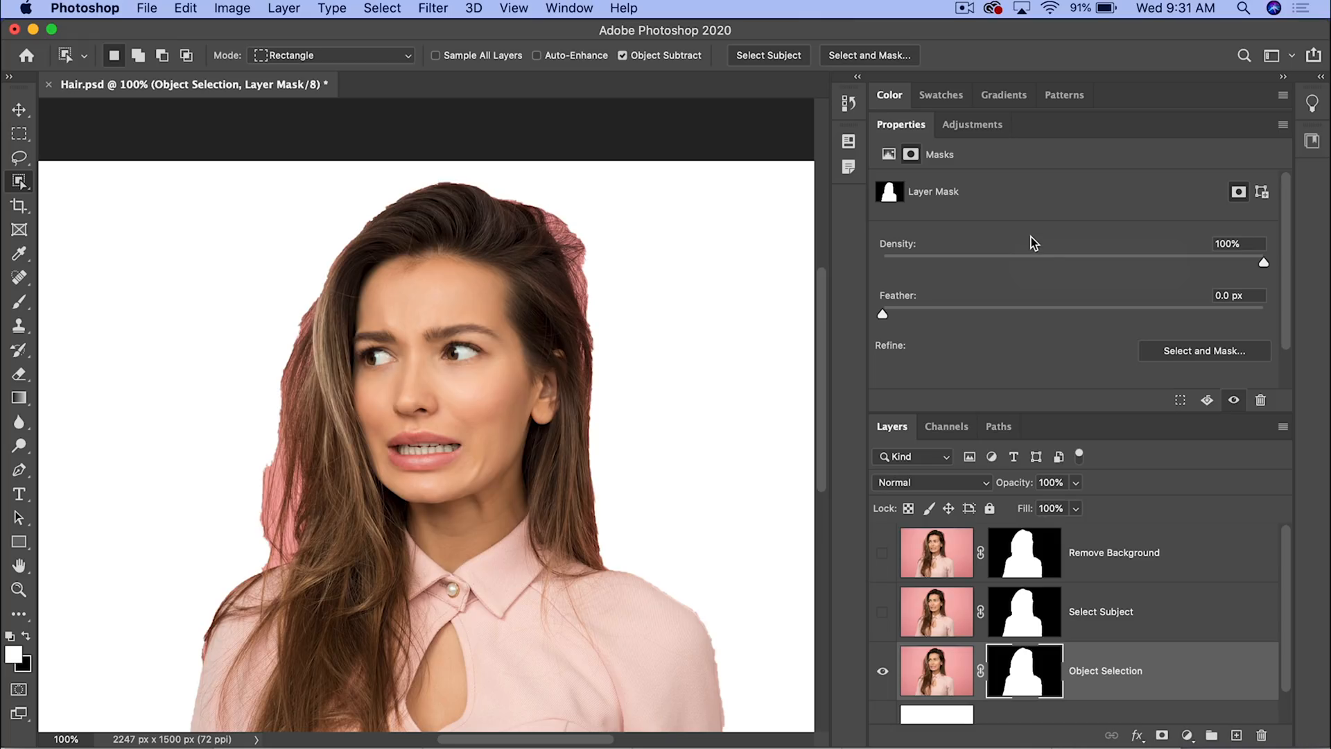
{"action": "mouse_move", "coordinate": [1060, 707]}
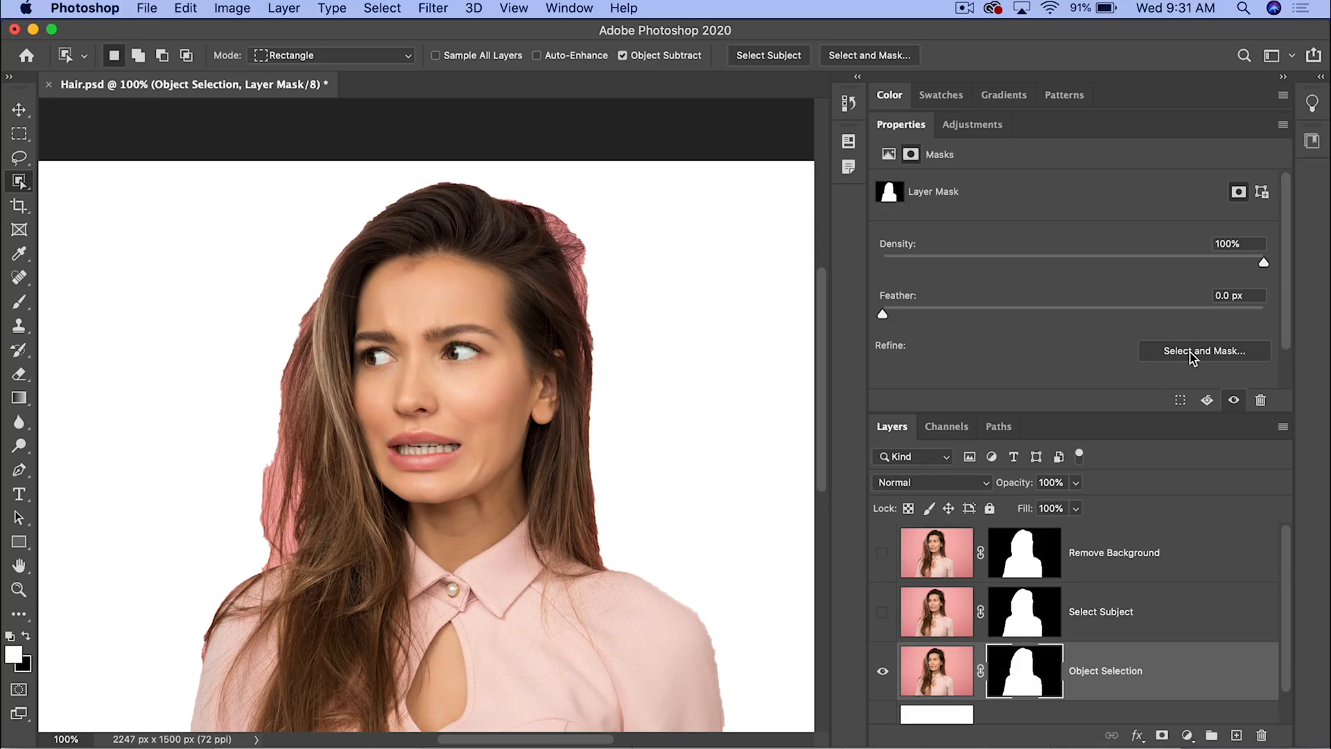
{"action": "left_click", "coordinate": [1204, 350]}
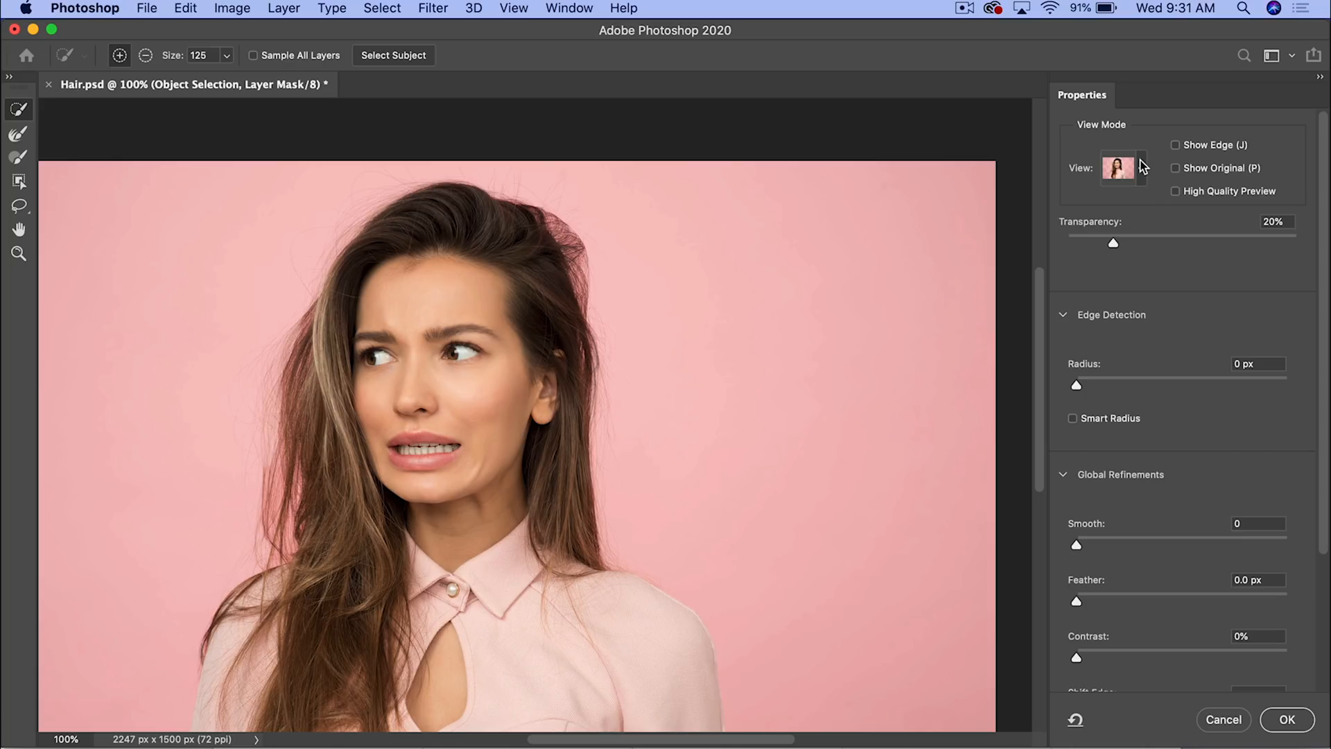
Step: Preview the cut-out on white and refine the mask edges along the hair on both sides
{"action": "left_click", "coordinate": [1139, 168]}
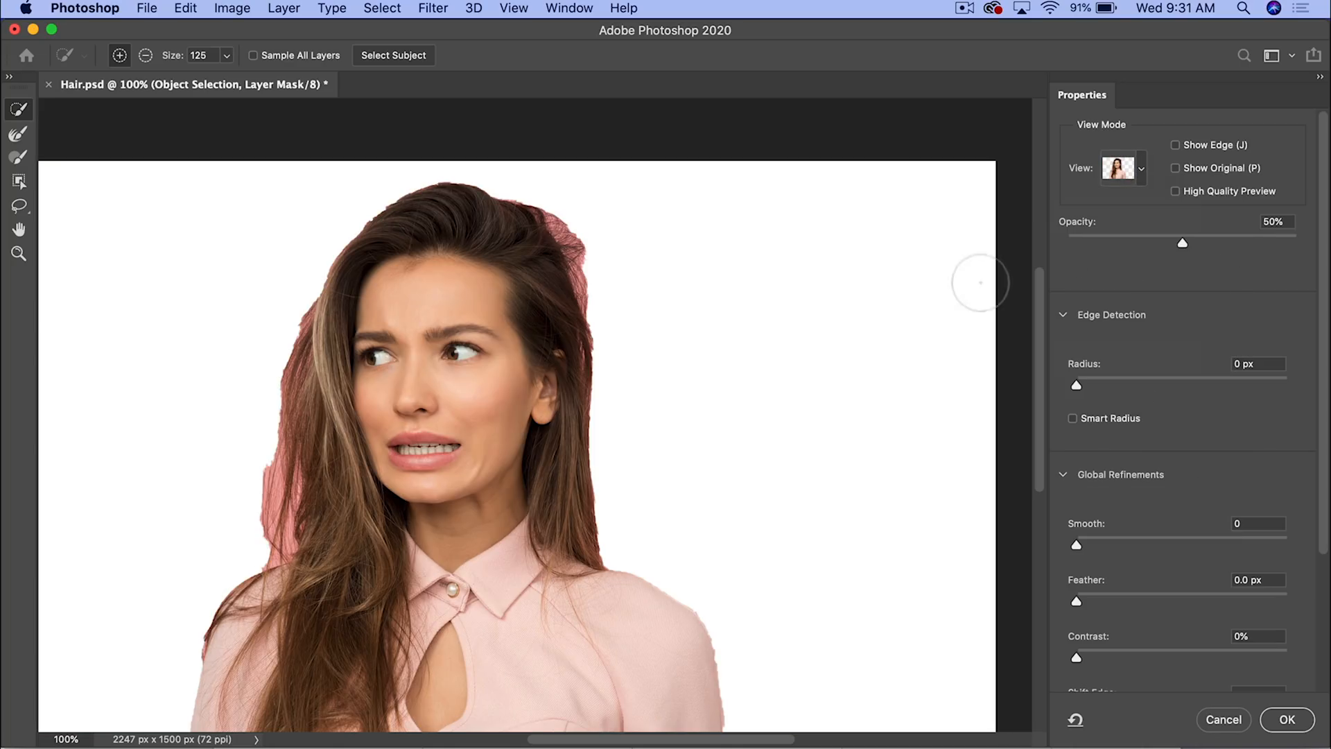
{"action": "mouse_move", "coordinate": [41, 150]}
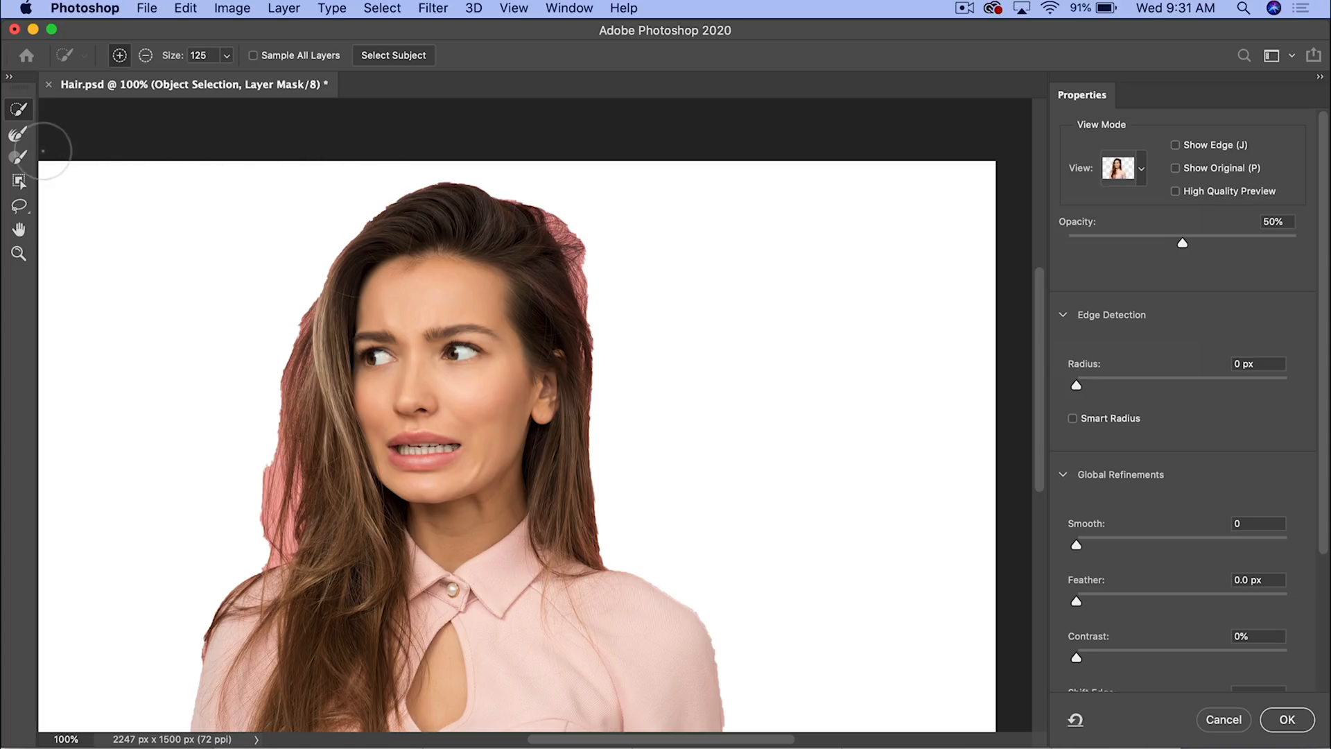
{"action": "left_click", "coordinate": [18, 134]}
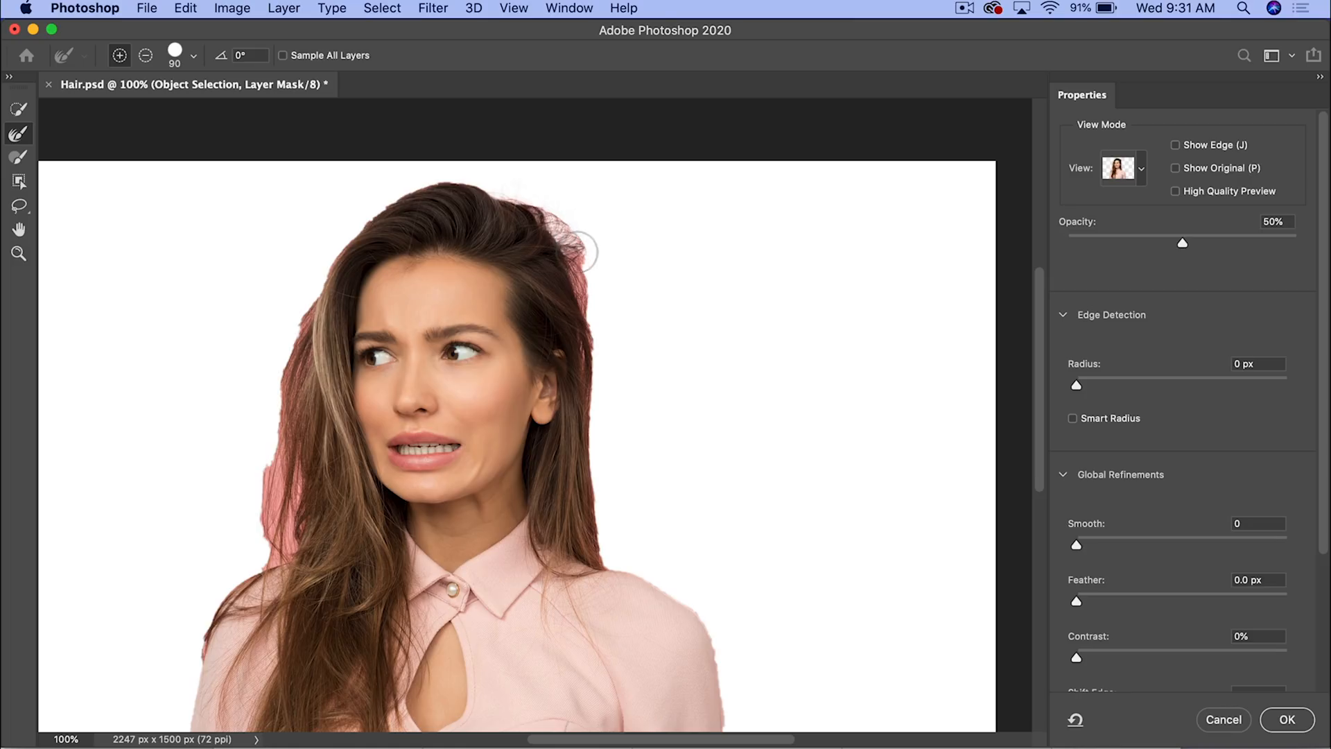
{"action": "left_click_drag", "start_coordinate": [577, 256], "coordinate": [604, 377]}
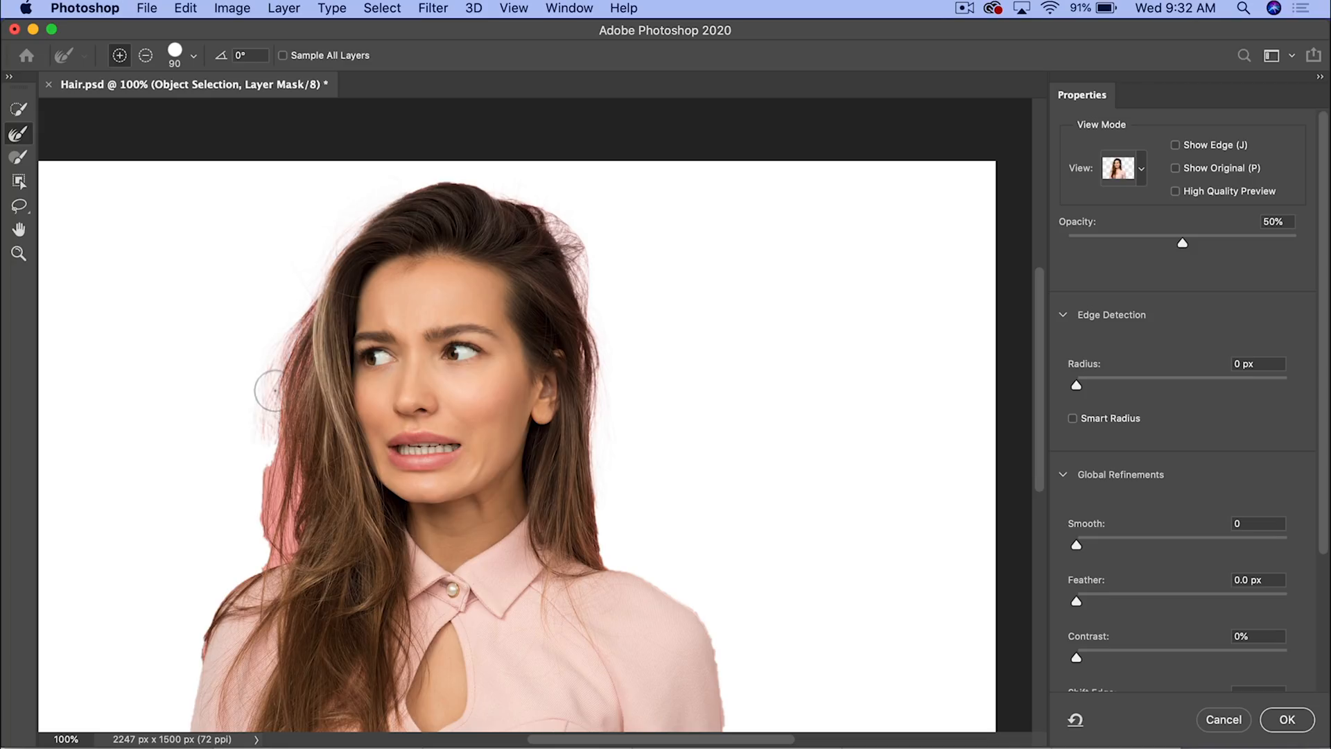
{"action": "left_click_drag", "start_coordinate": [272, 391], "coordinate": [264, 527]}
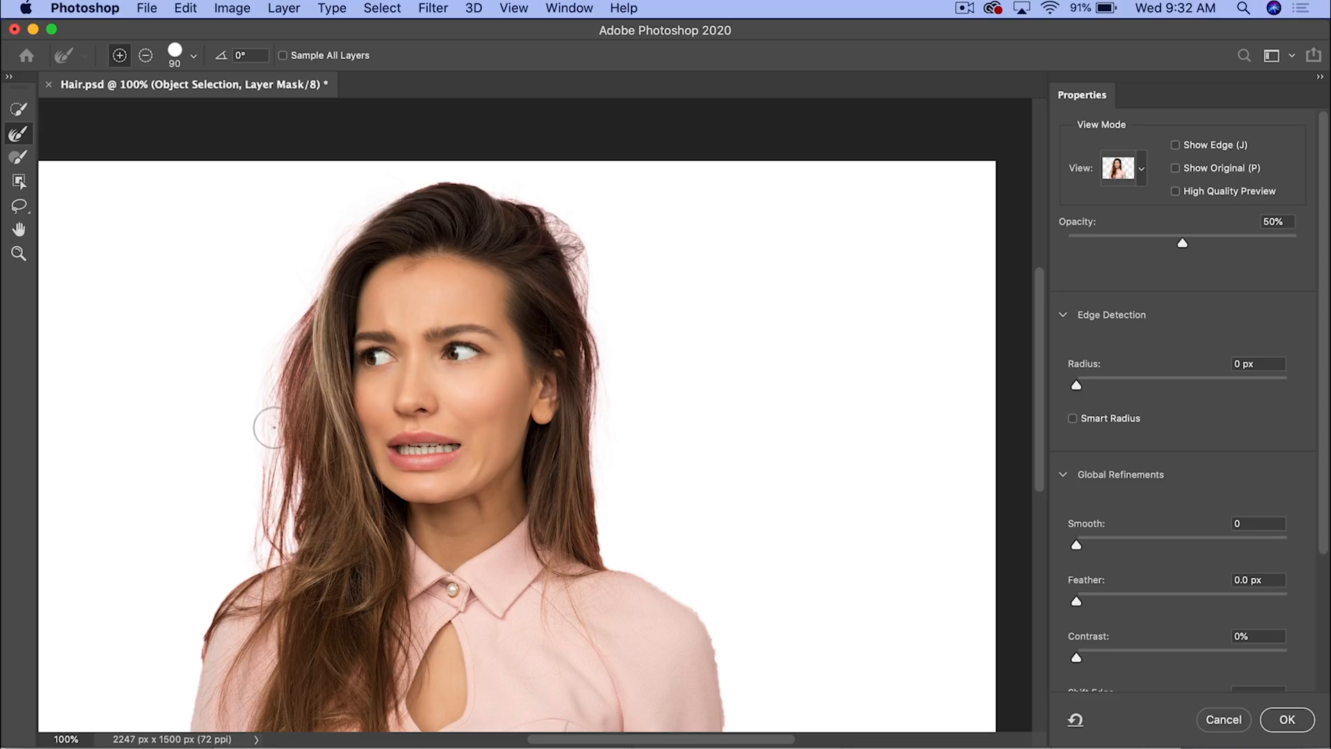
{"action": "mouse_move", "coordinate": [954, 443]}
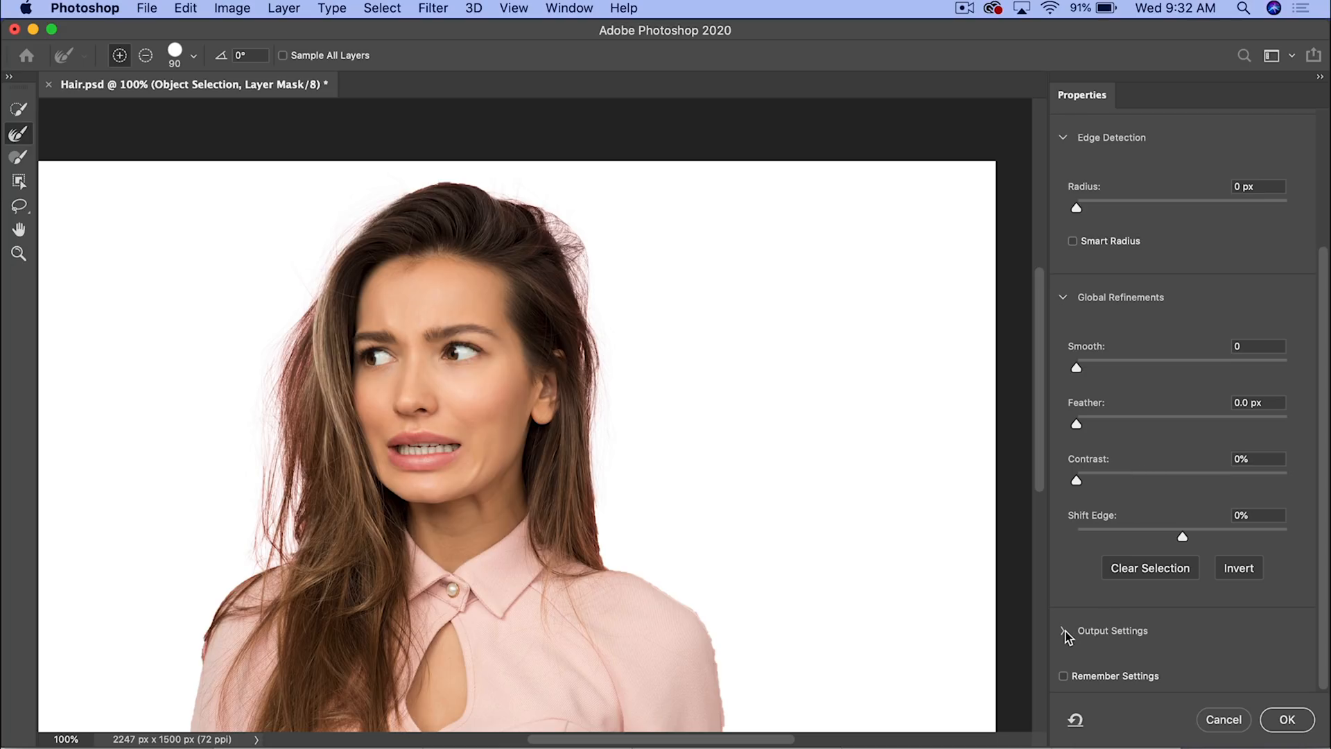
Step: Expand the Output Settings and leave Select and Mask back to the Layers panel
{"action": "left_click", "coordinate": [1062, 631]}
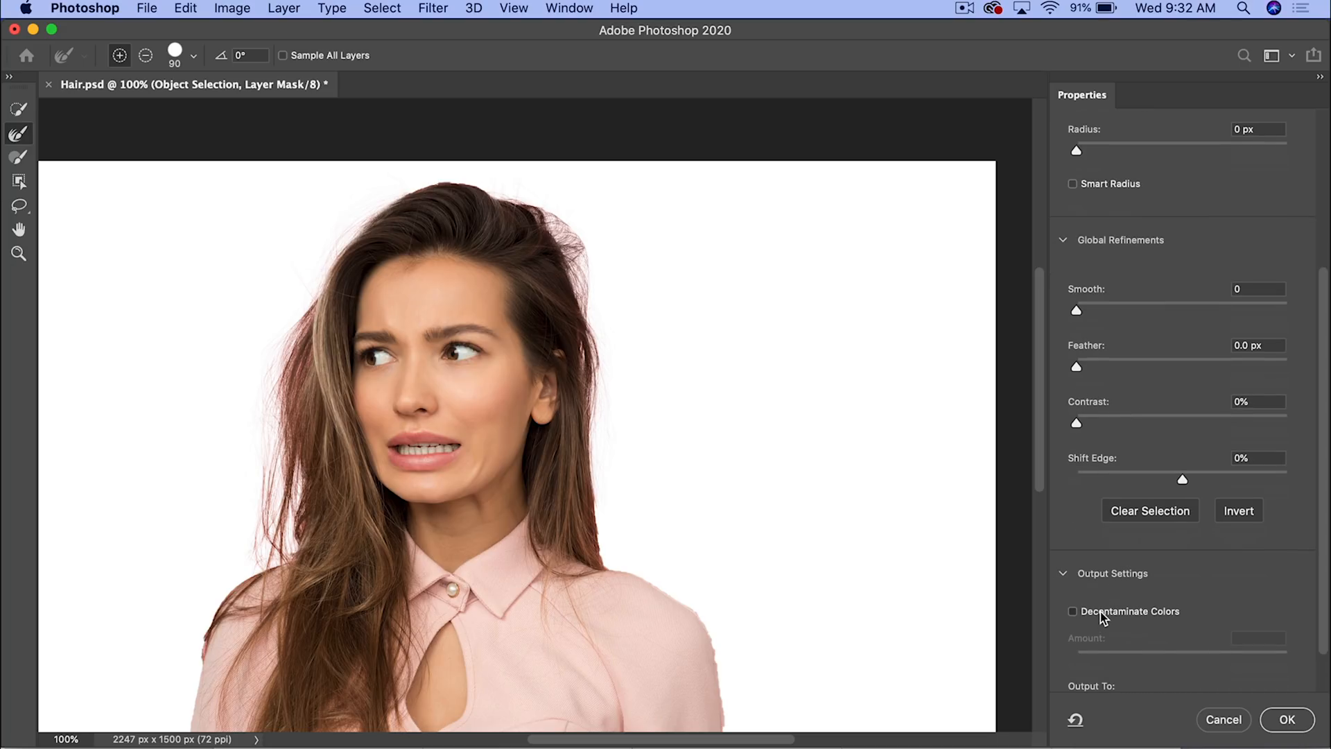
{"action": "left_click", "coordinate": [1070, 610]}
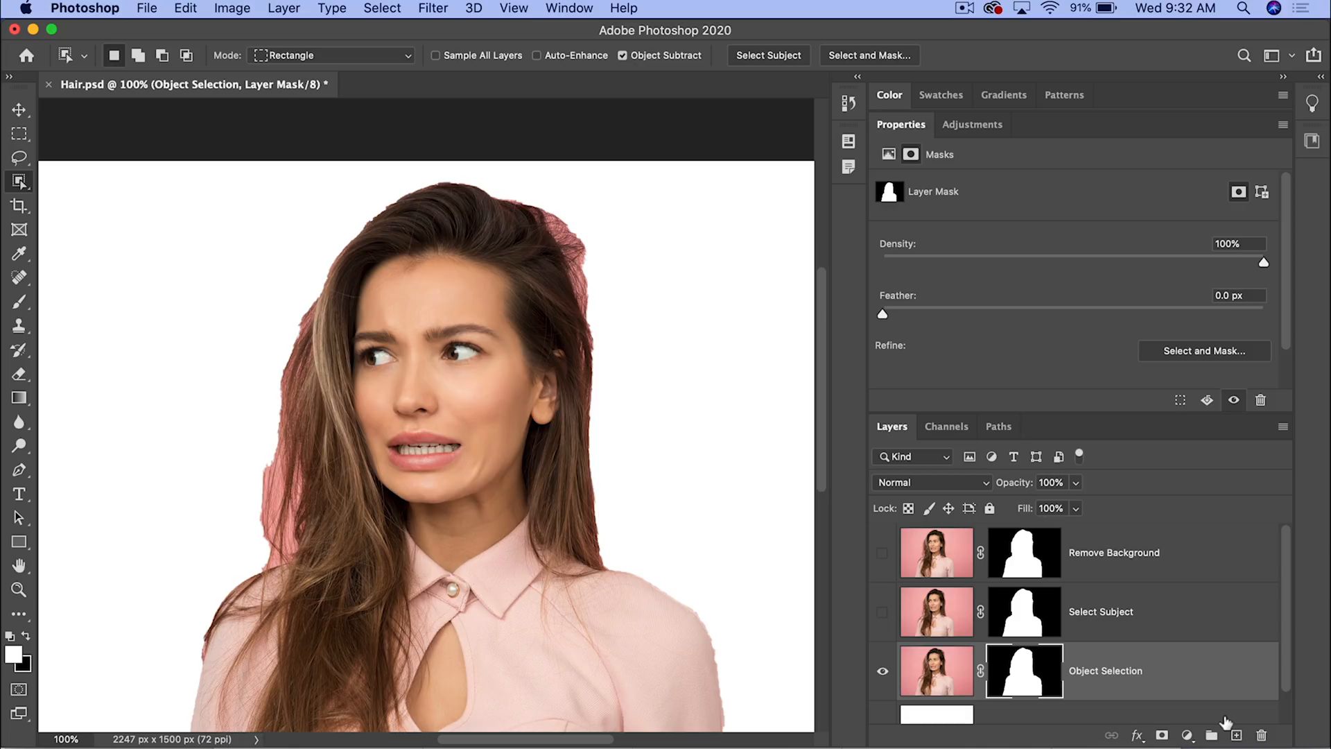
{"action": "mouse_move", "coordinate": [72, 205]}
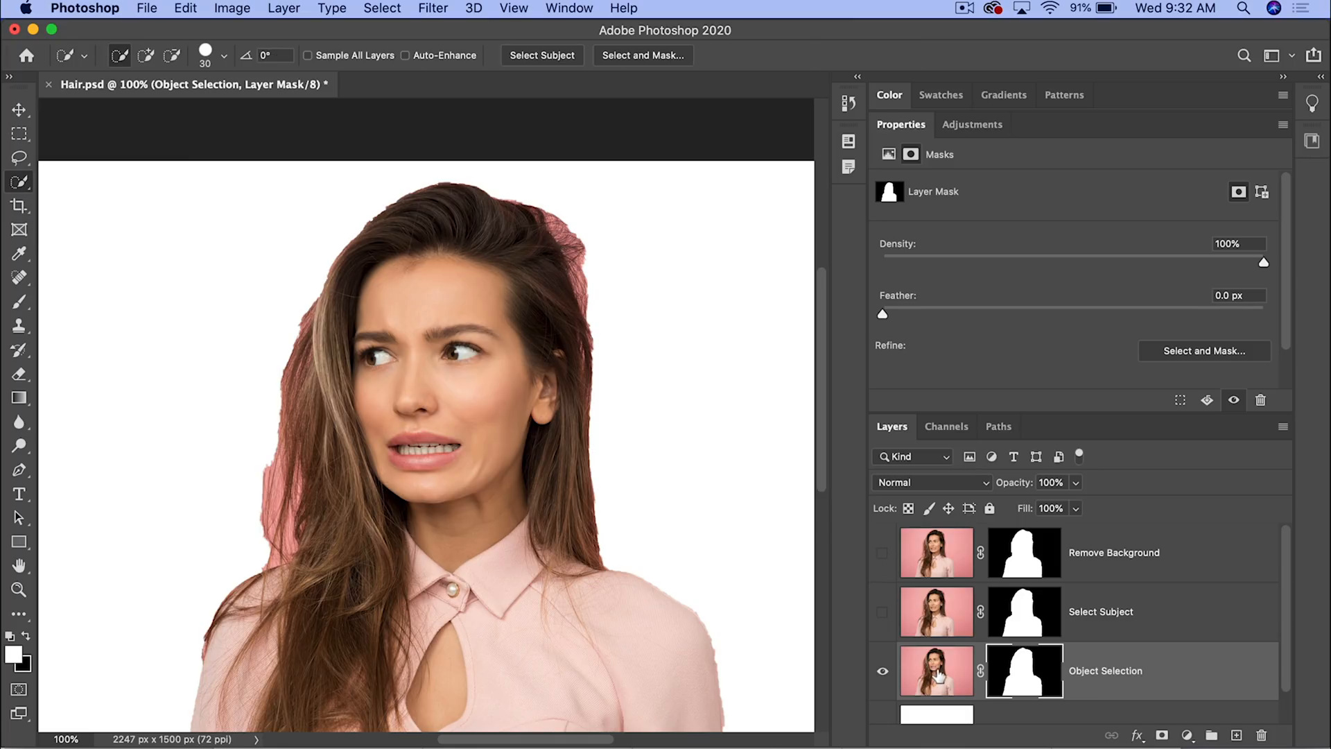
Step: Target the Object Selection layer's image pixels instead of its mask
{"action": "left_click", "coordinate": [936, 671]}
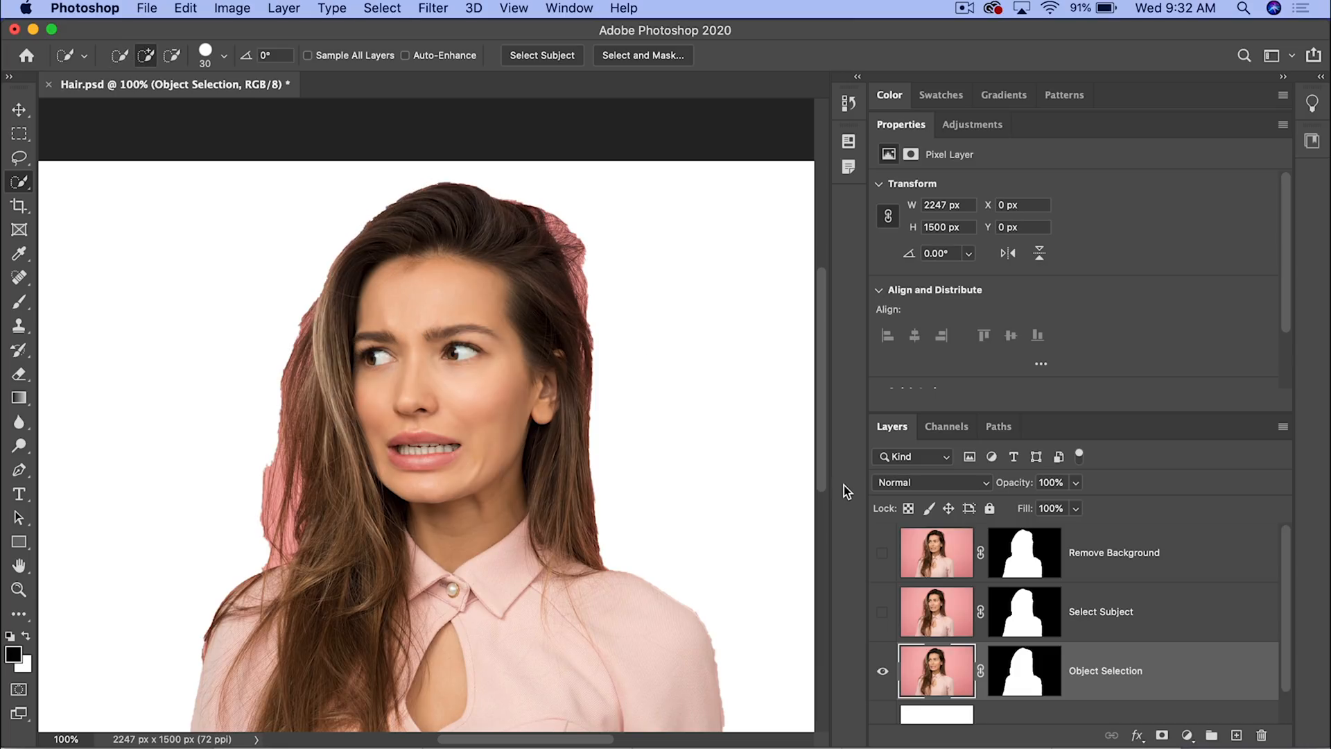
{"action": "mouse_move", "coordinate": [1062, 563]}
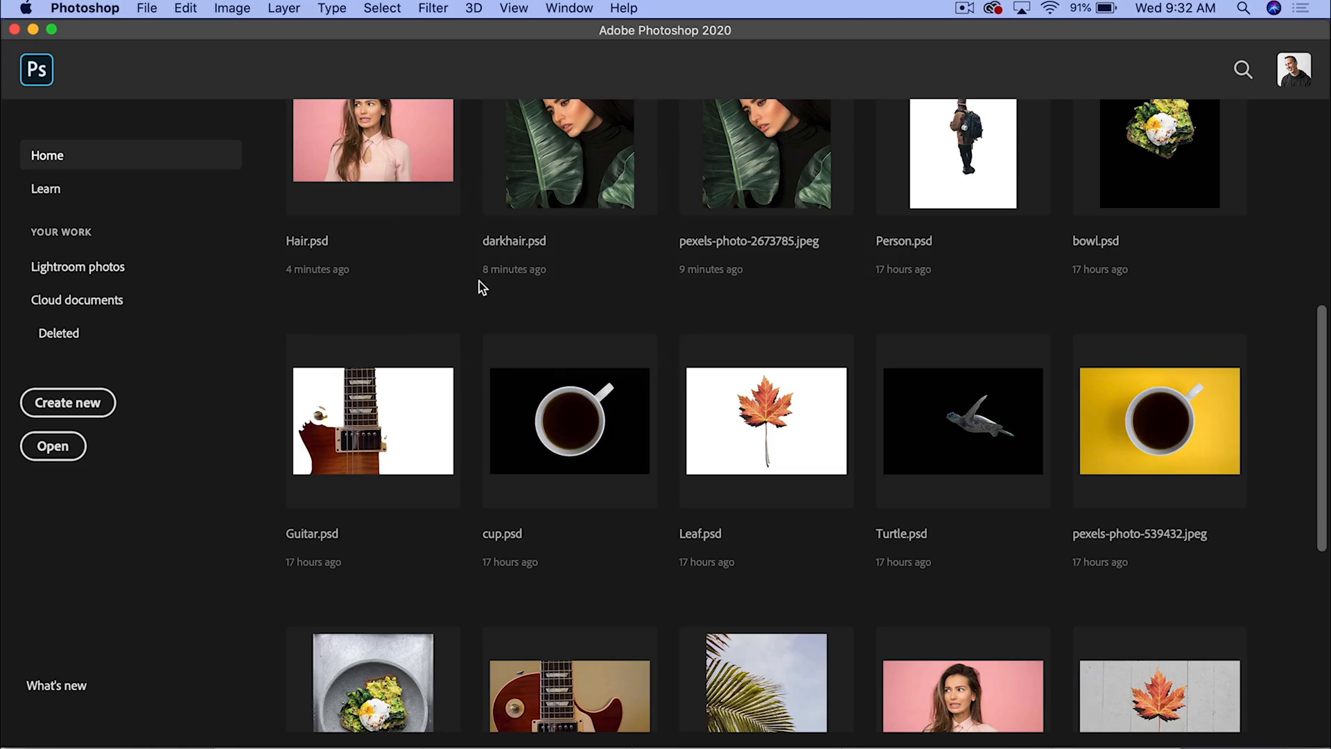
Step: Load Leaf.psd, show the Layer Comps panel and apply the next saved layer comp
{"action": "scroll", "scroll_direction": "down", "scroll_amount": 3}
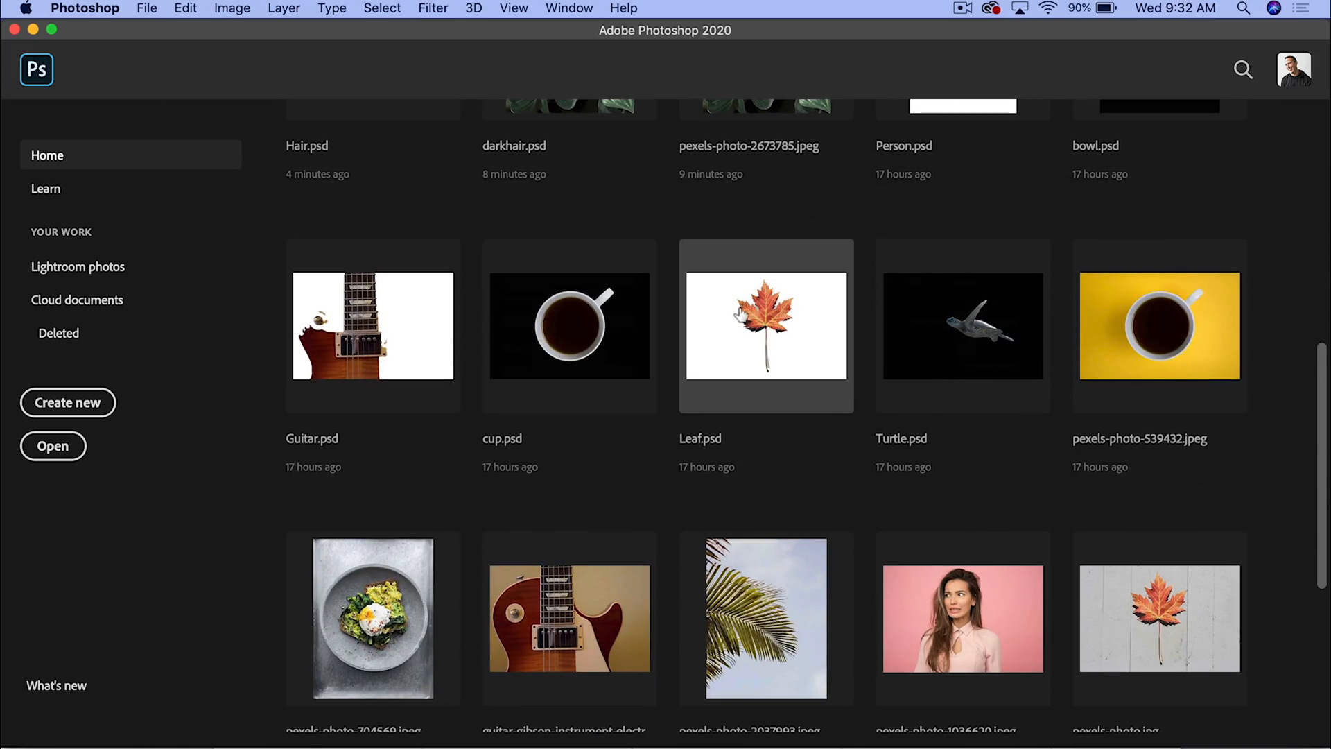
{"action": "double_click", "coordinate": [766, 327]}
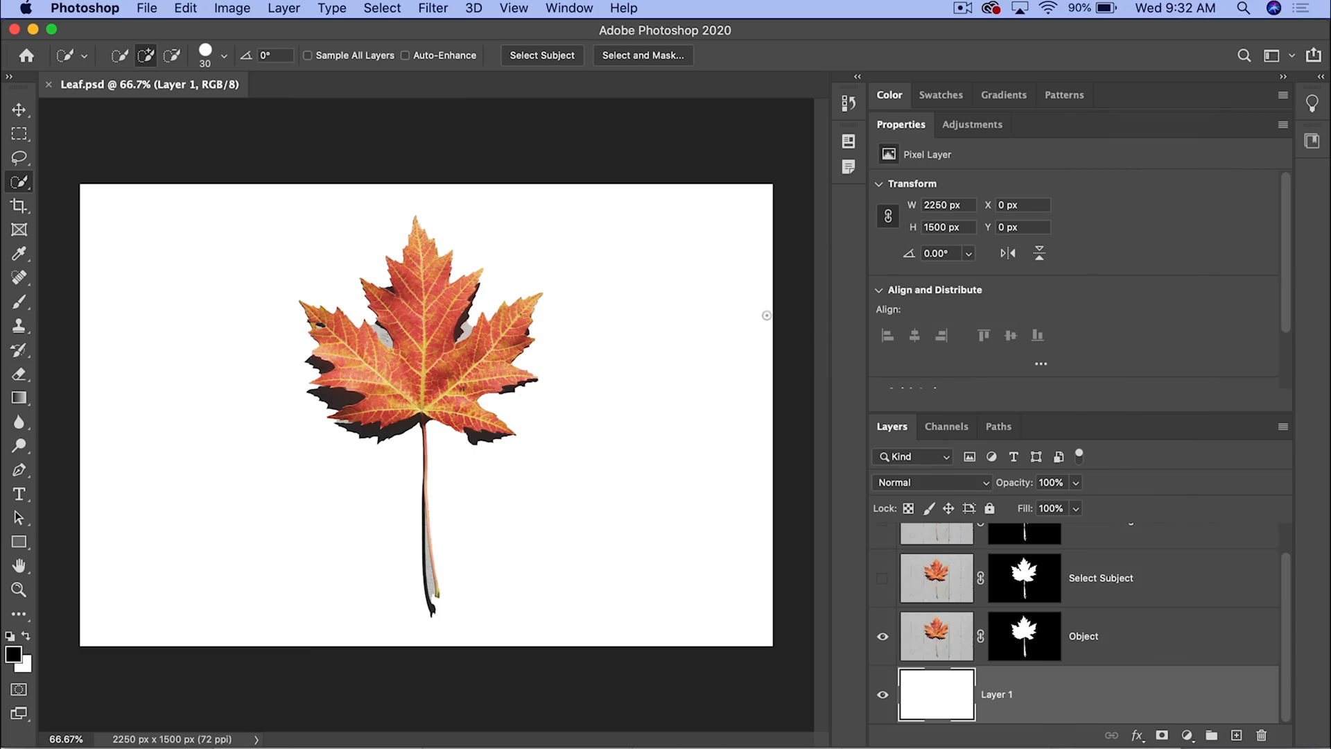
{"action": "mouse_move", "coordinate": [1006, 635]}
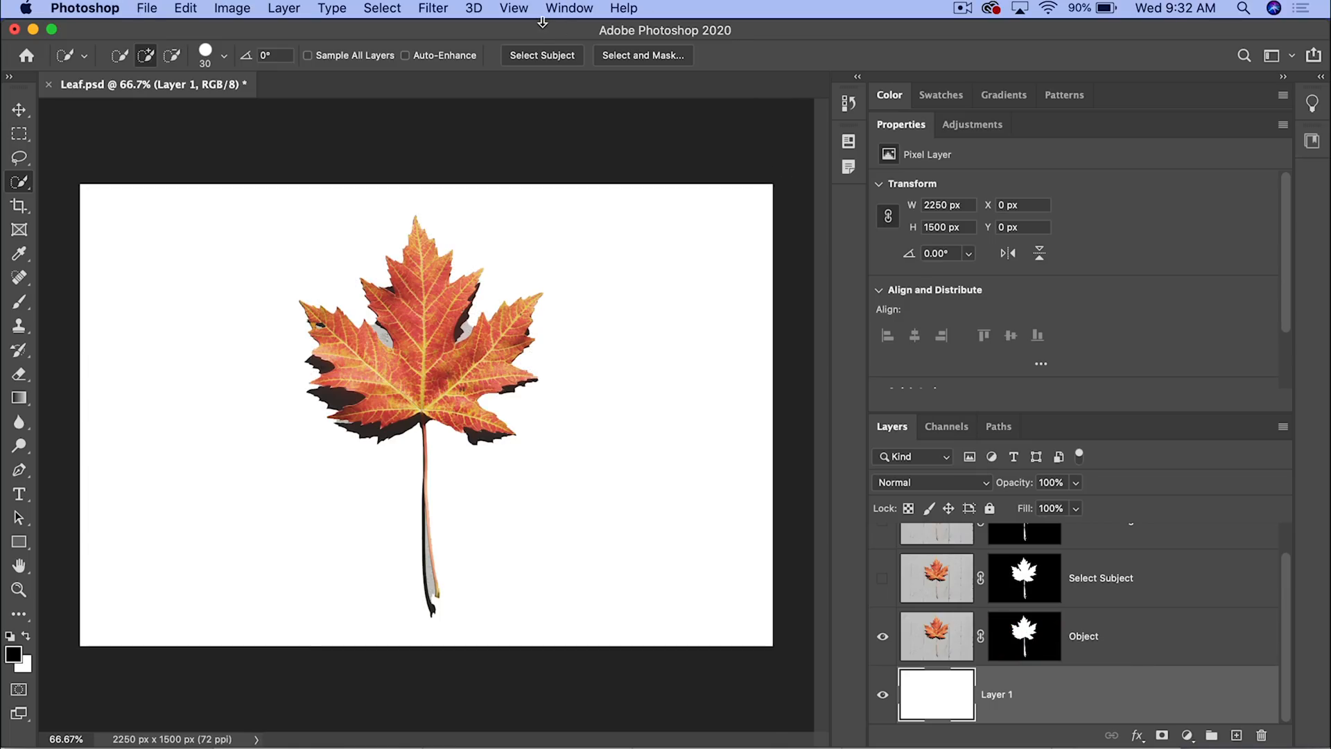
{"action": "left_click", "coordinate": [569, 7]}
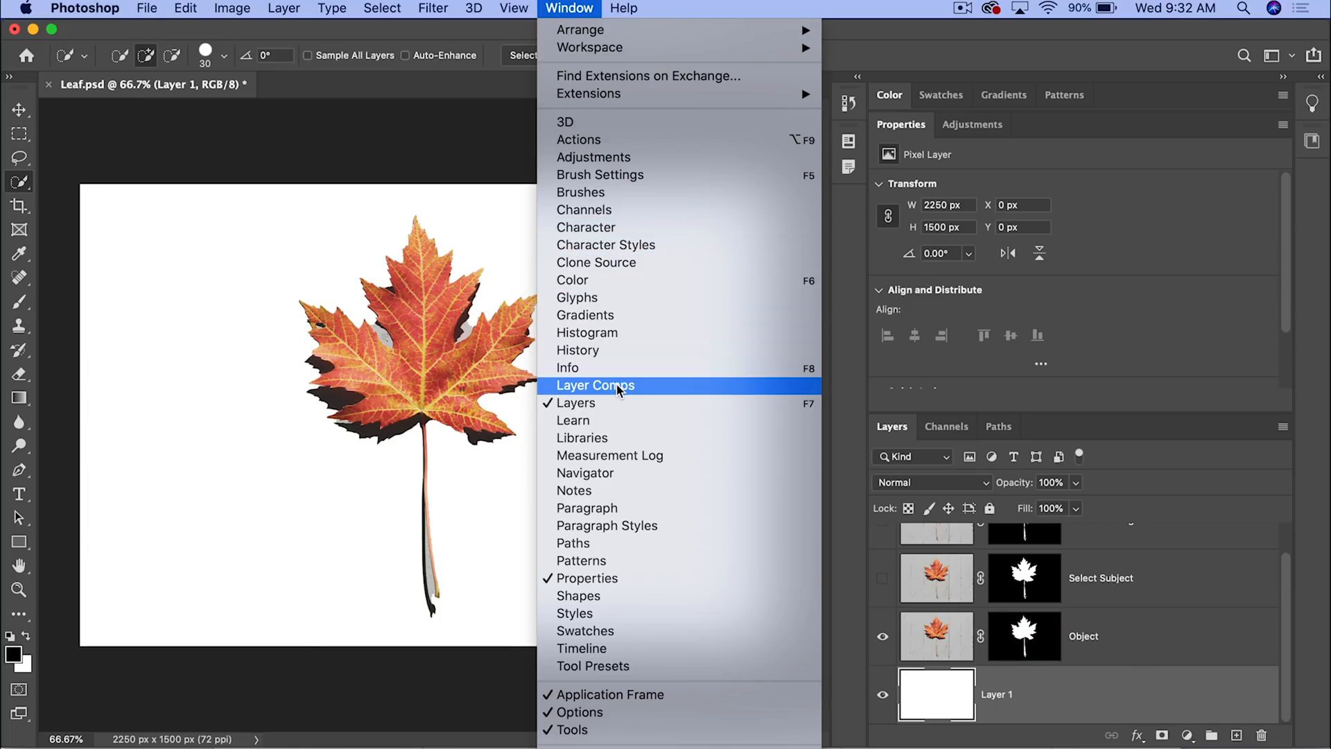
{"action": "left_click", "coordinate": [596, 385]}
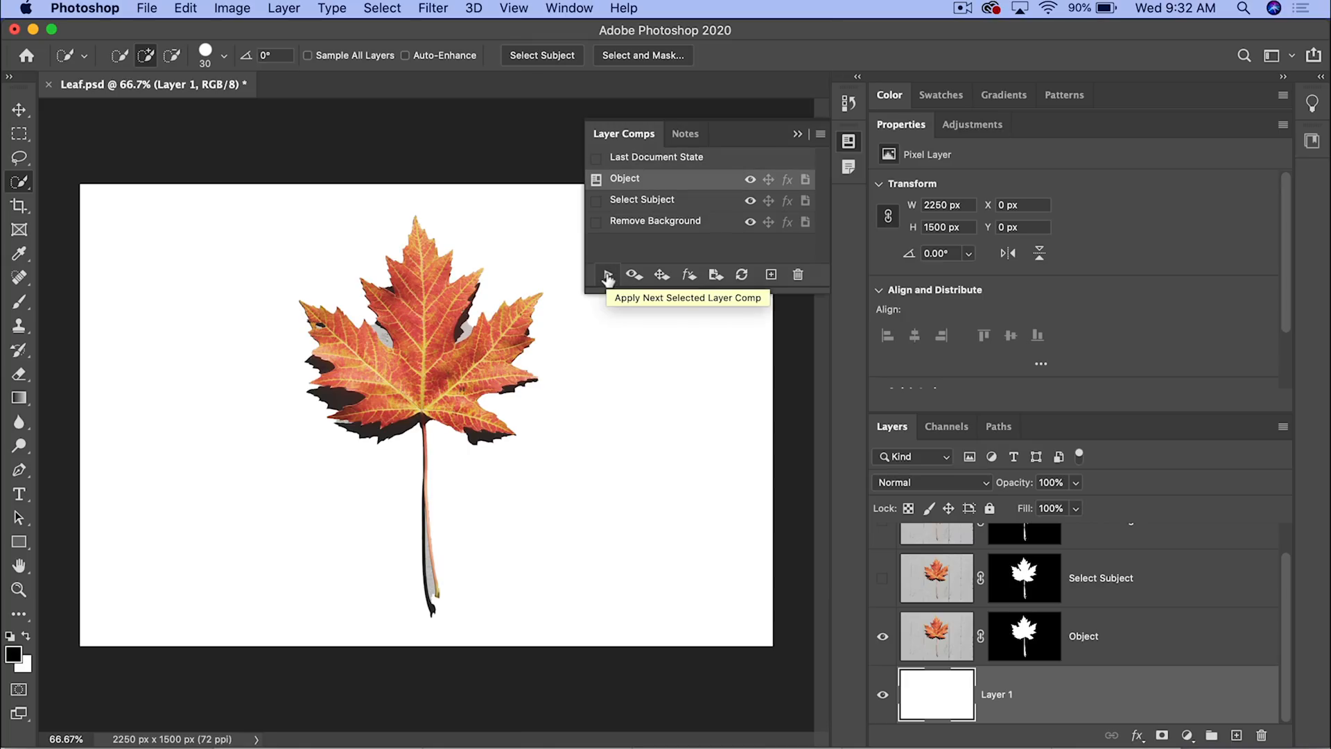
{"action": "left_click", "coordinate": [607, 274]}
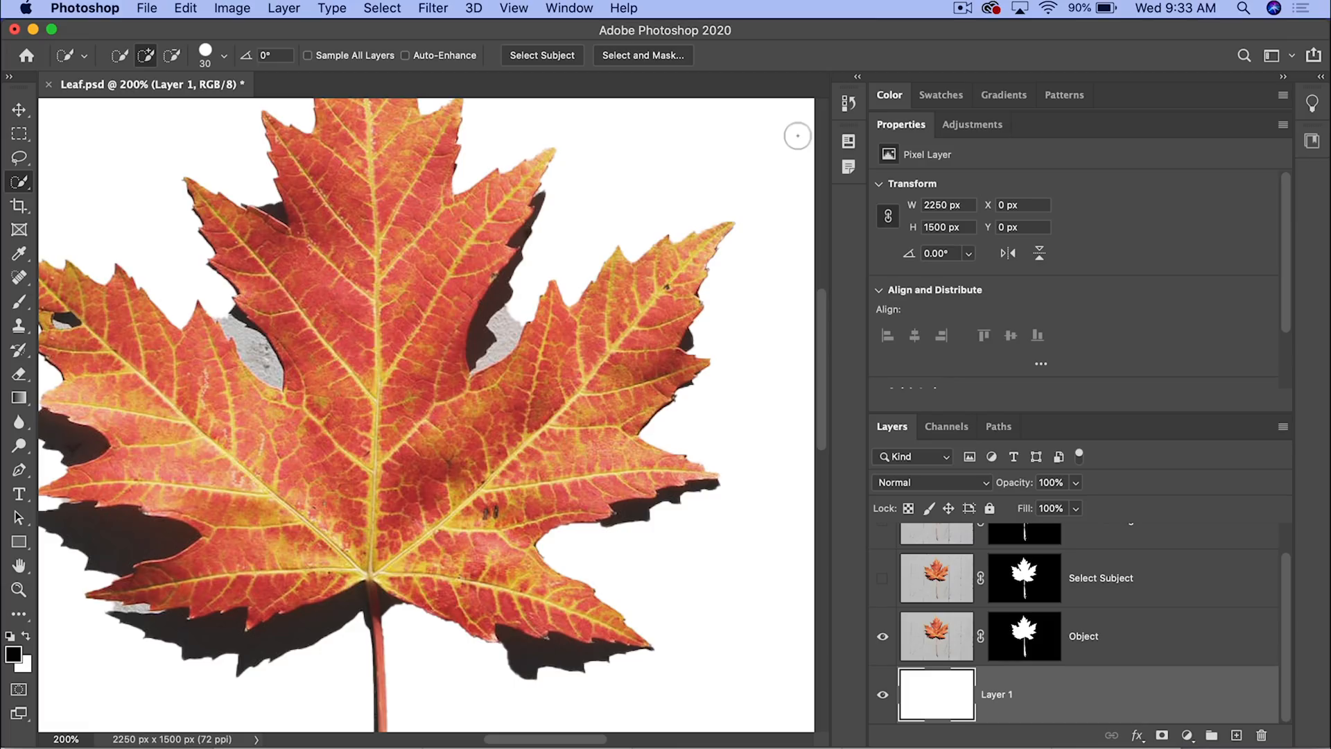
{"action": "mouse_move", "coordinate": [524, 305]}
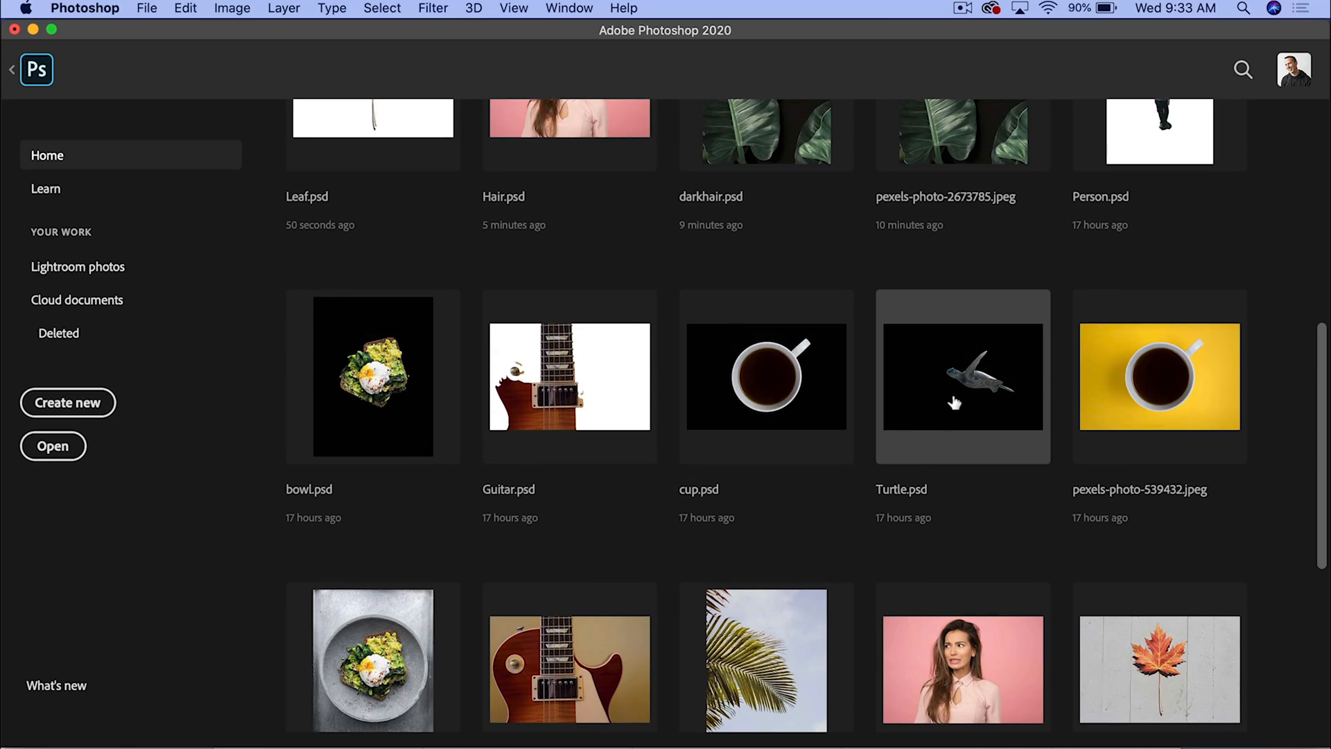
Step: Load Turtle.psd and bring up the Layer Comps panel
{"action": "double_click", "coordinate": [962, 377]}
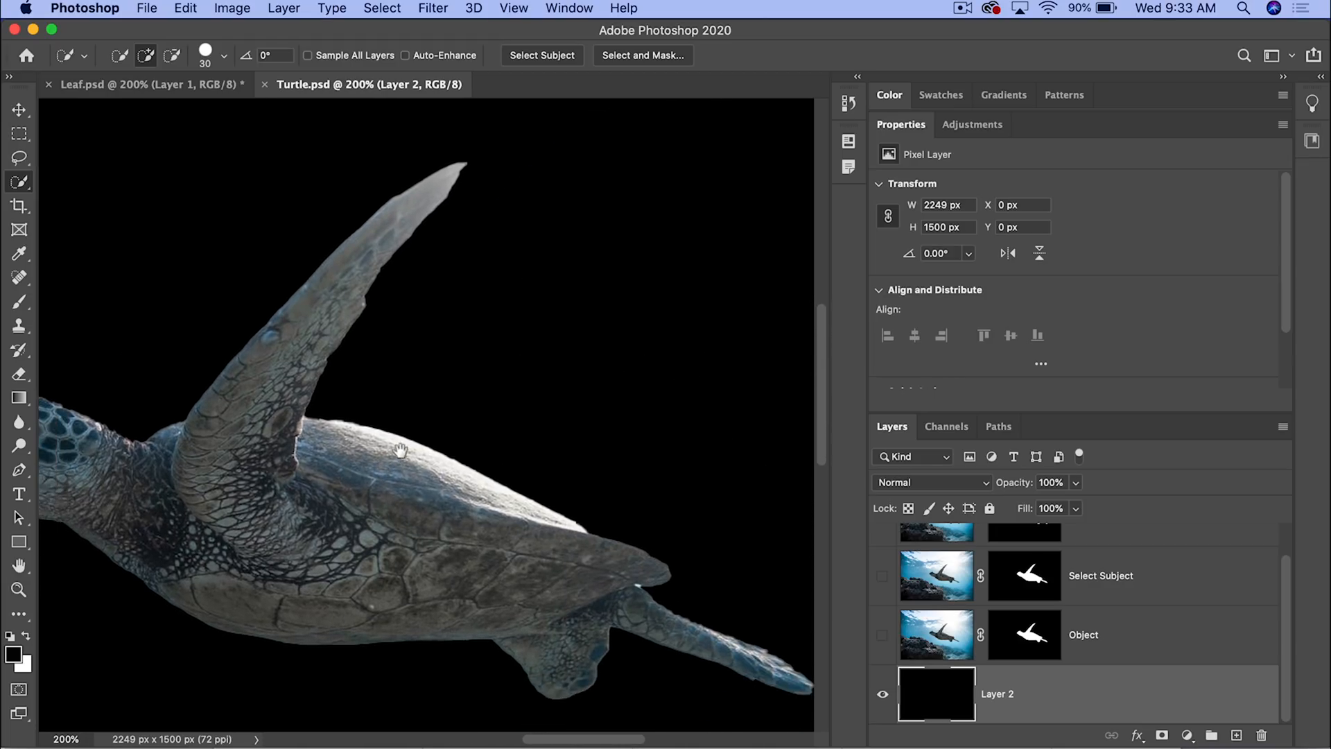
{"action": "left_click", "coordinate": [568, 7]}
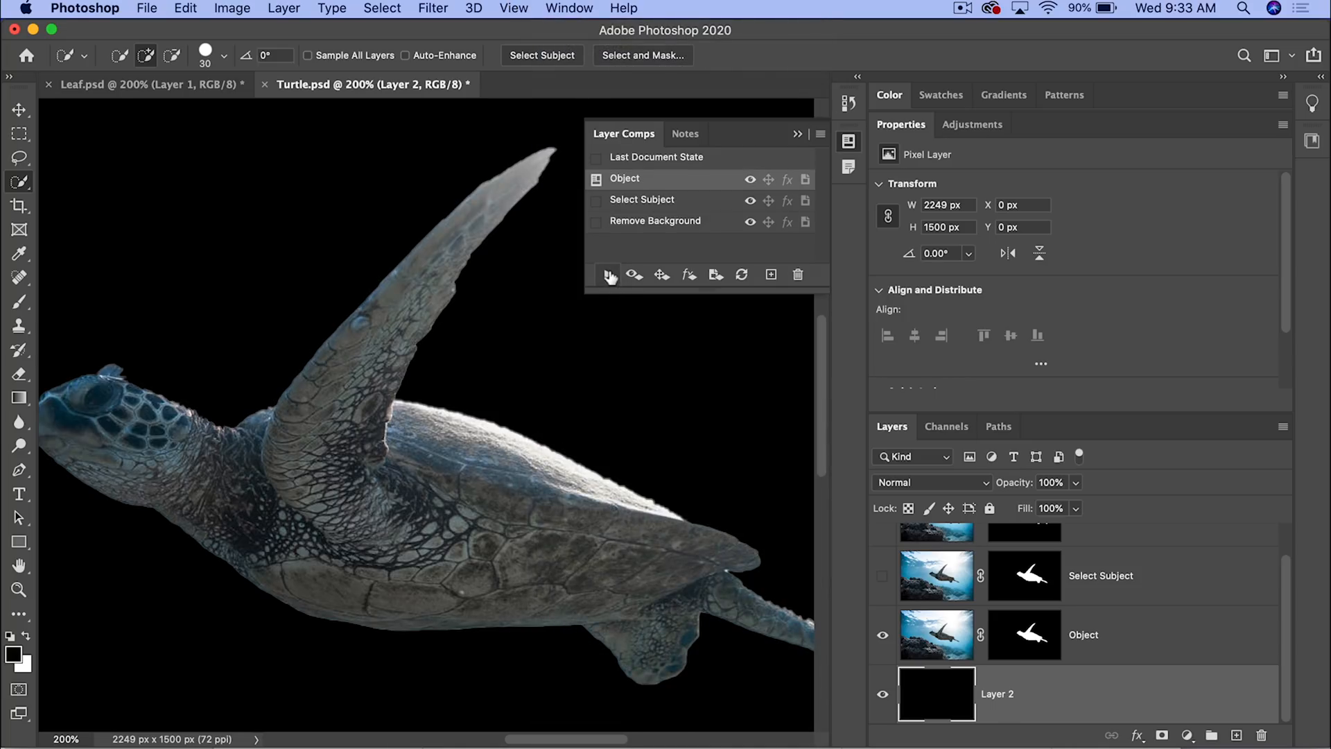
Step: Cycle between the Select Subject and Object mask comps to compare the shell edge
{"action": "left_click", "coordinate": [641, 199]}
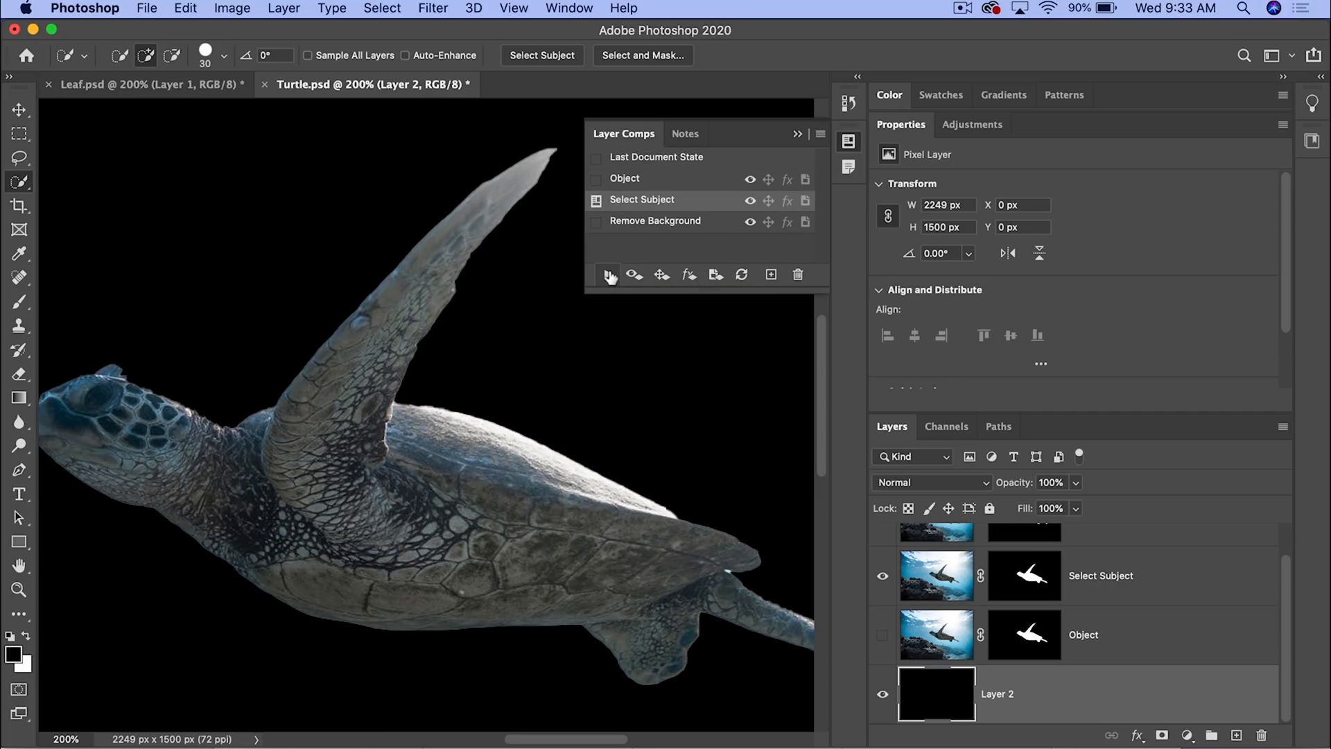
{"action": "left_click", "coordinate": [654, 220]}
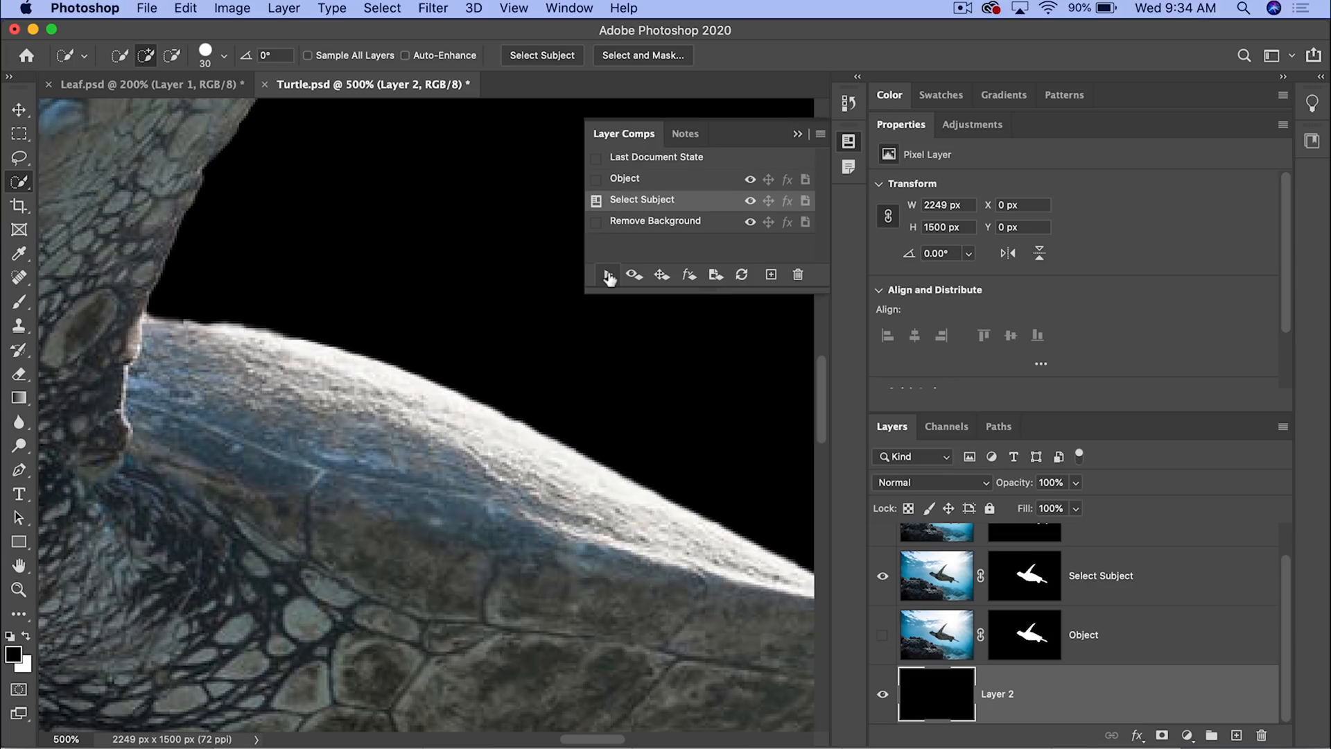
{"action": "left_click", "coordinate": [654, 221]}
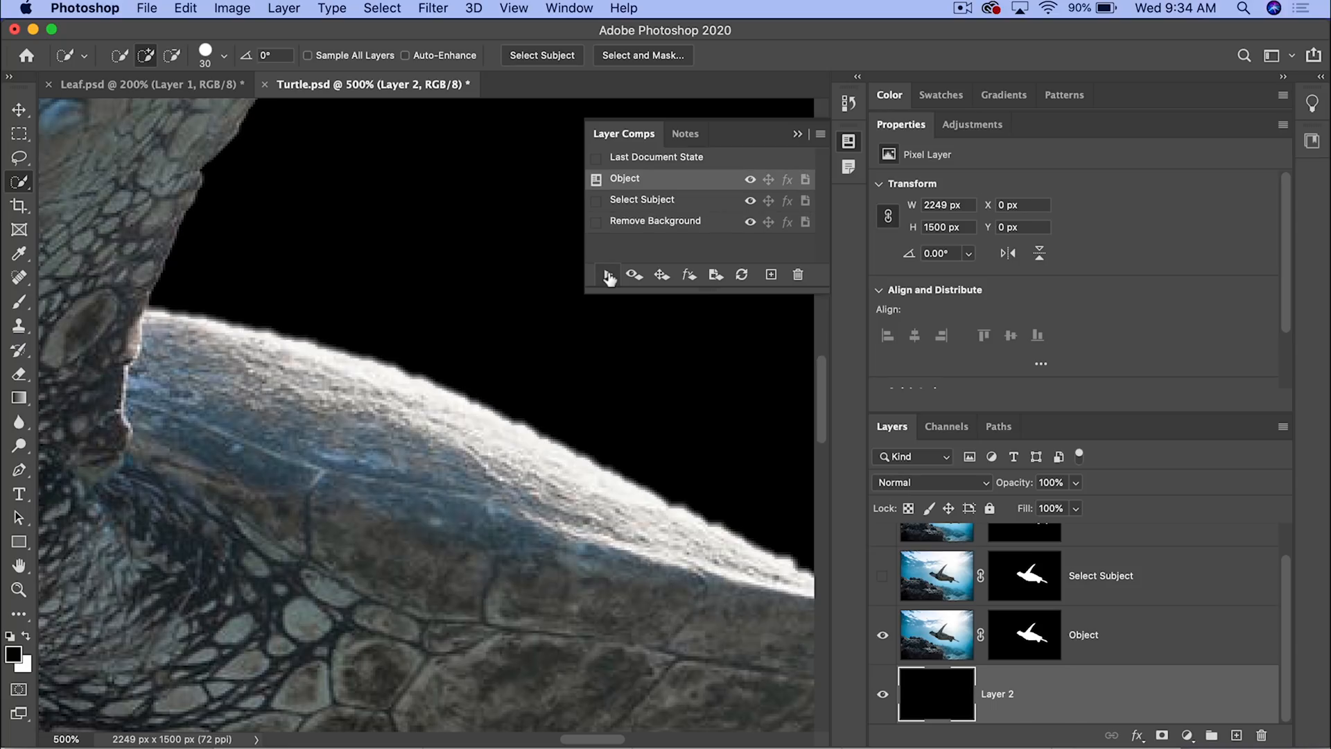
{"action": "left_click", "coordinate": [654, 220]}
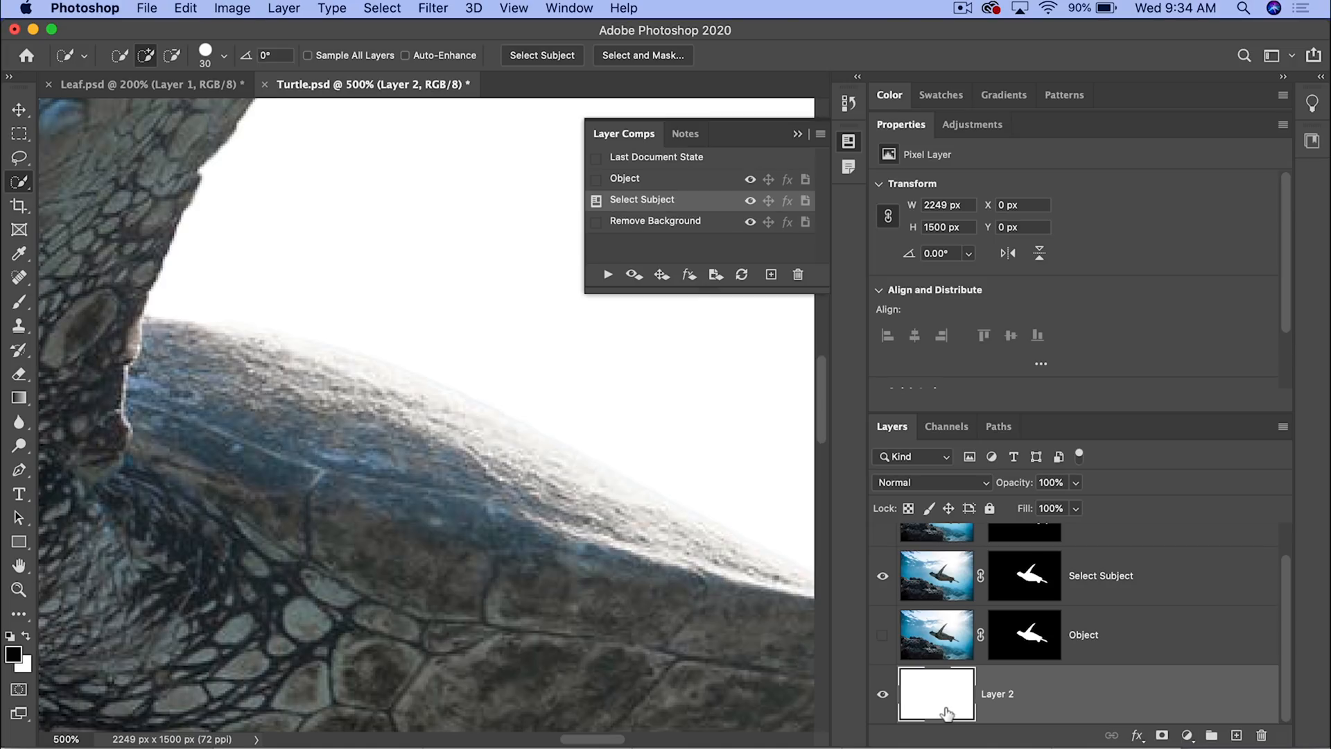
{"action": "mouse_move", "coordinate": [943, 710]}
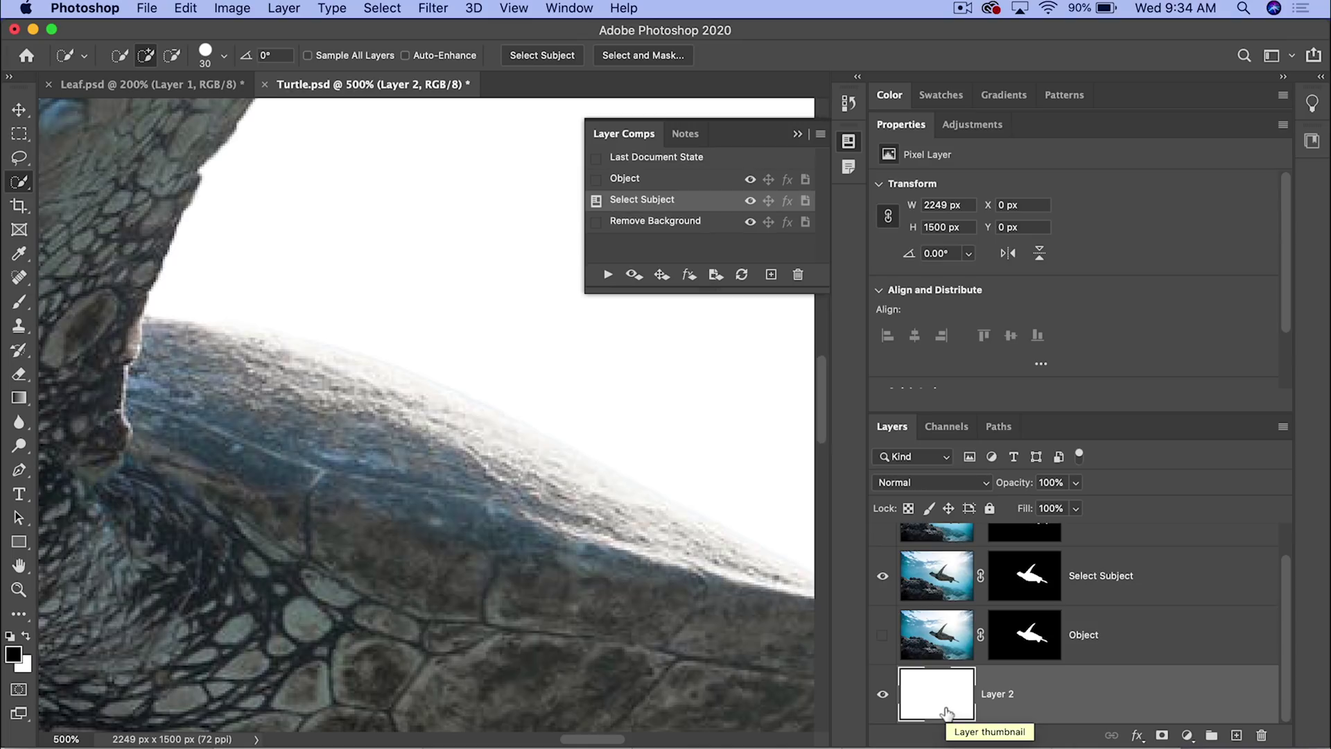
{"action": "mouse_move", "coordinate": [1032, 582]}
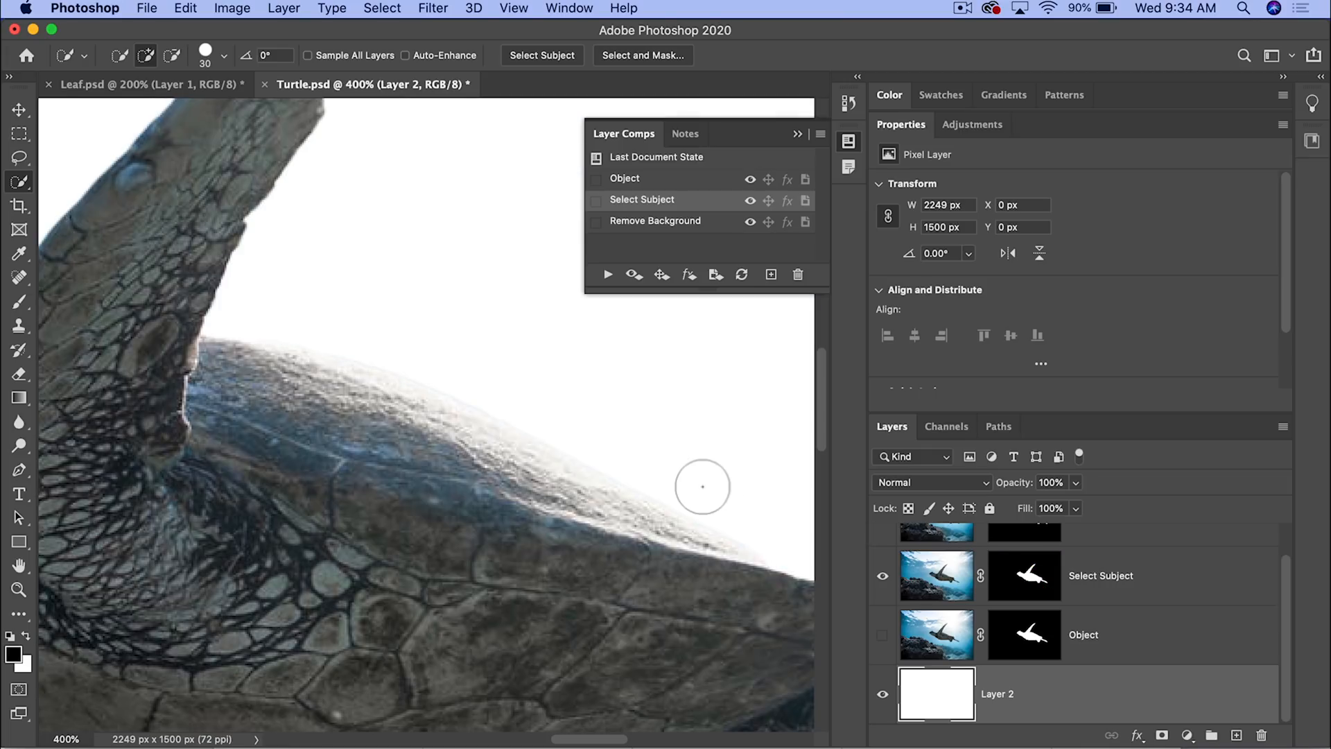
{"action": "mouse_move", "coordinate": [535, 422]}
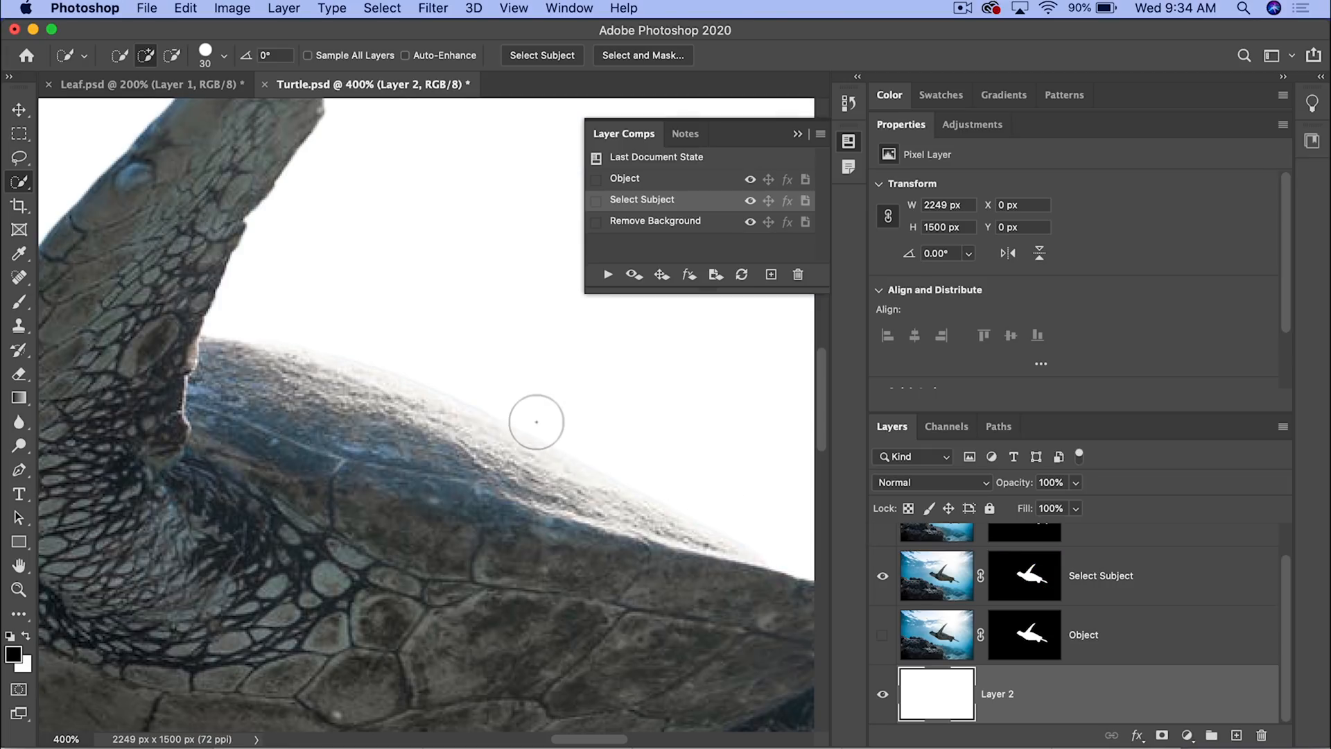
Step: Apply the Object mask comp against the white backdrop
{"action": "left_click", "coordinate": [607, 273]}
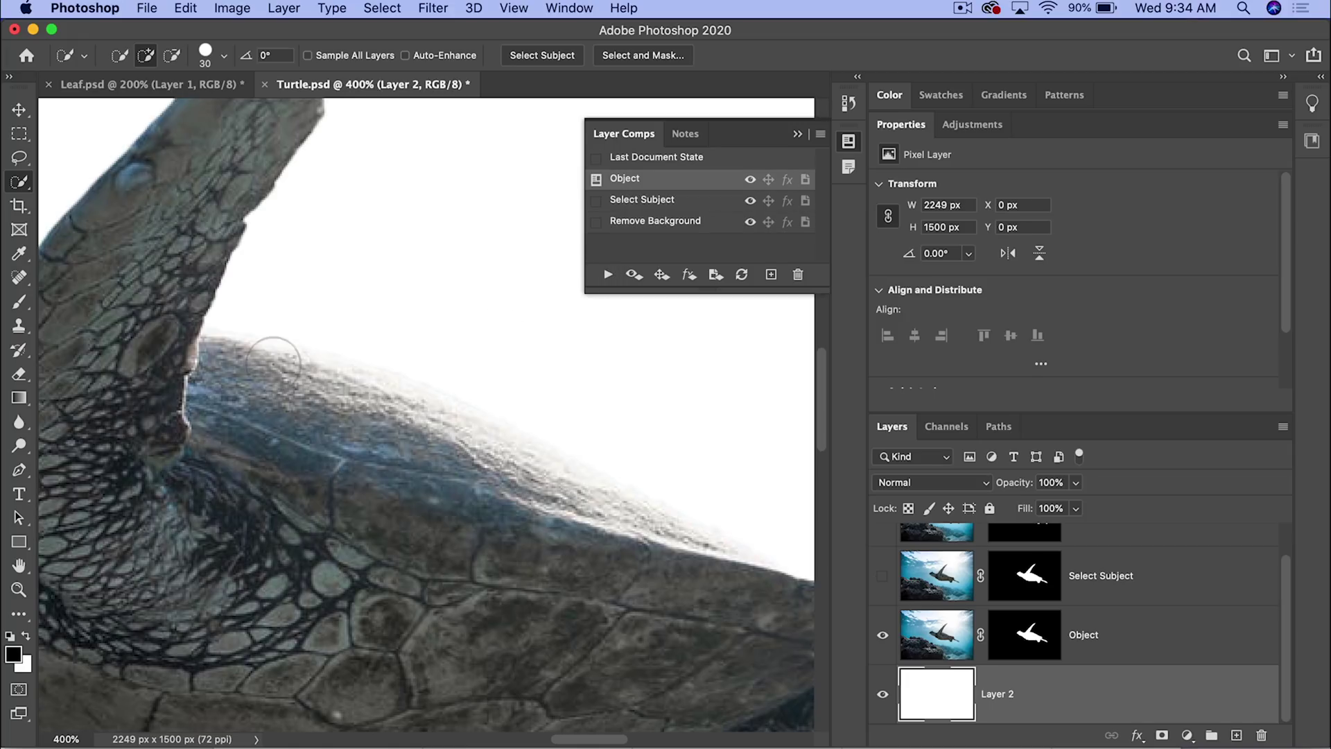
{"action": "mouse_move", "coordinate": [365, 351]}
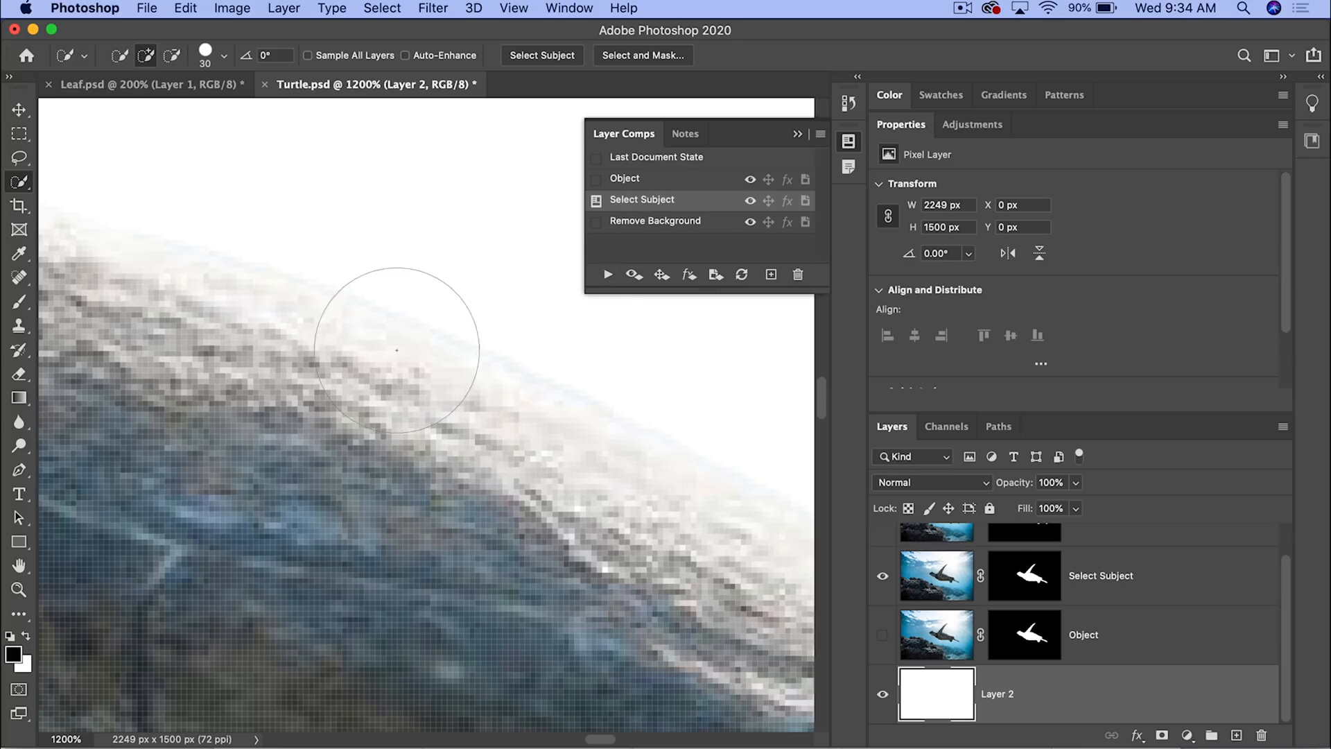
{"action": "mouse_move", "coordinate": [618, 375]}
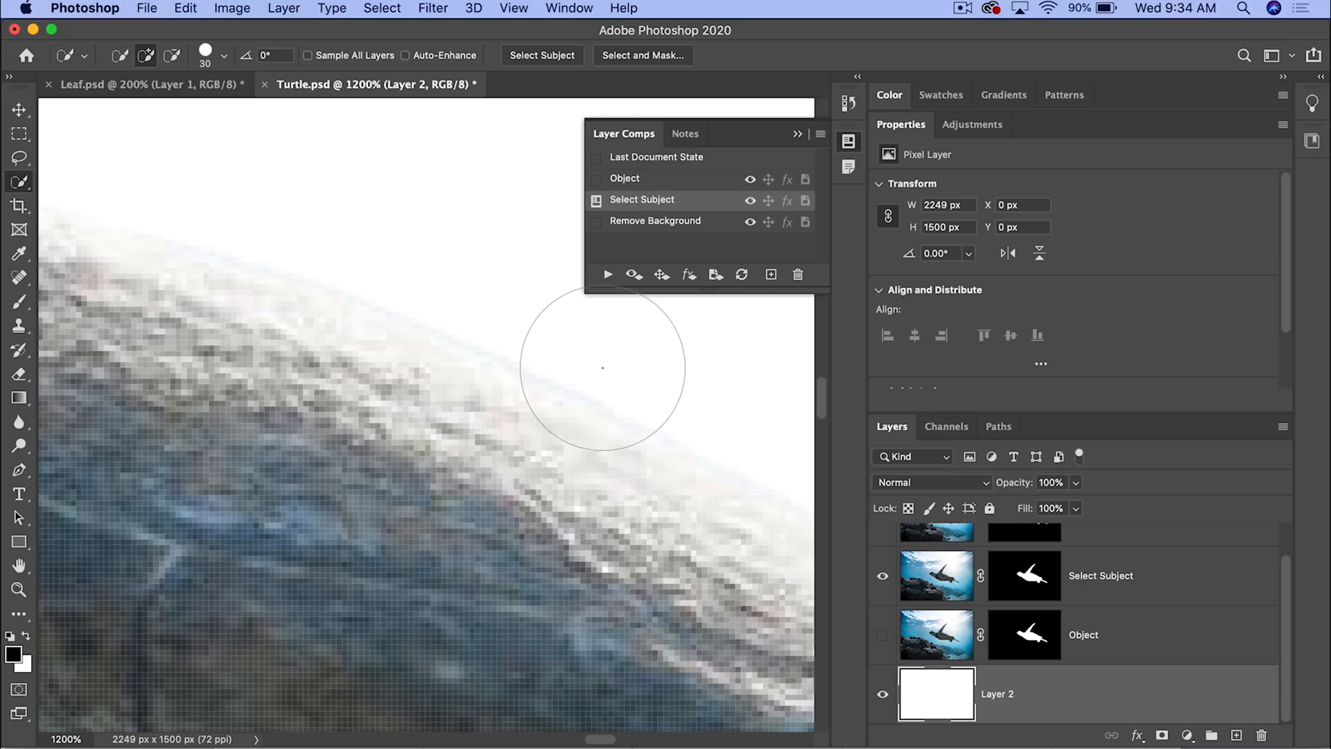
{"action": "mouse_move", "coordinate": [609, 353]}
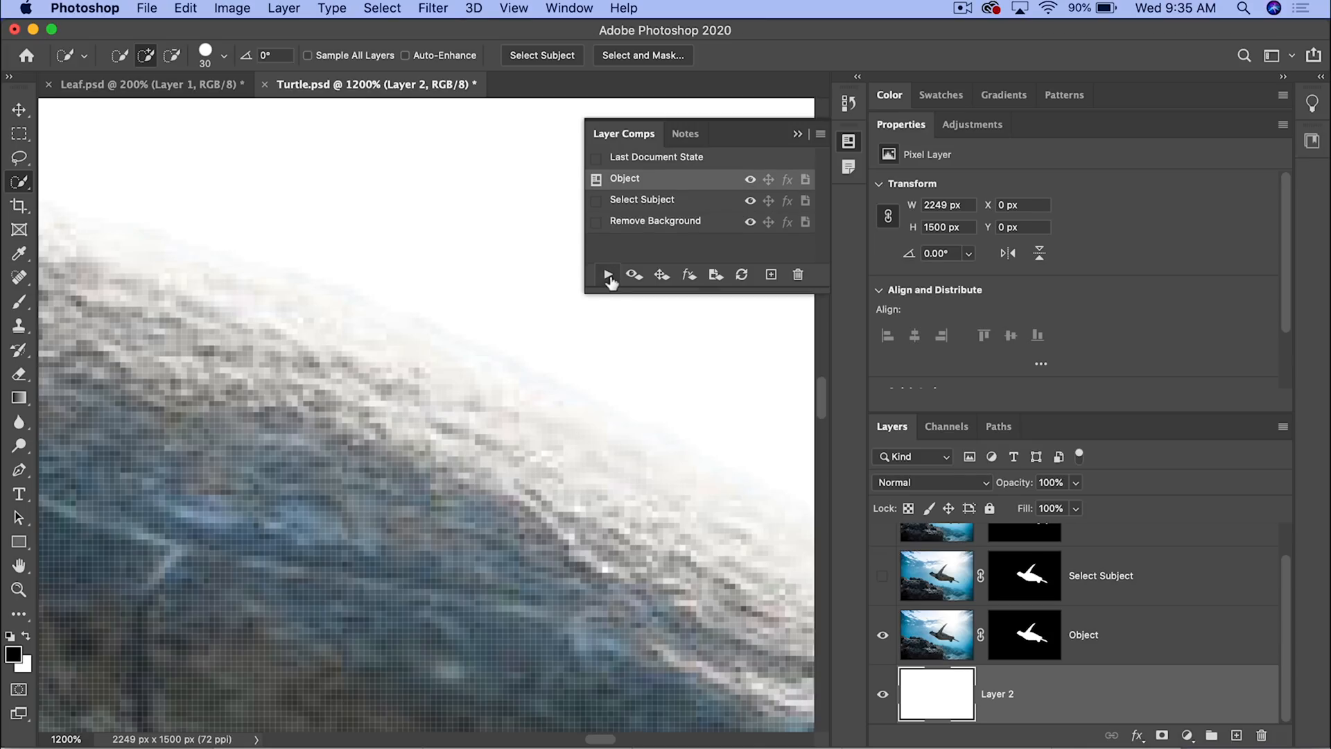
{"action": "mouse_move", "coordinate": [337, 314]}
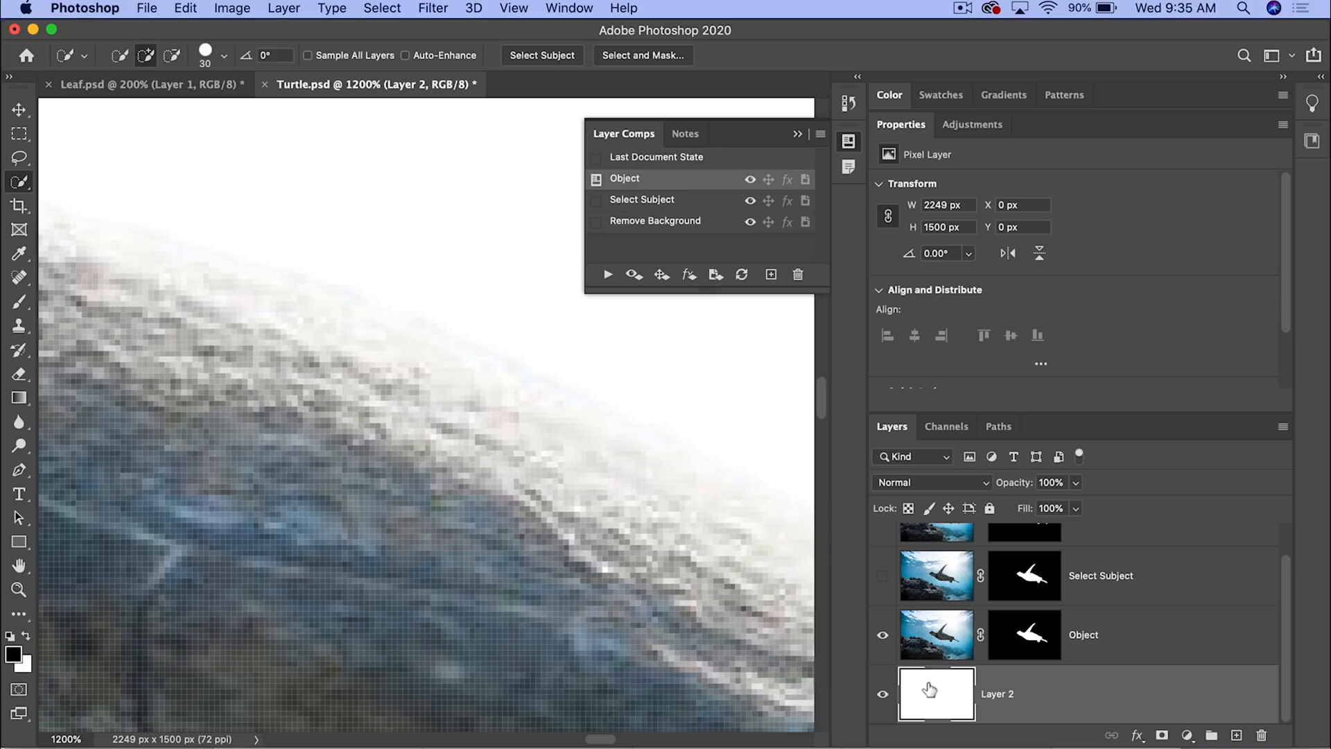
{"action": "mouse_move", "coordinate": [85, 69]}
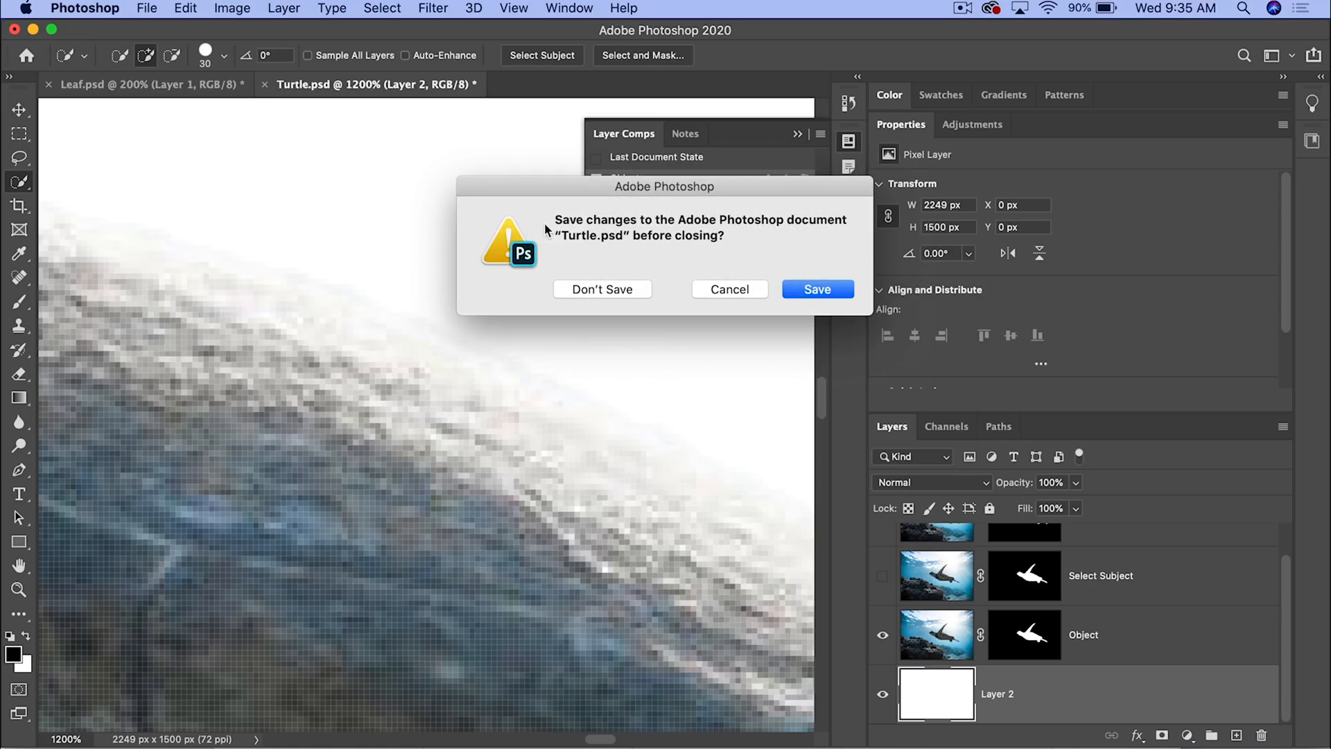
Step: Discard the Turtle changes, load the bowl image and apply its Object layer comp
{"action": "left_click", "coordinate": [602, 288]}
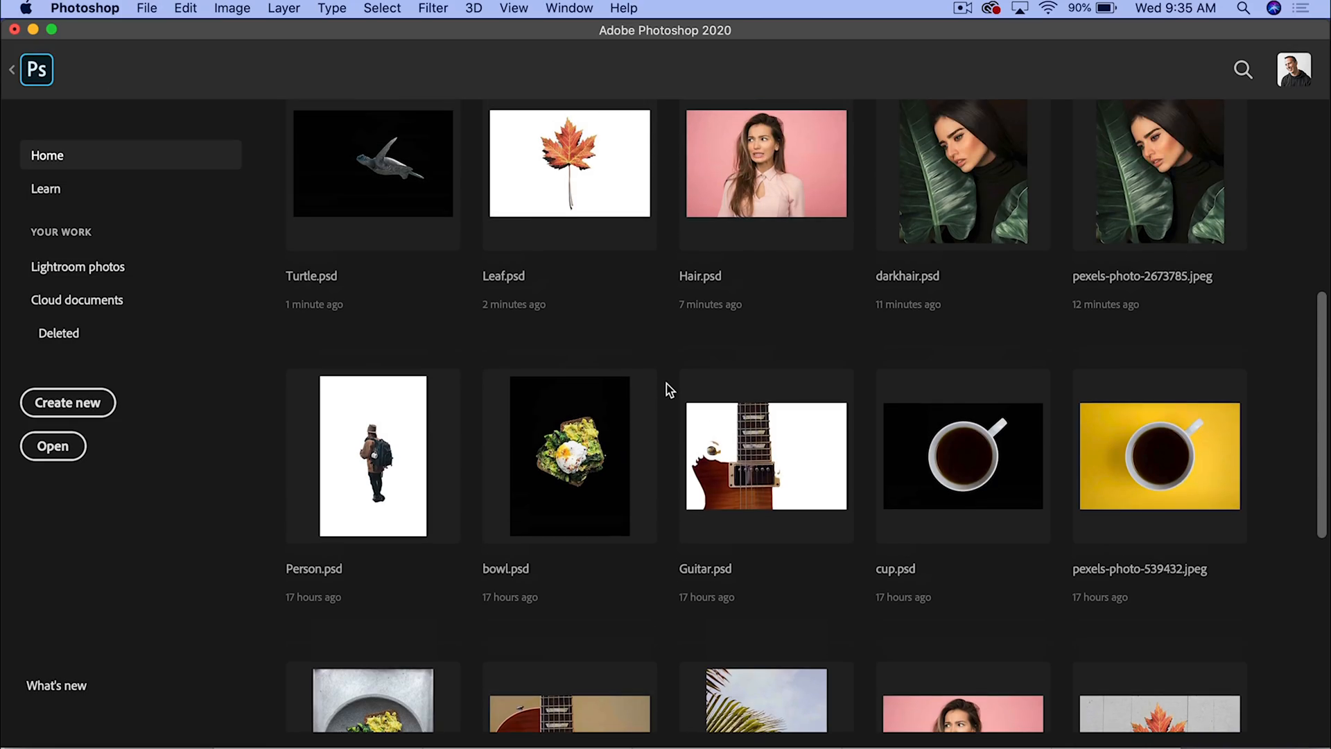
{"action": "double_click", "coordinate": [568, 456]}
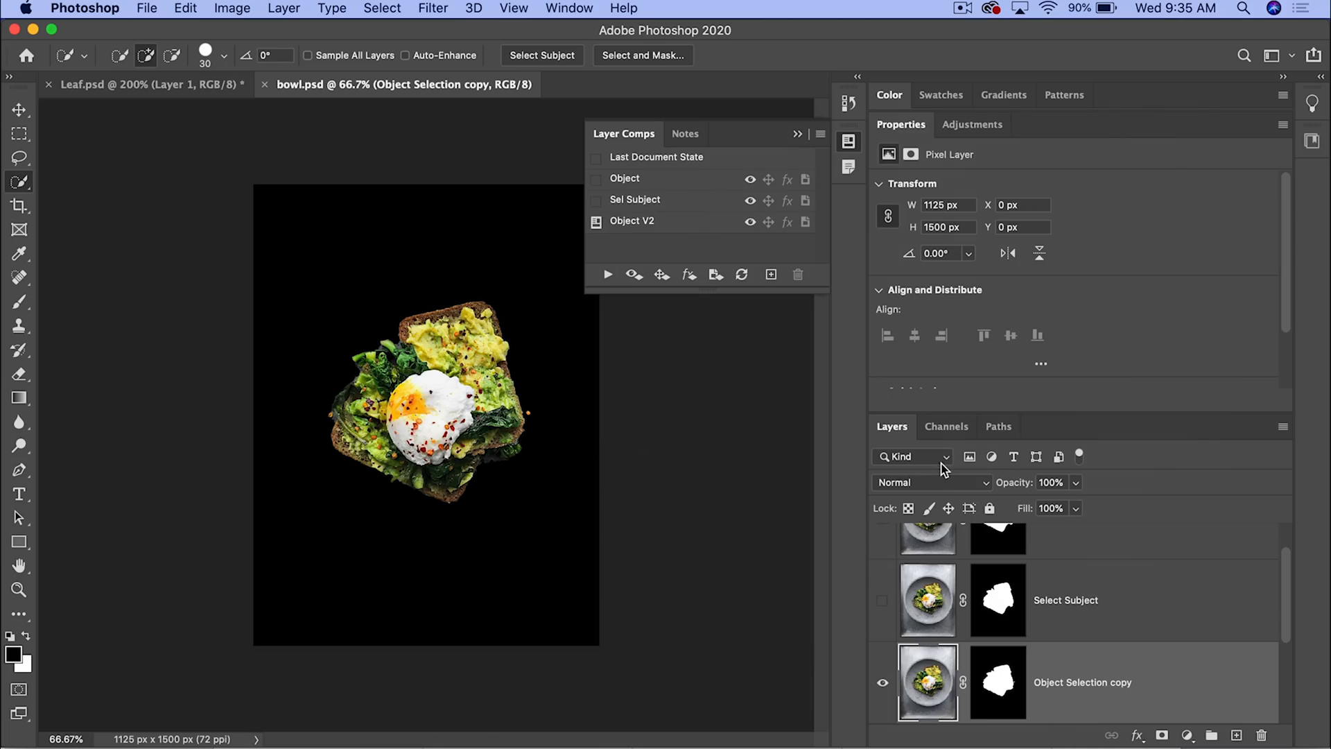
{"action": "left_click", "coordinate": [998, 682]}
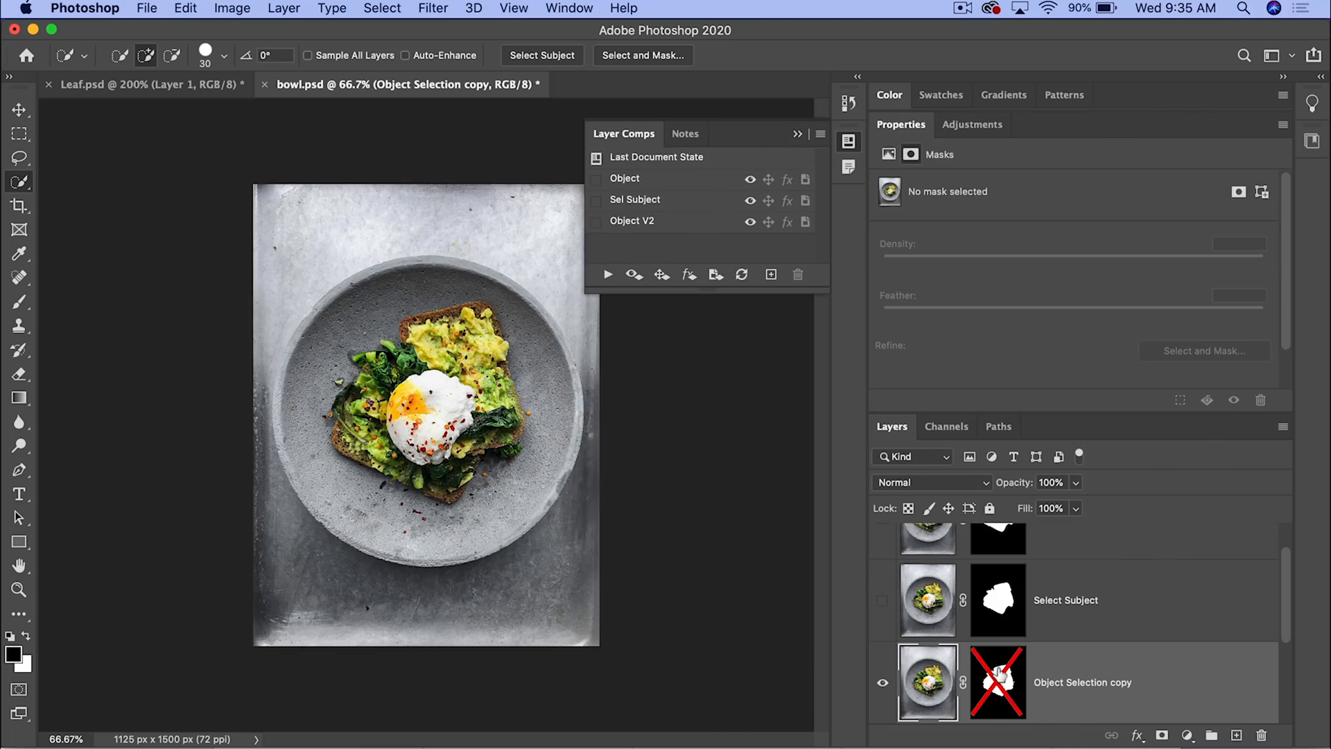
{"action": "mouse_move", "coordinate": [997, 681]}
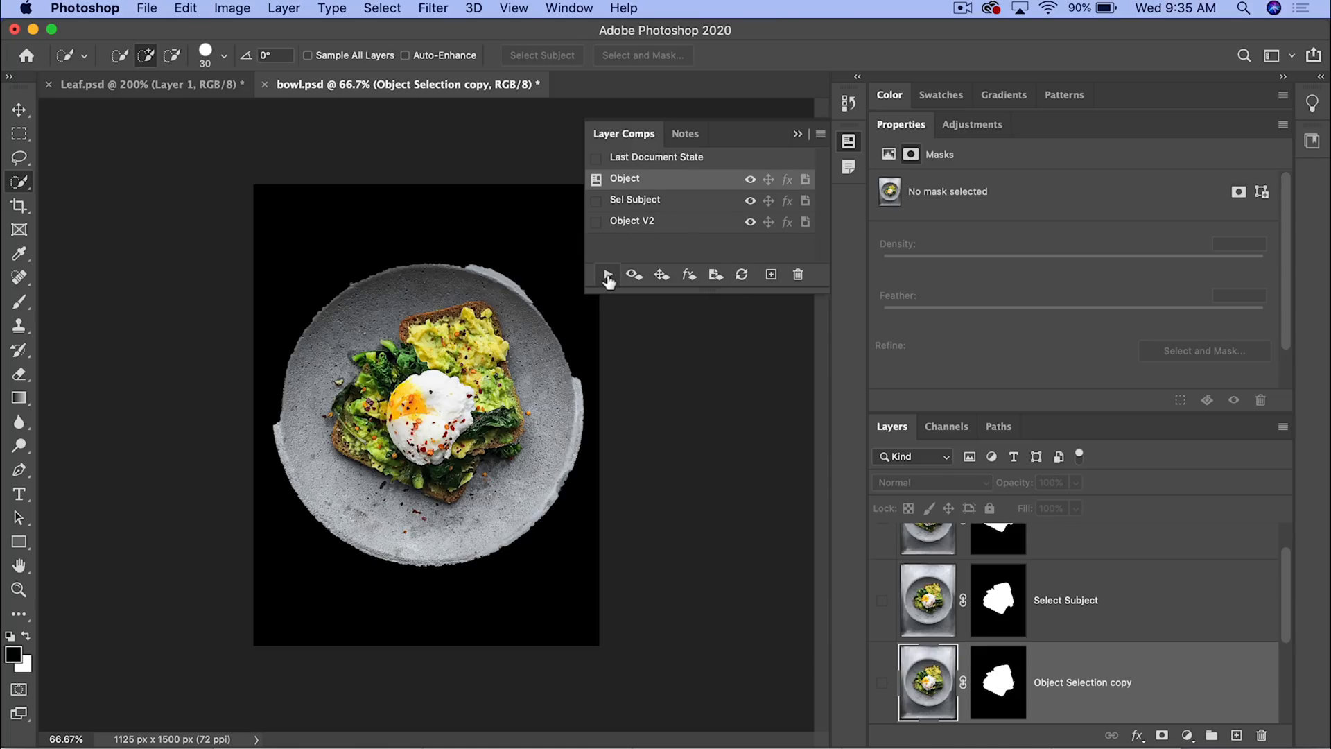
{"action": "mouse_move", "coordinate": [608, 274]}
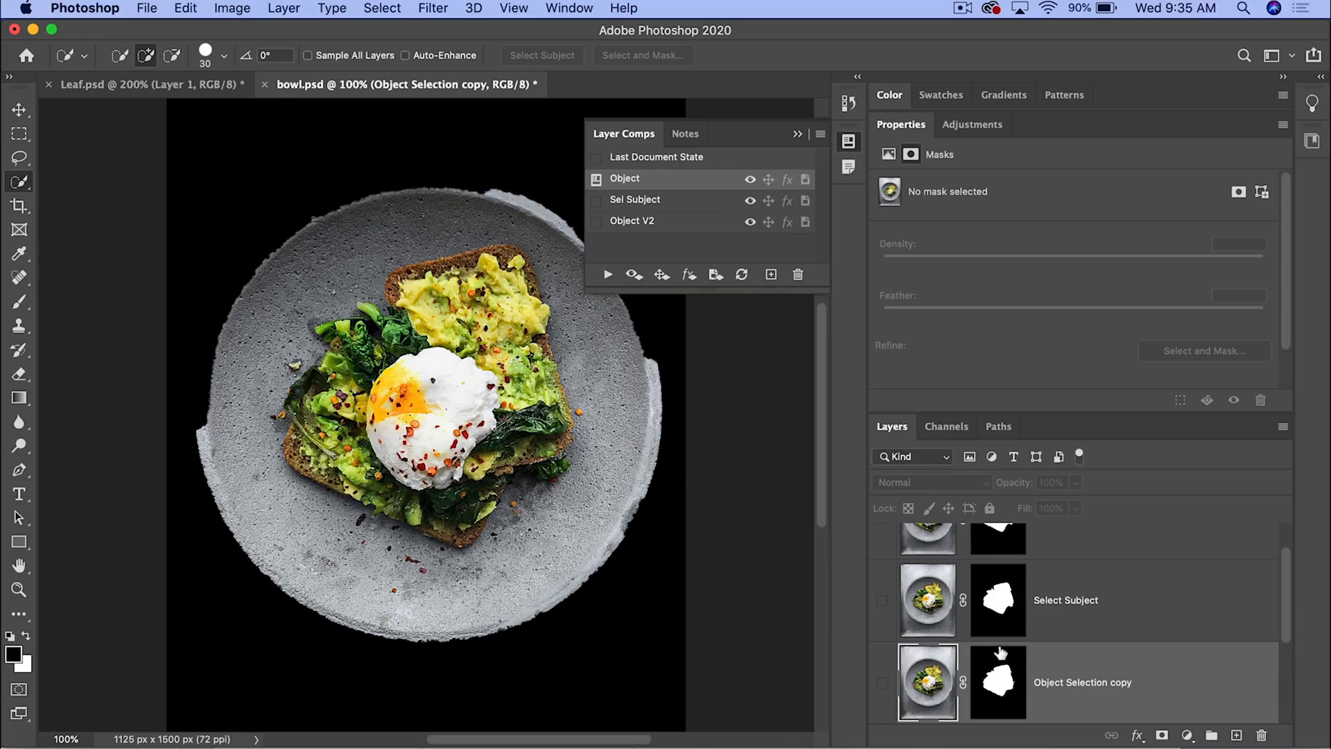
Step: Disable the mask to view the original photo, then apply the Object V2 layer comp
{"action": "left_click", "coordinate": [998, 682]}
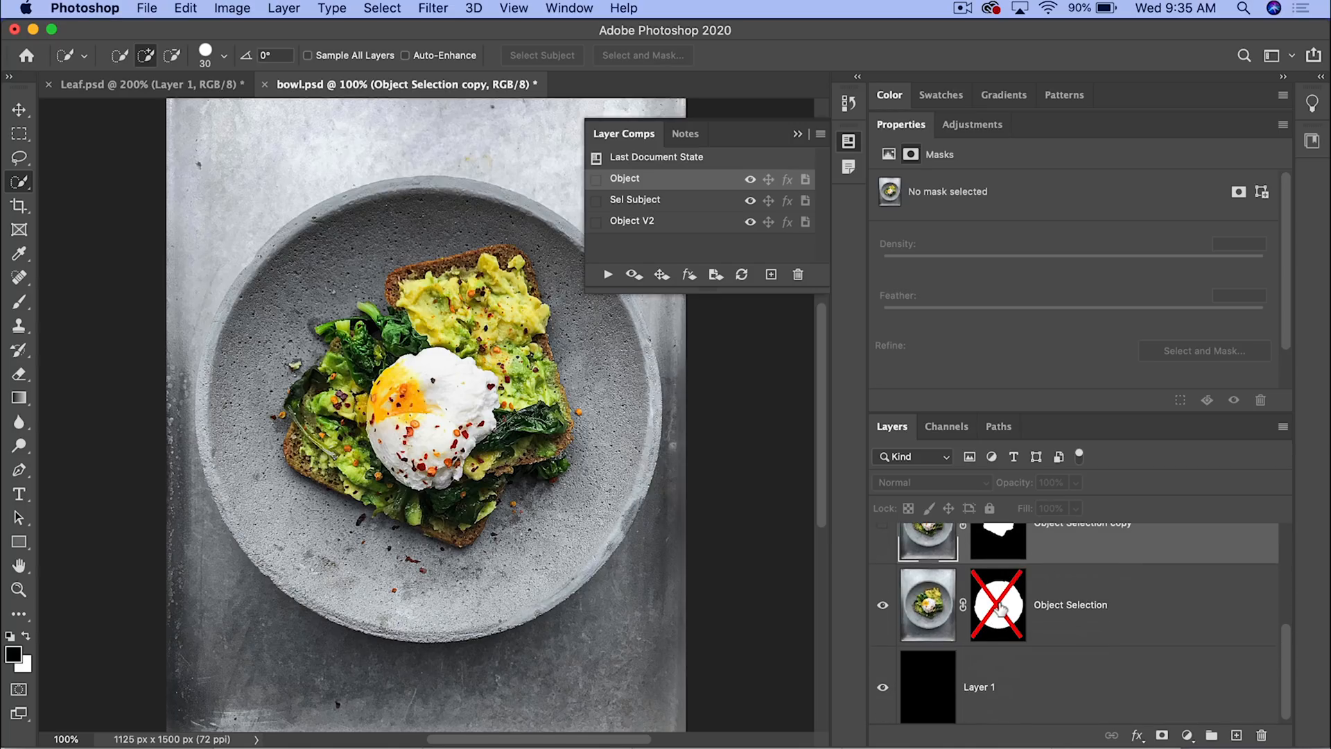
{"action": "mouse_move", "coordinate": [998, 604]}
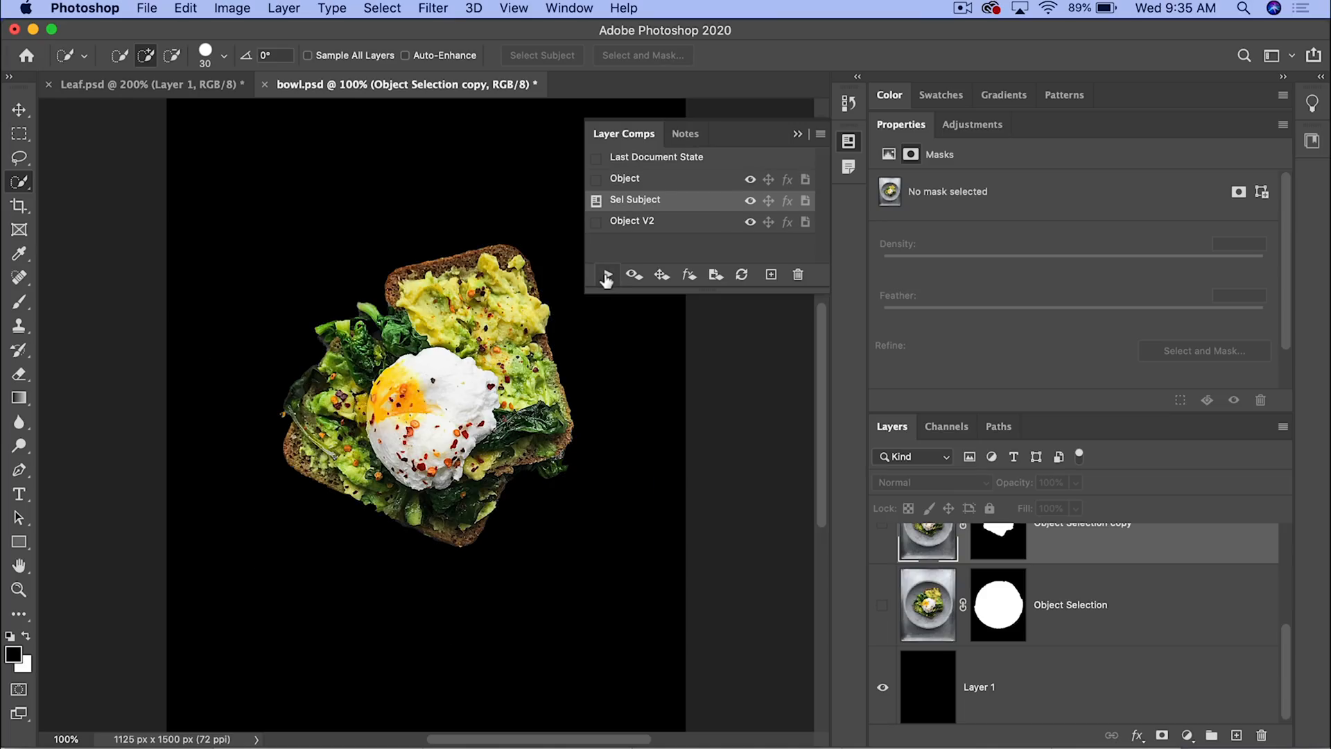
{"action": "mouse_move", "coordinate": [607, 274]}
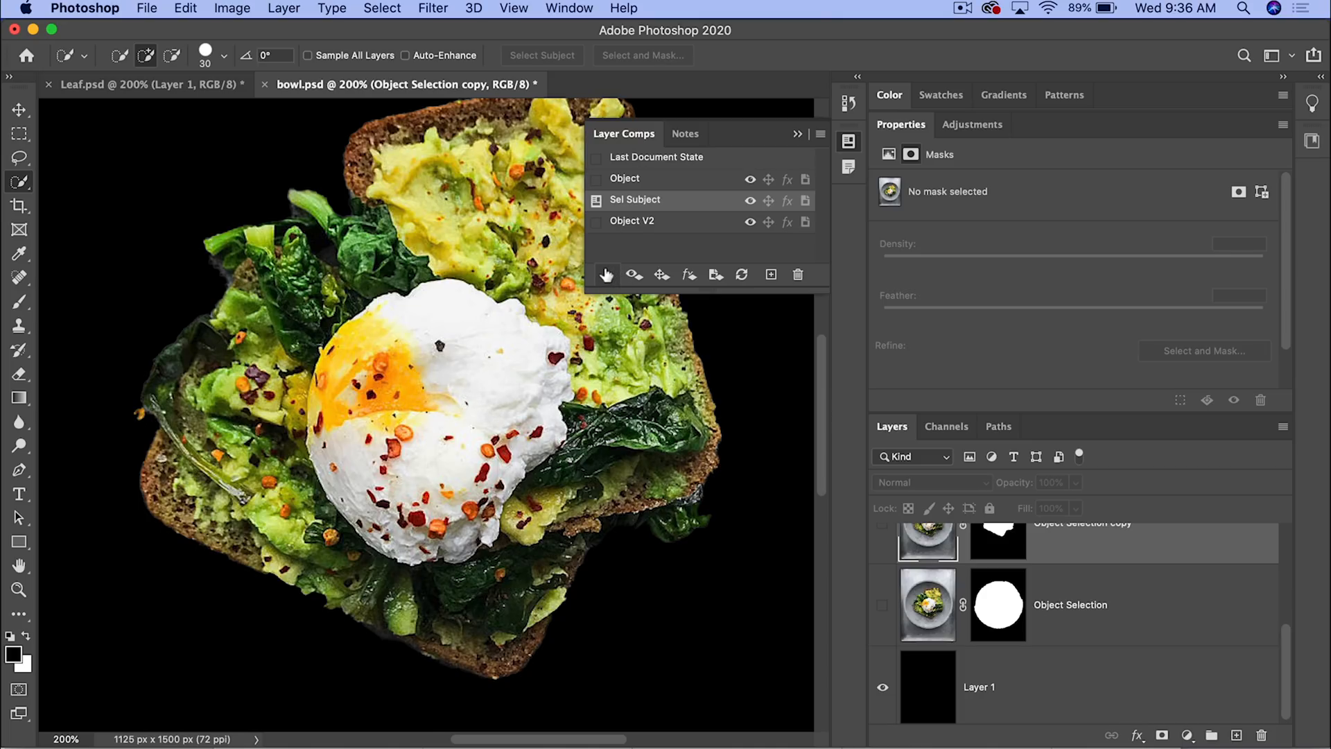
{"action": "left_click", "coordinate": [633, 220]}
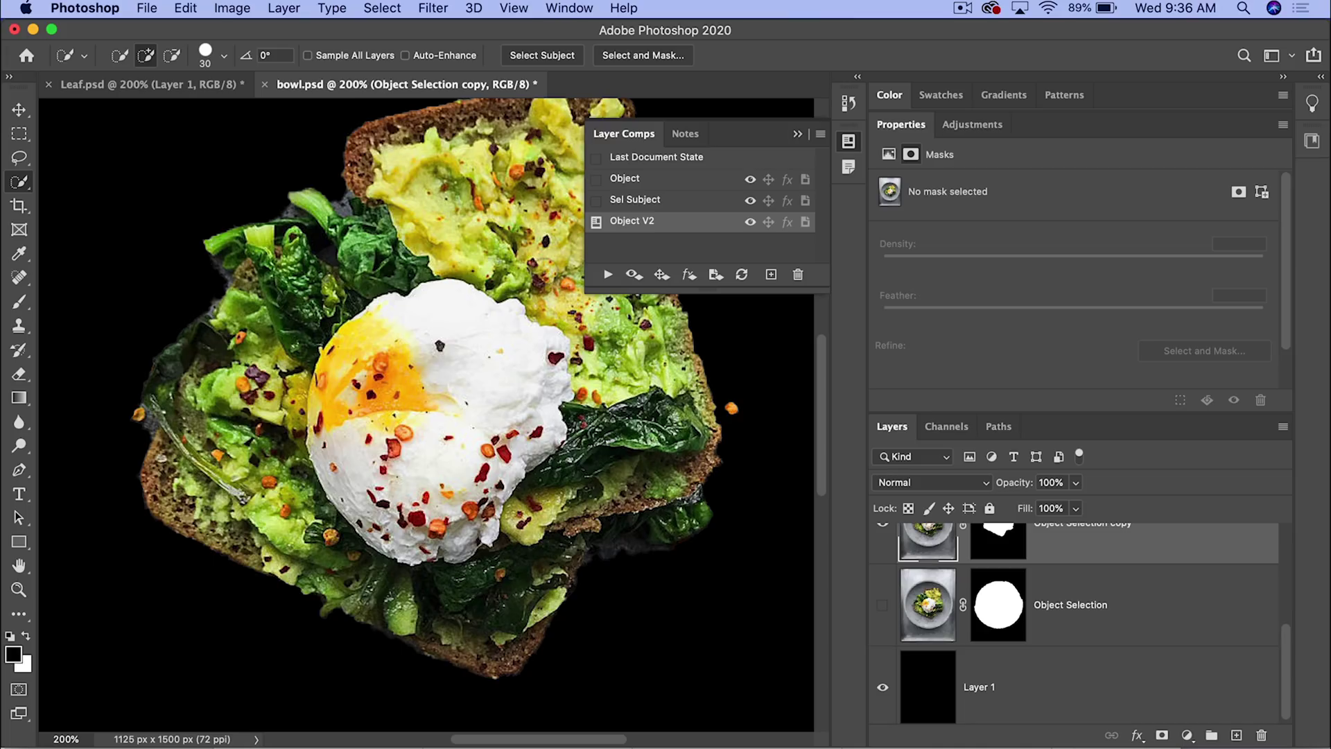
{"action": "mouse_move", "coordinate": [776, 141]}
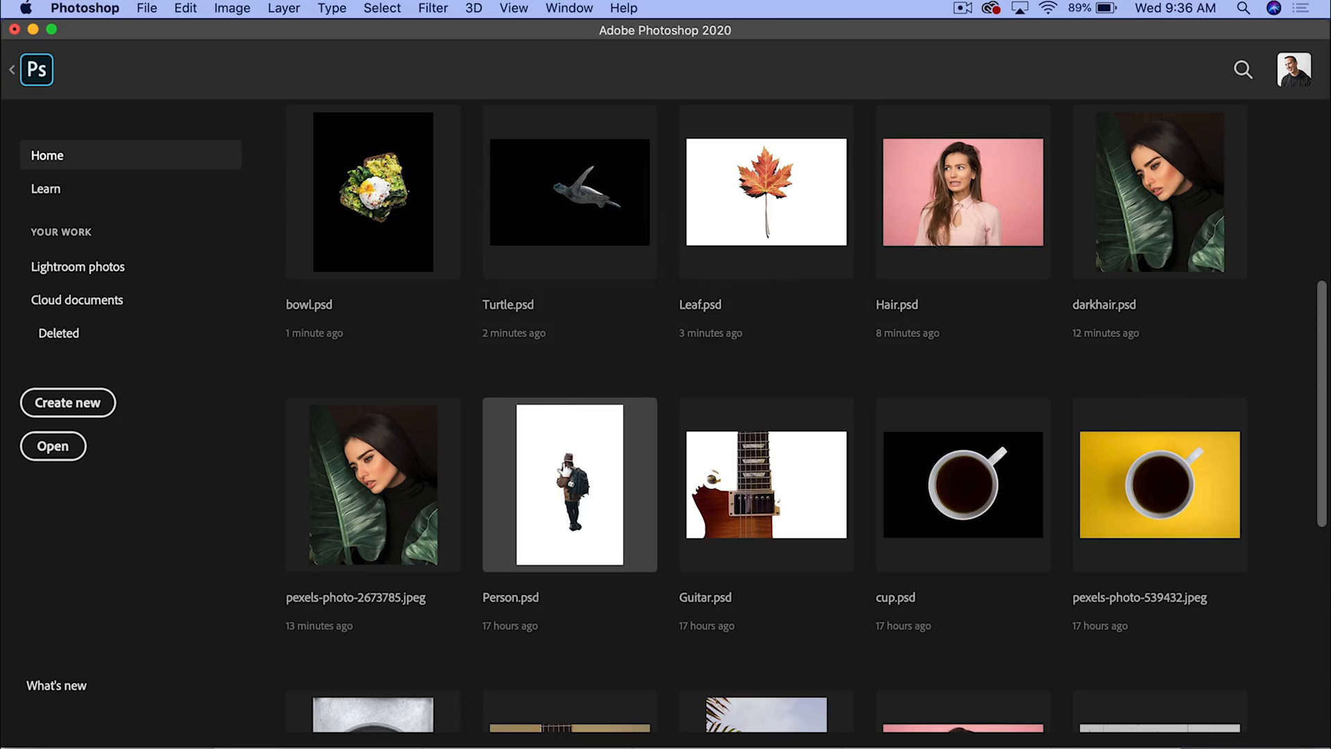
Step: Load Person.psd, view the unmasked original and bring up the Layer Comps panel
{"action": "double_click", "coordinate": [569, 485]}
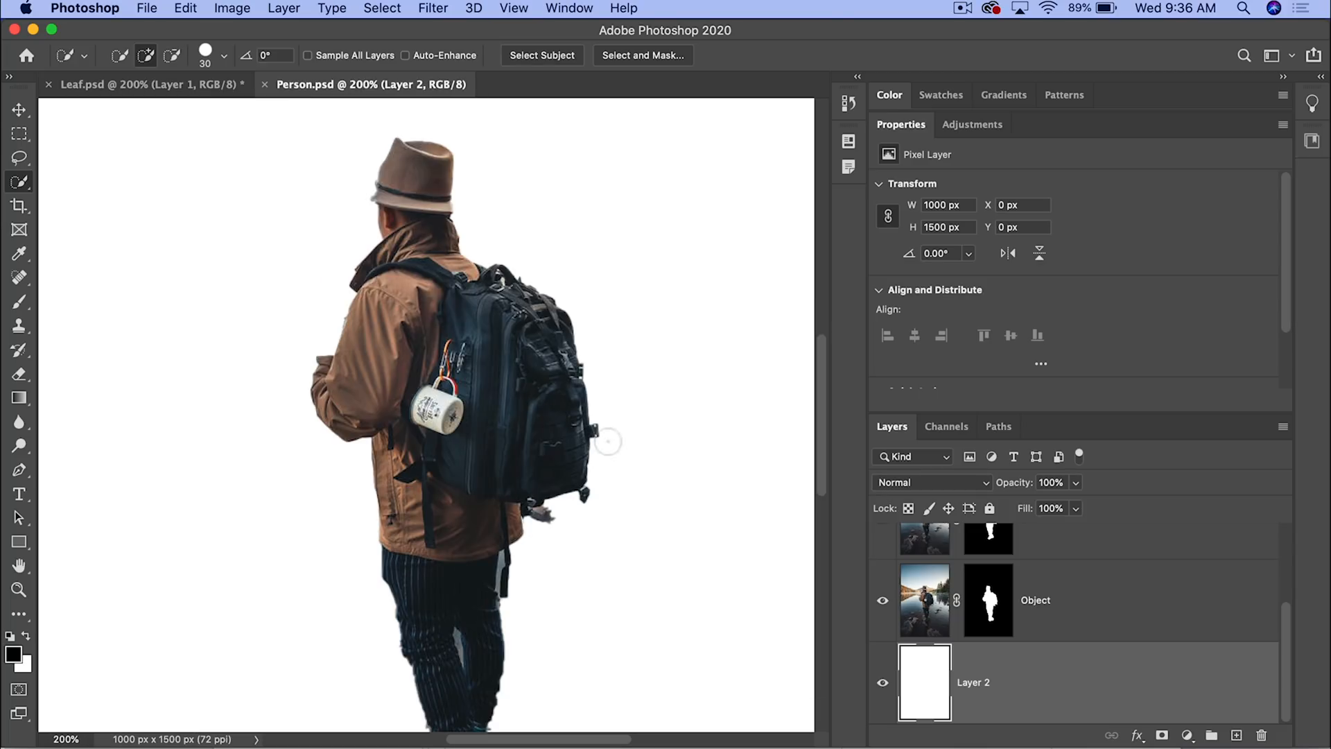
{"action": "left_click", "coordinate": [987, 599]}
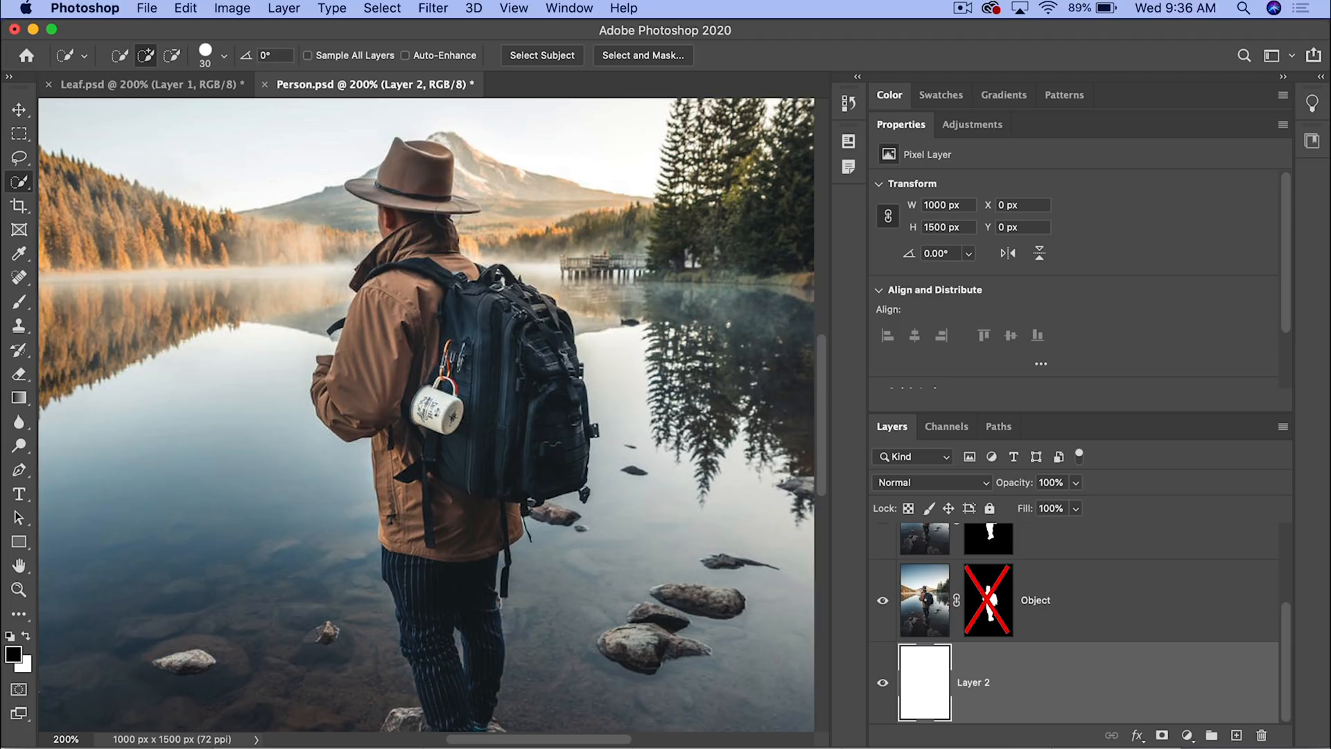
{"action": "left_click", "coordinate": [568, 7]}
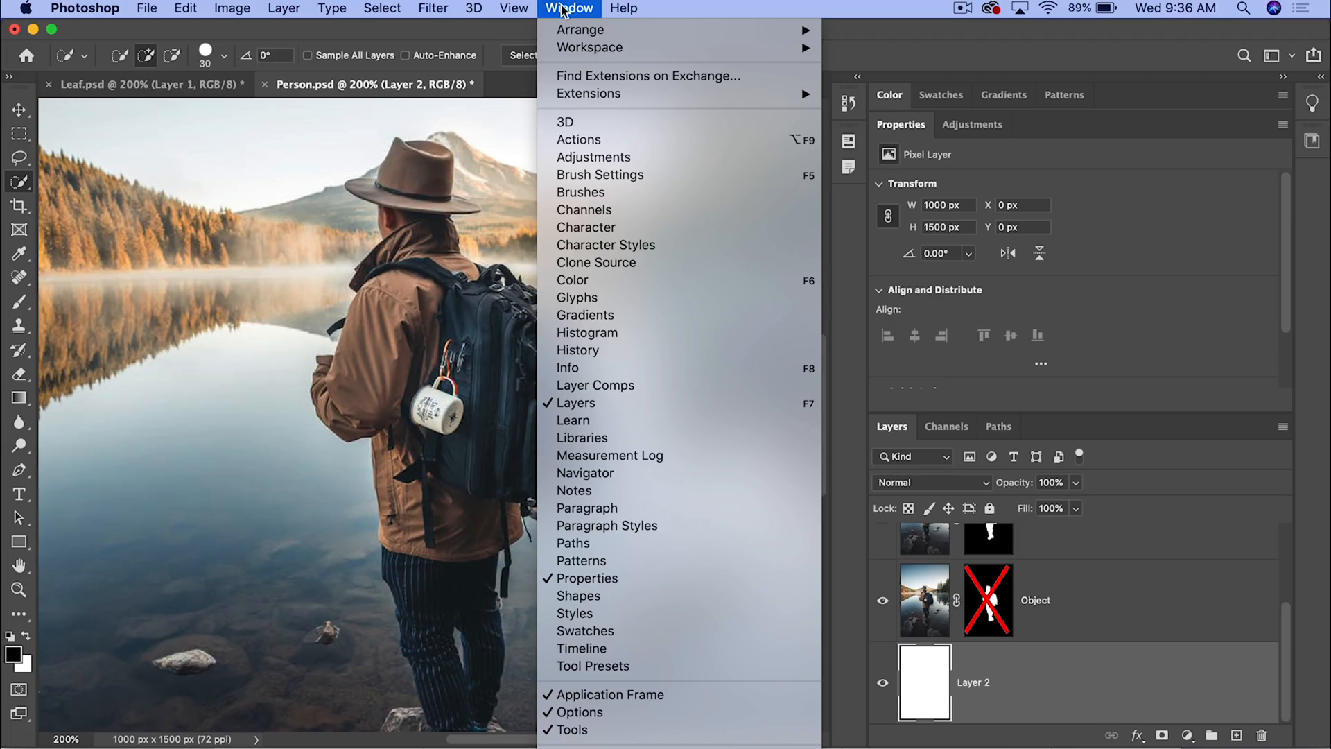
{"action": "mouse_move", "coordinate": [599, 392]}
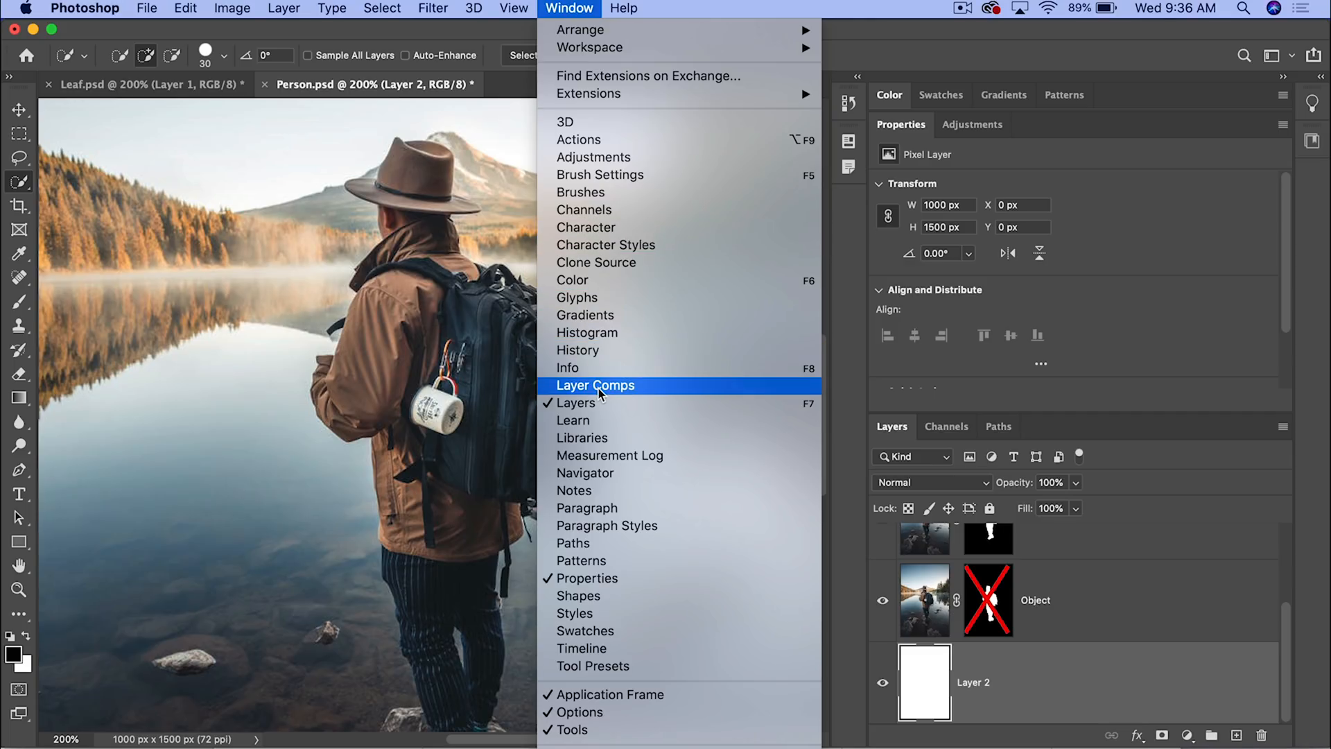
{"action": "left_click", "coordinate": [594, 385]}
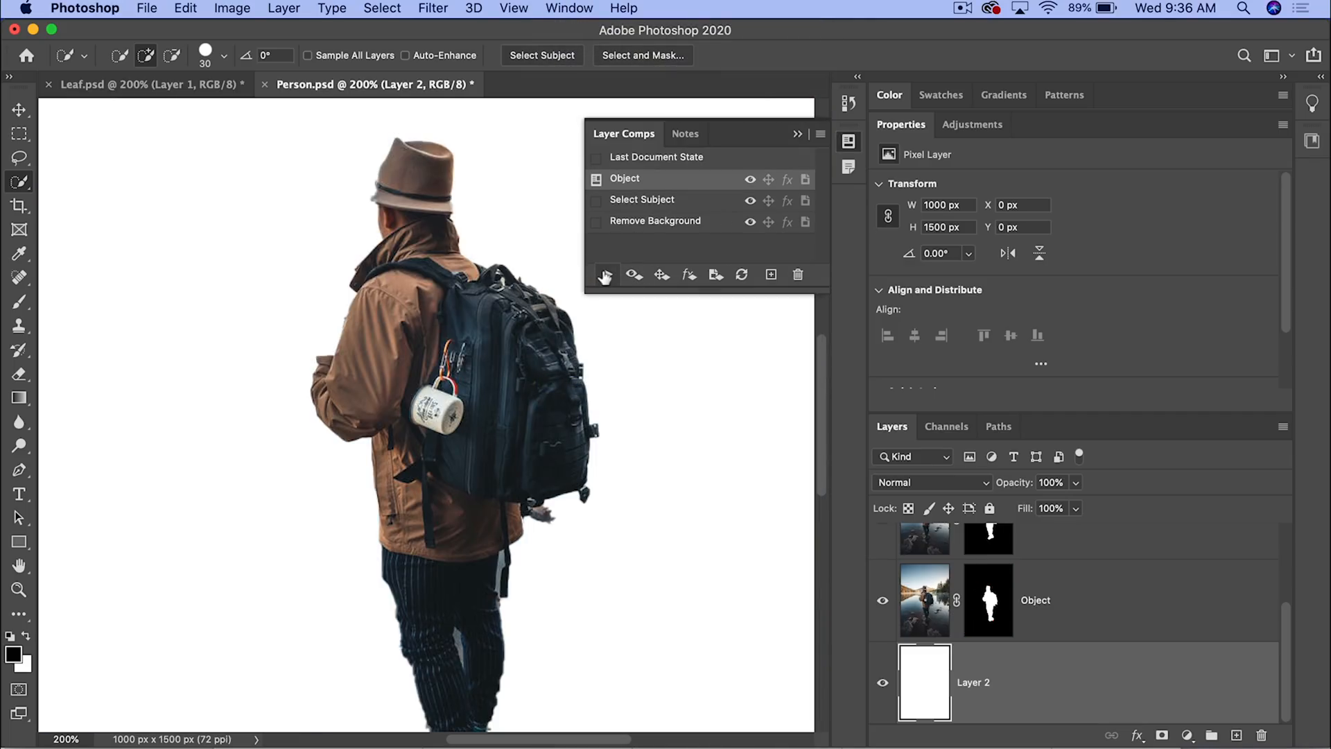
Step: Cycle through the Object, Select Subject and Remove Background comps to compare them
{"action": "left_click", "coordinate": [641, 199]}
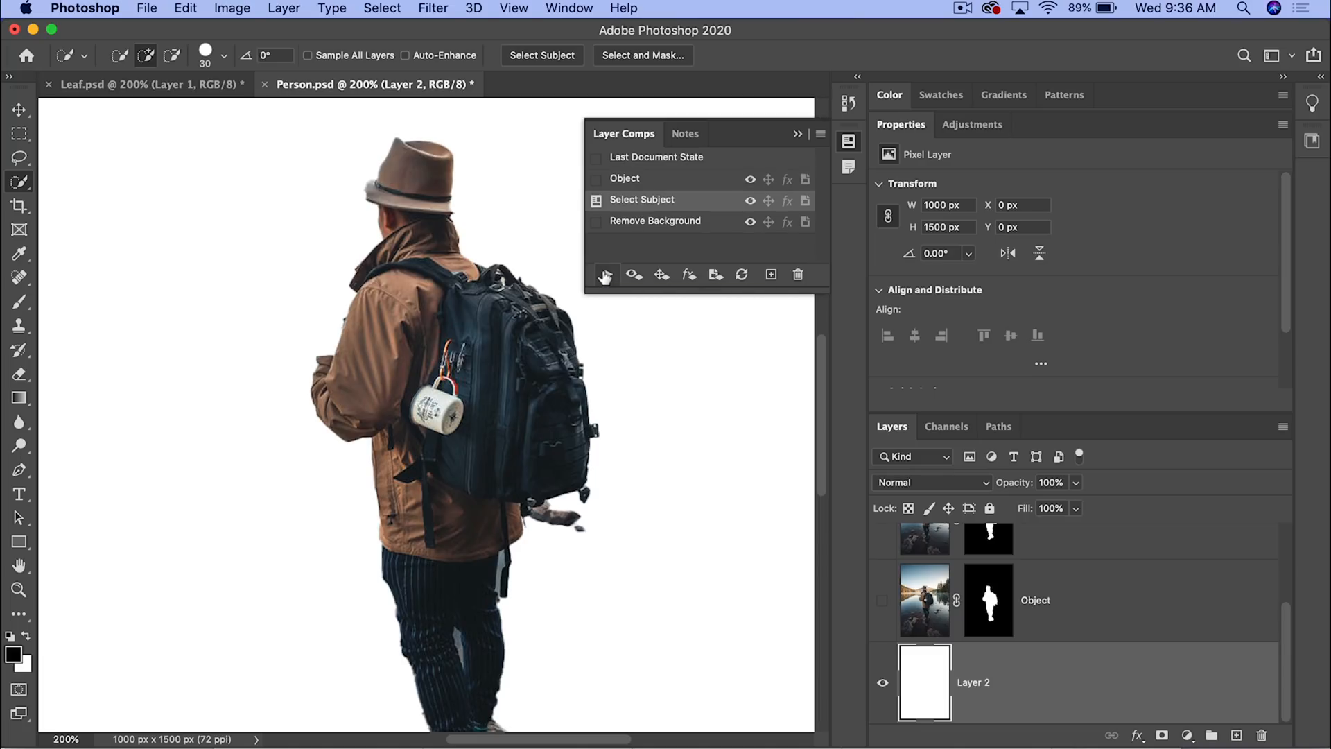
{"action": "left_click", "coordinate": [654, 220]}
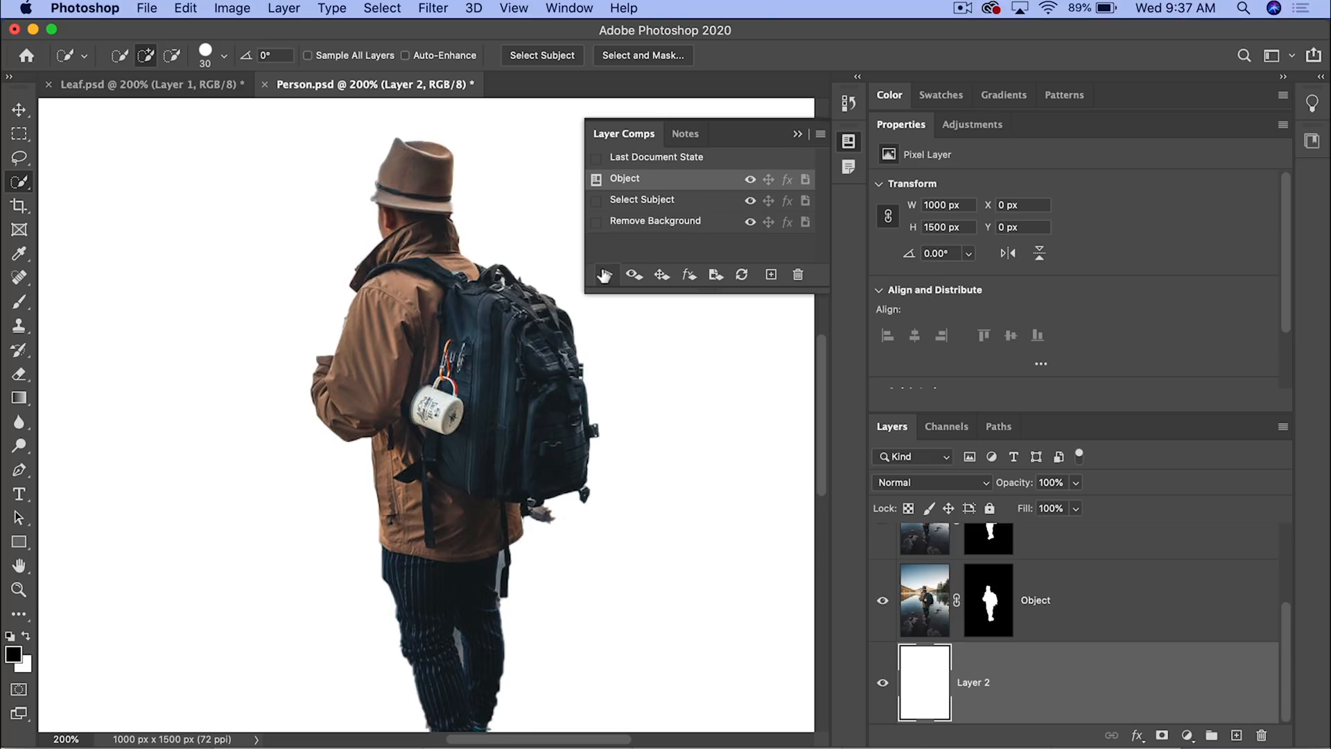
{"action": "left_click", "coordinate": [641, 200]}
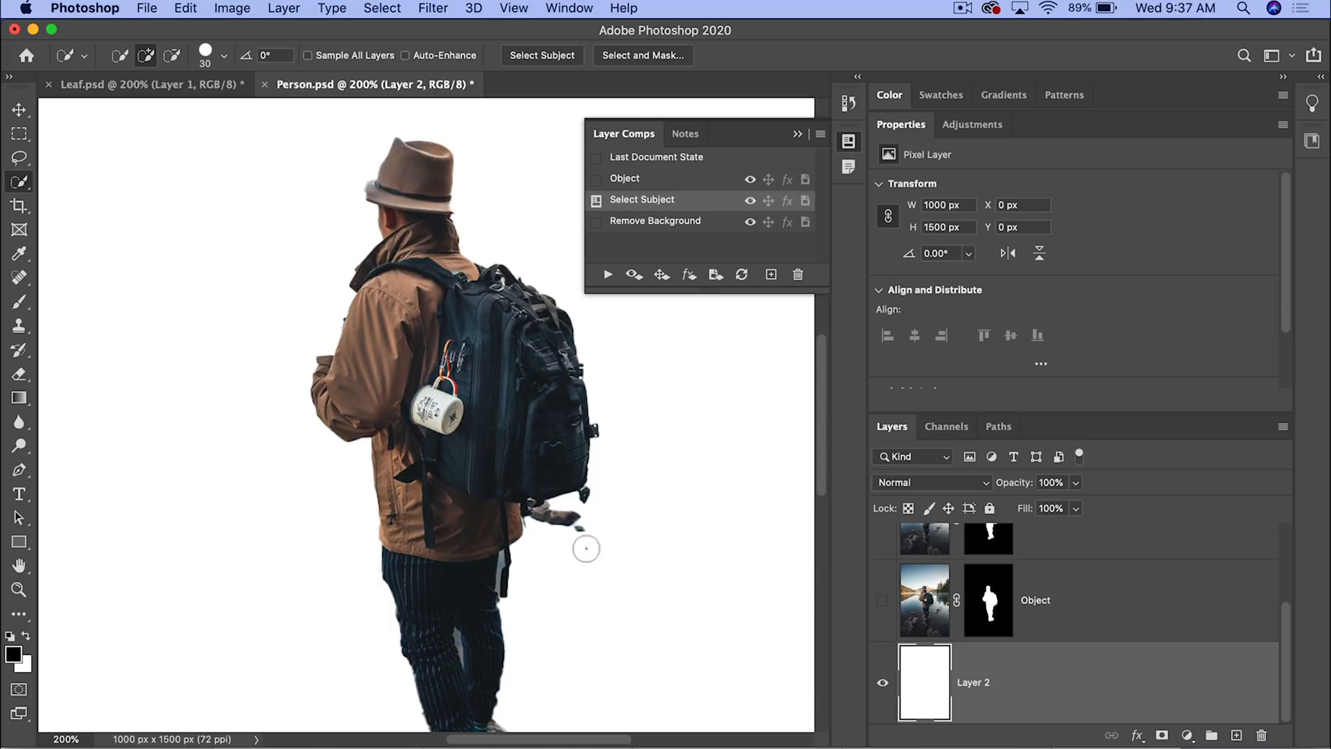
{"action": "left_click", "coordinate": [654, 221]}
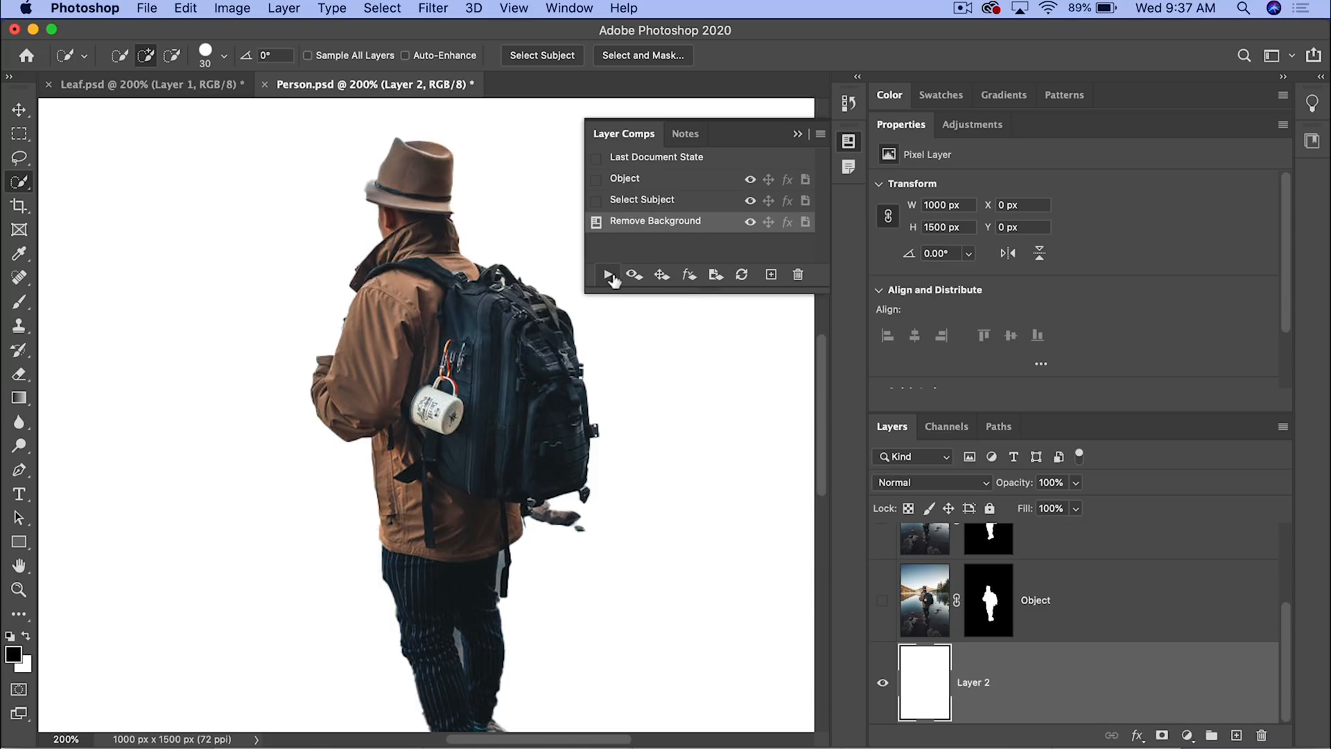
{"action": "left_click", "coordinate": [641, 200]}
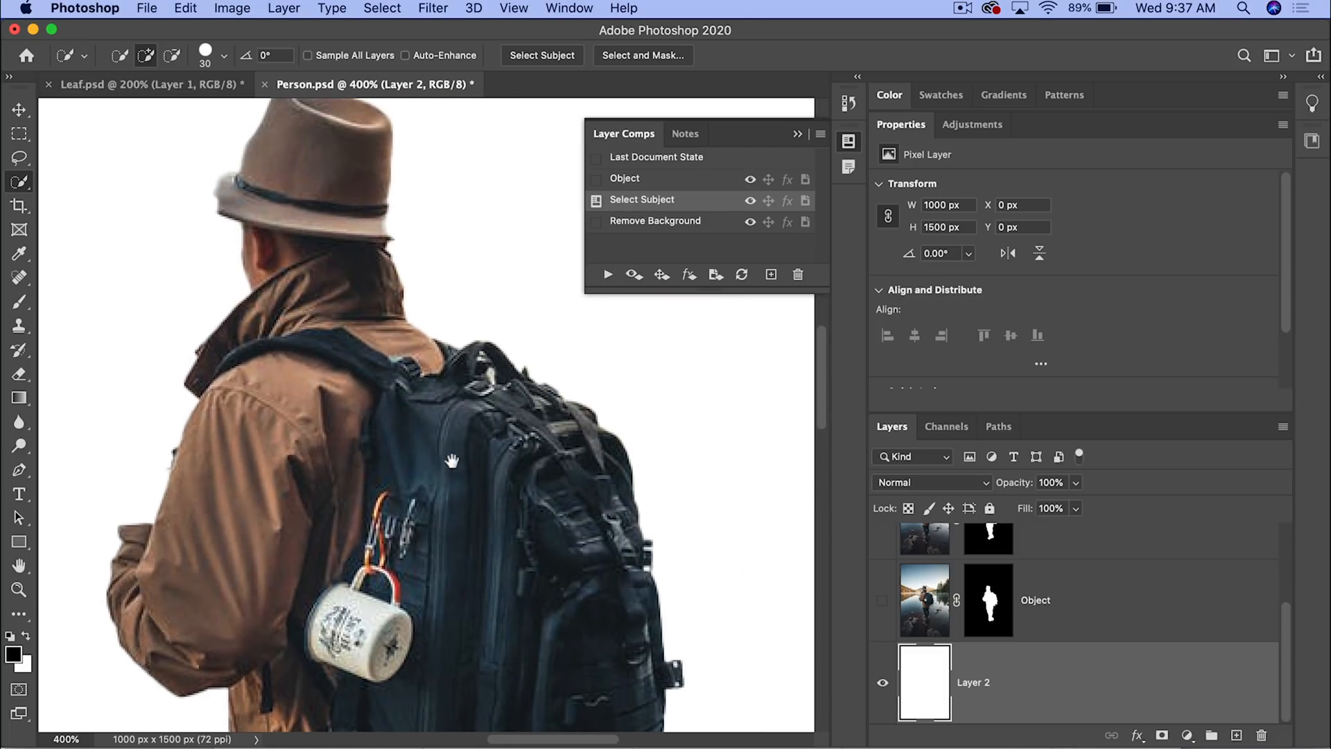
{"action": "left_click", "coordinate": [655, 221]}
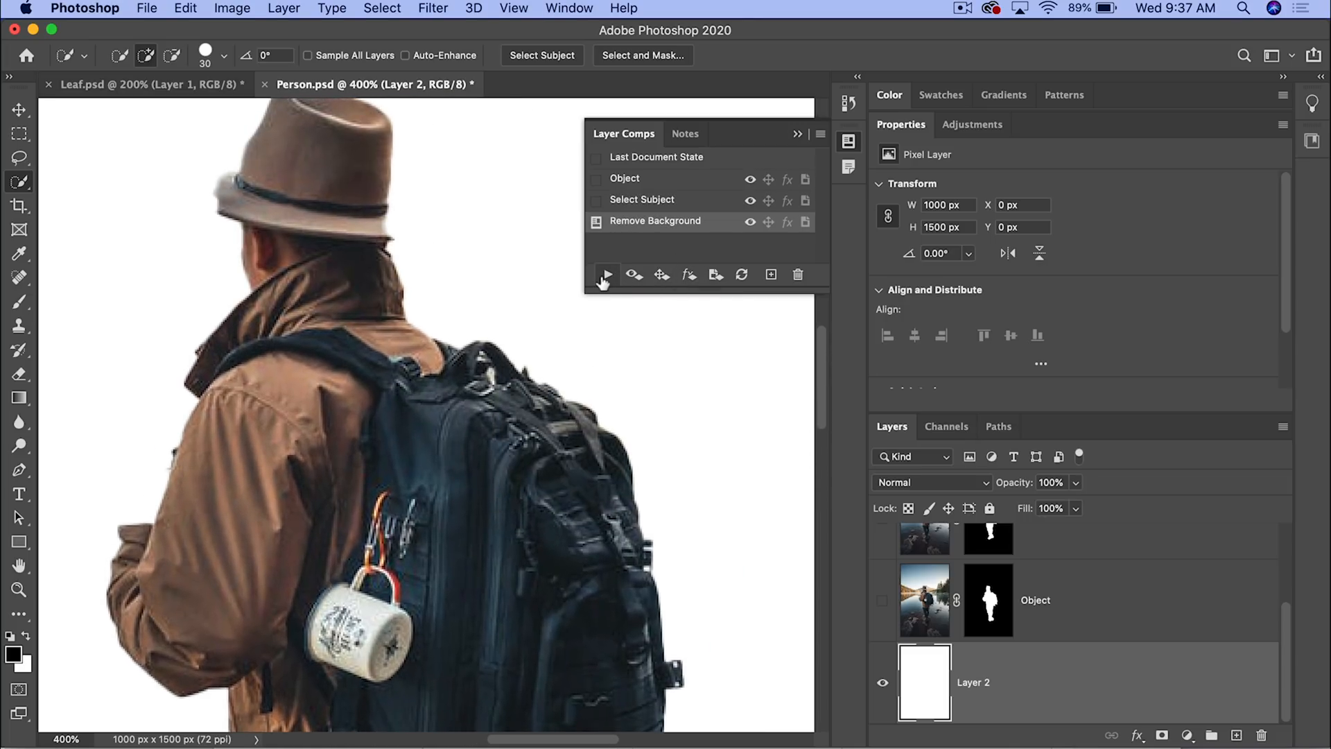
Step: Close Person.psd without saving changes
{"action": "left_click", "coordinate": [640, 199]}
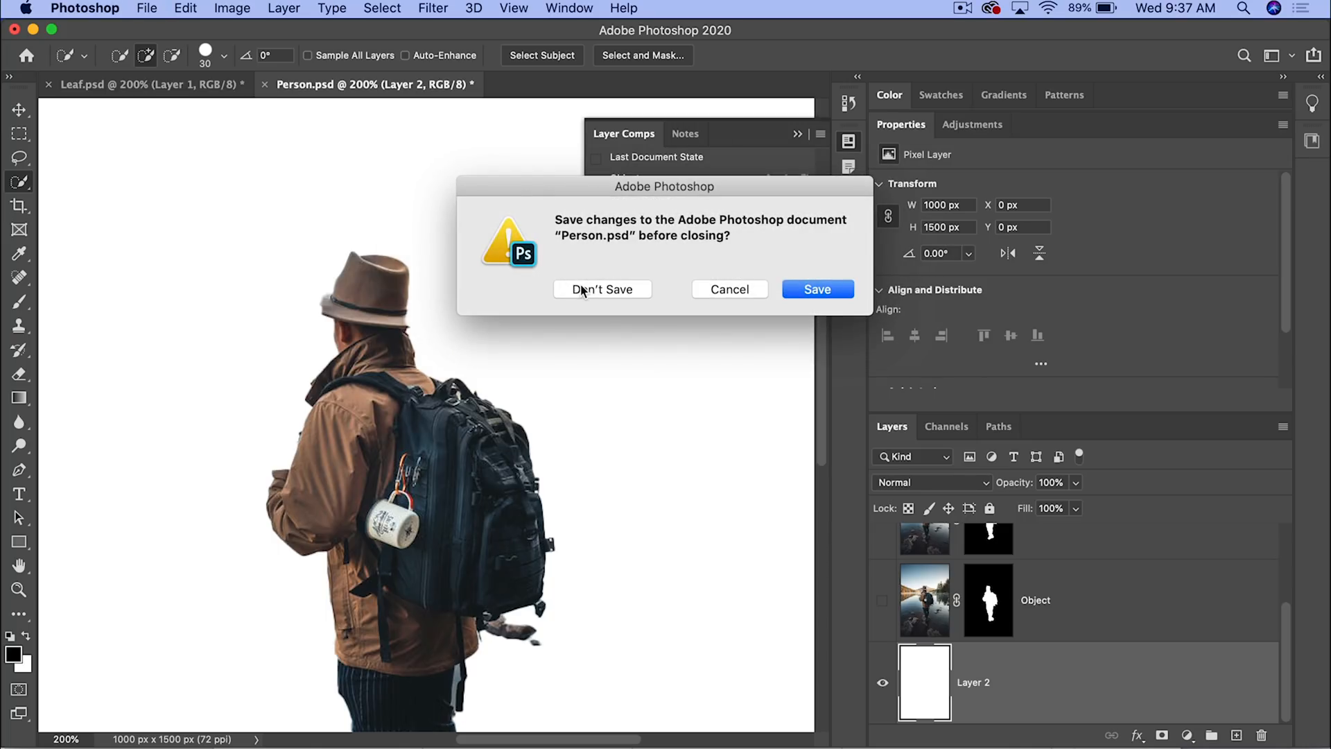
{"action": "left_click", "coordinate": [601, 288]}
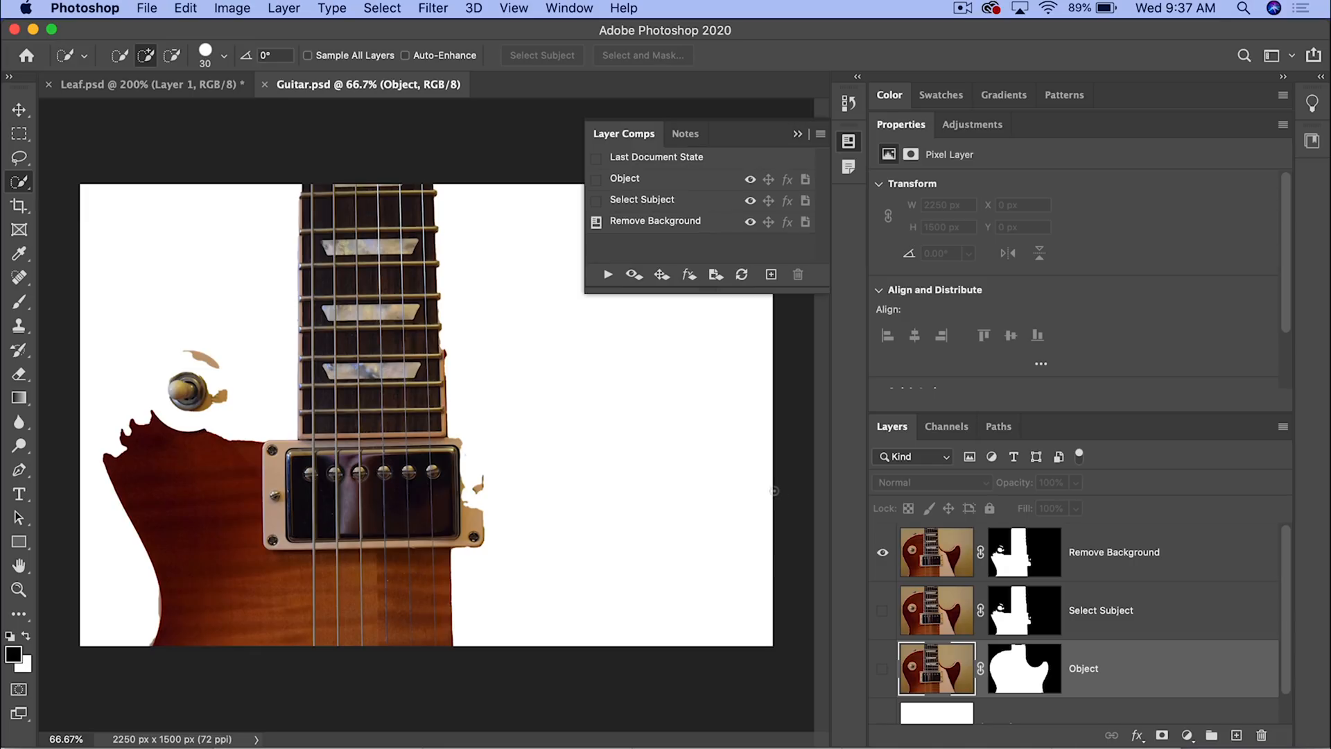
Step: Toggle the Remove Background mask against the original, apply the Object comp and close Guitar.psd
{"action": "left_click", "coordinate": [1024, 551]}
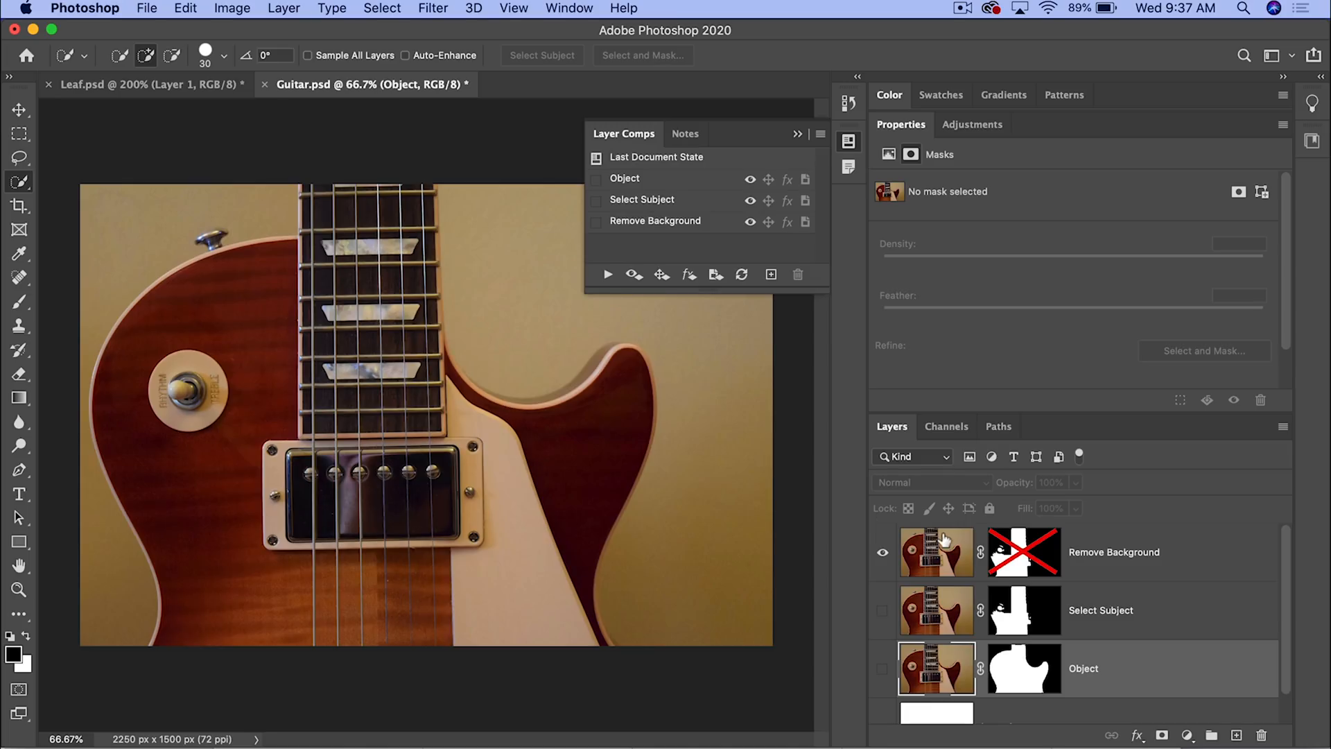
{"action": "left_click", "coordinate": [607, 274]}
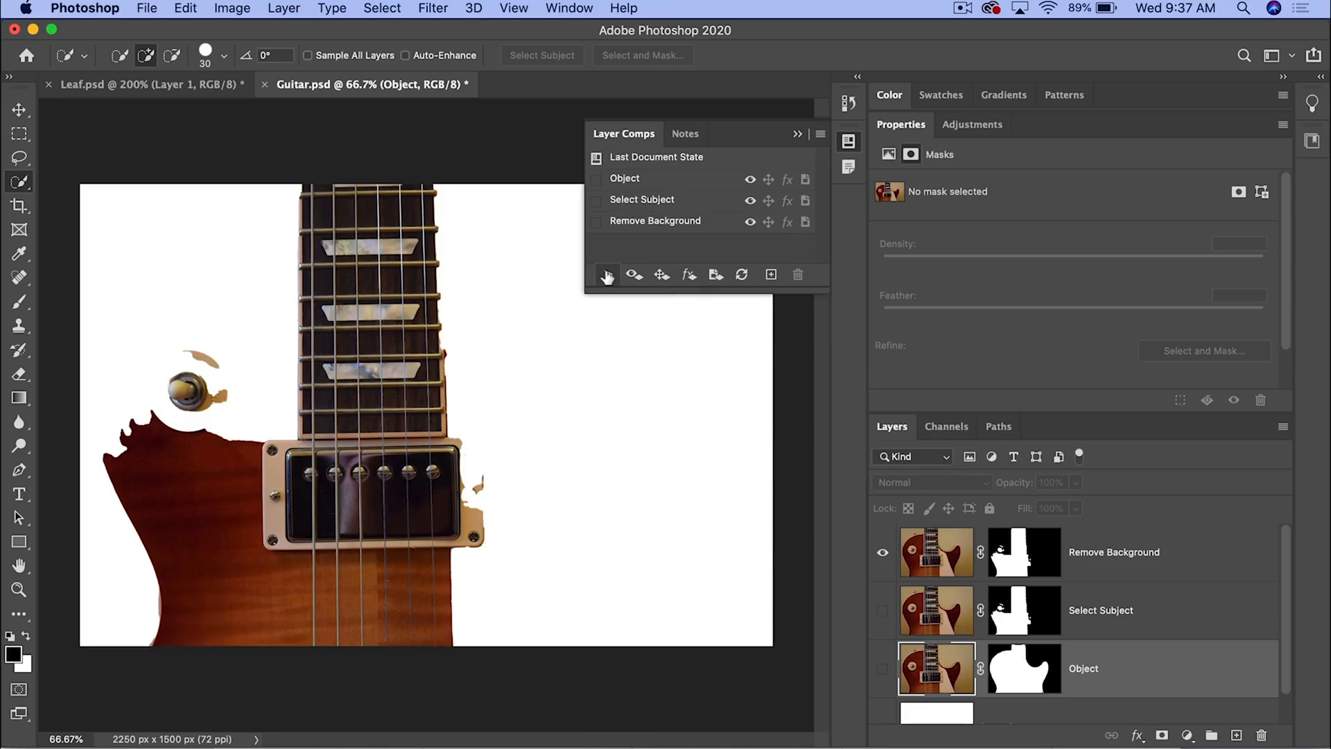
{"action": "left_click", "coordinate": [624, 178]}
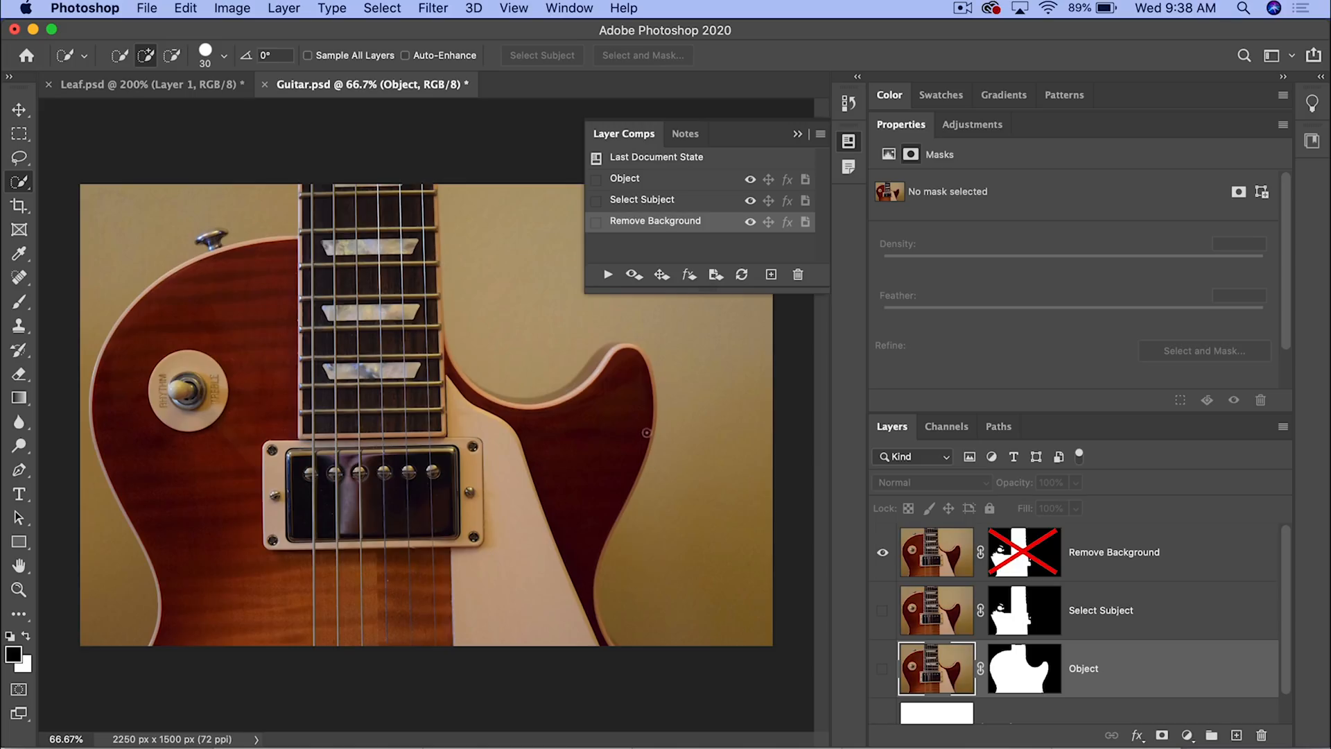
{"action": "mouse_move", "coordinate": [631, 513]}
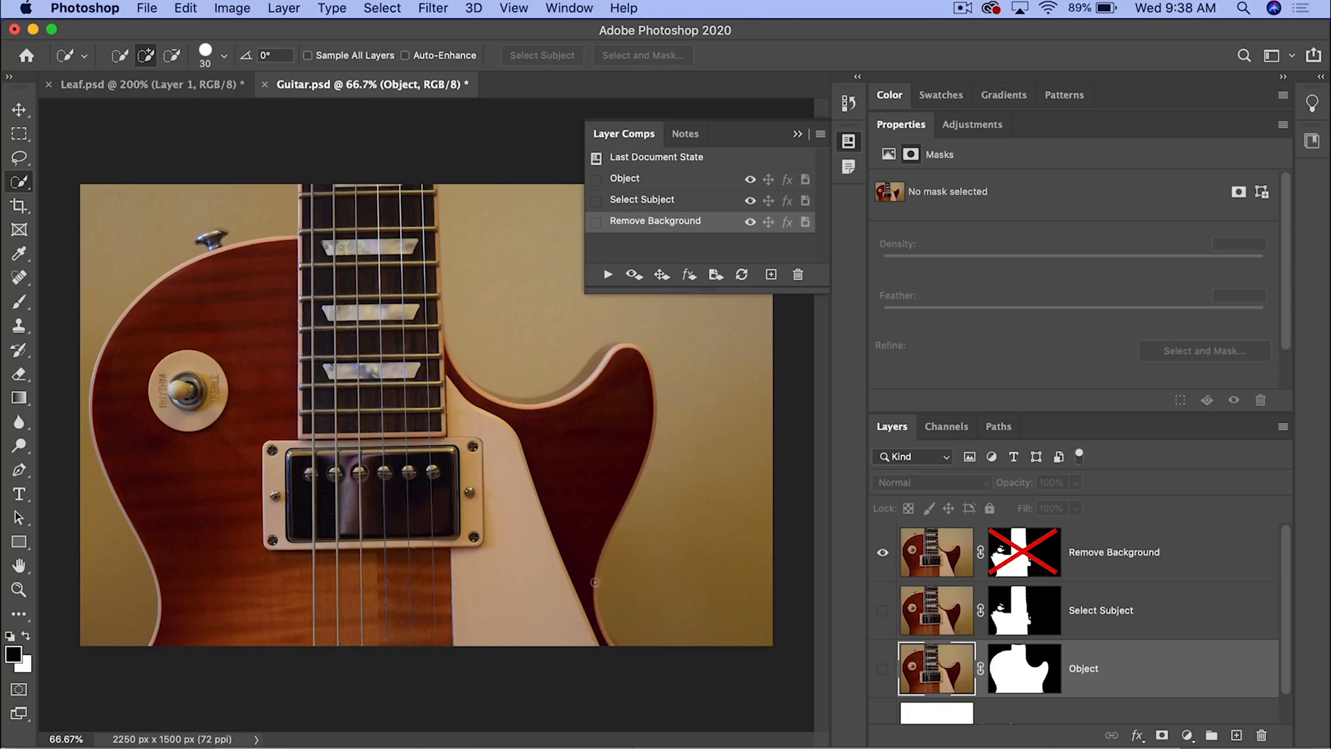
{"action": "mouse_move", "coordinate": [992, 554]}
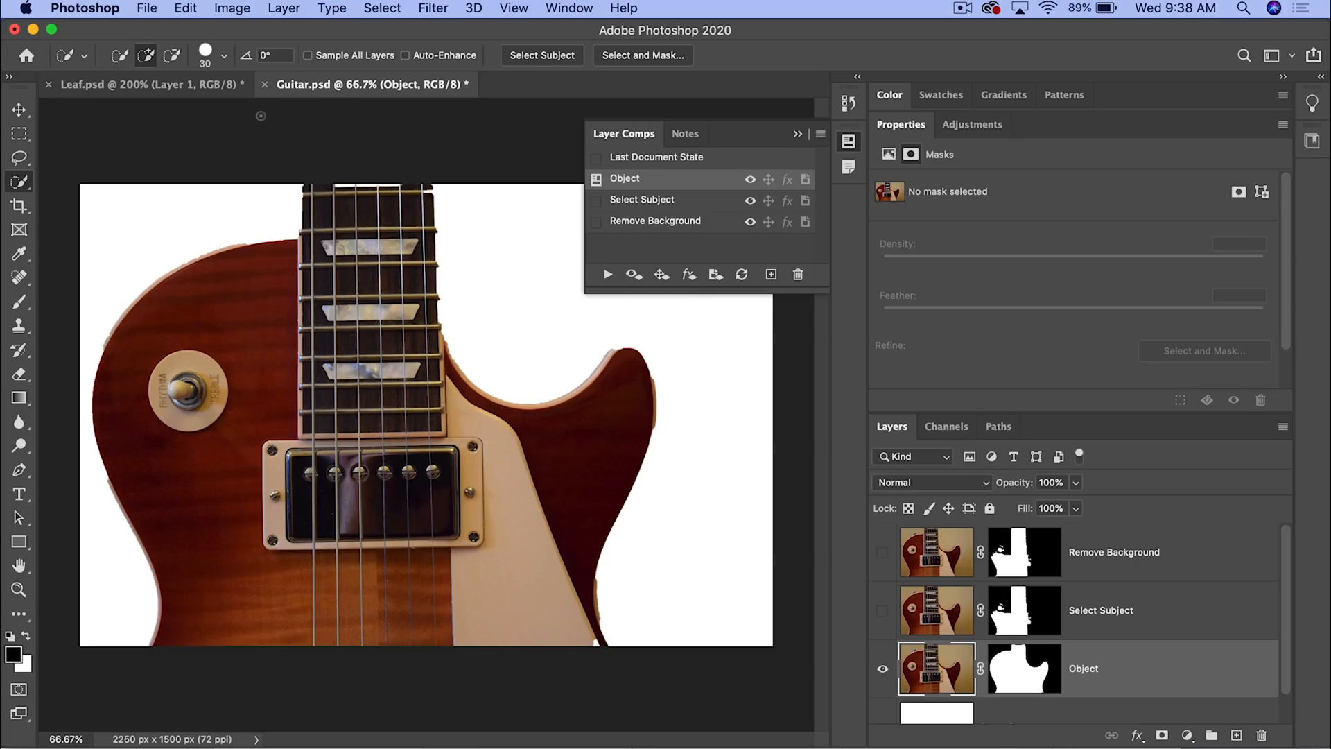
{"action": "left_click", "coordinate": [265, 84]}
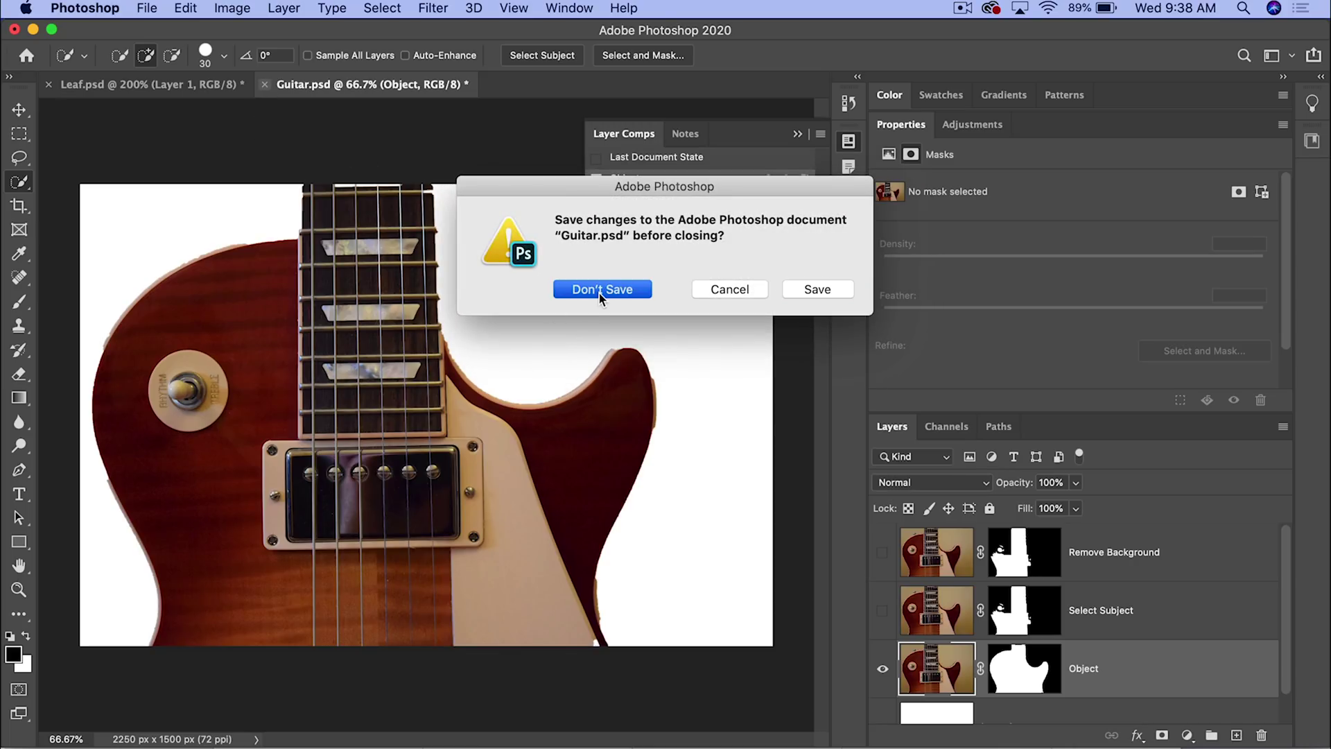
Step: Discard changes to Guitar.psd and open cup.psd from the Home screen
{"action": "left_click", "coordinate": [602, 288]}
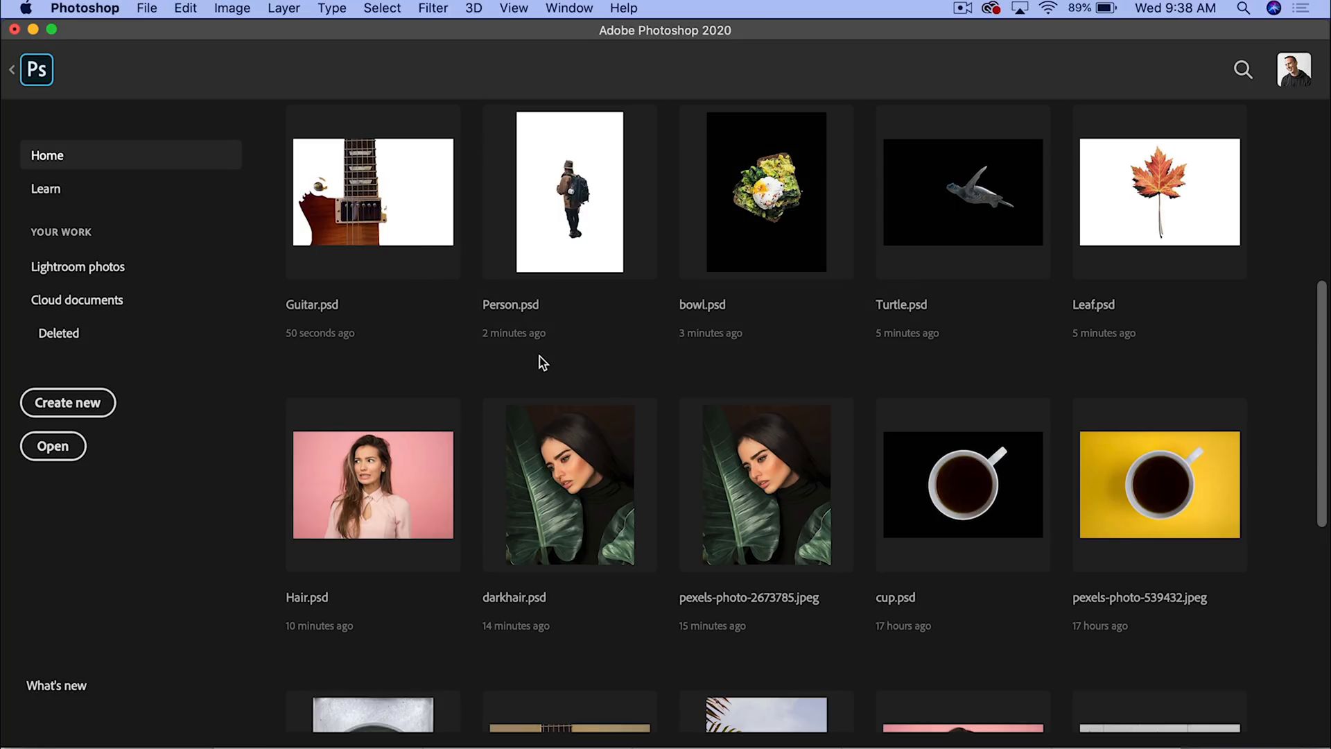
{"action": "mouse_move", "coordinate": [1056, 445]}
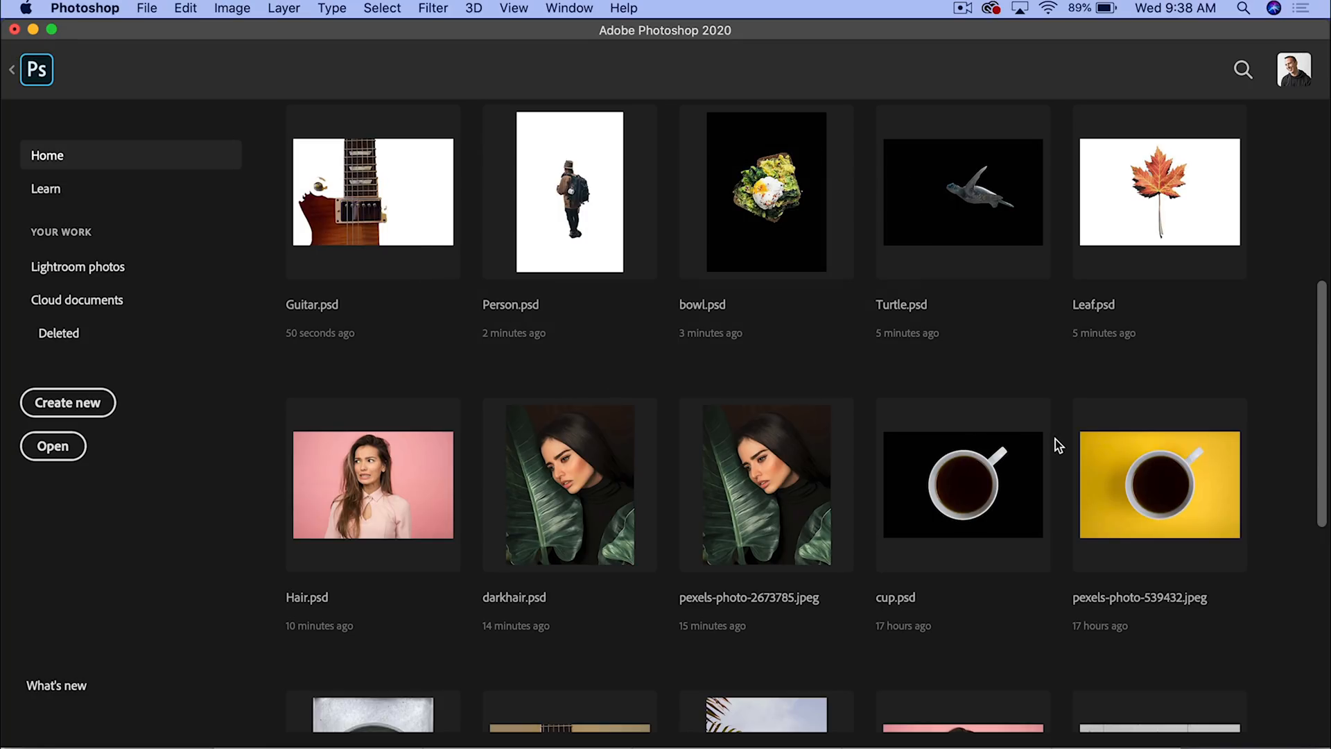
{"action": "scroll", "scroll_direction": "down", "scroll_amount": 3}
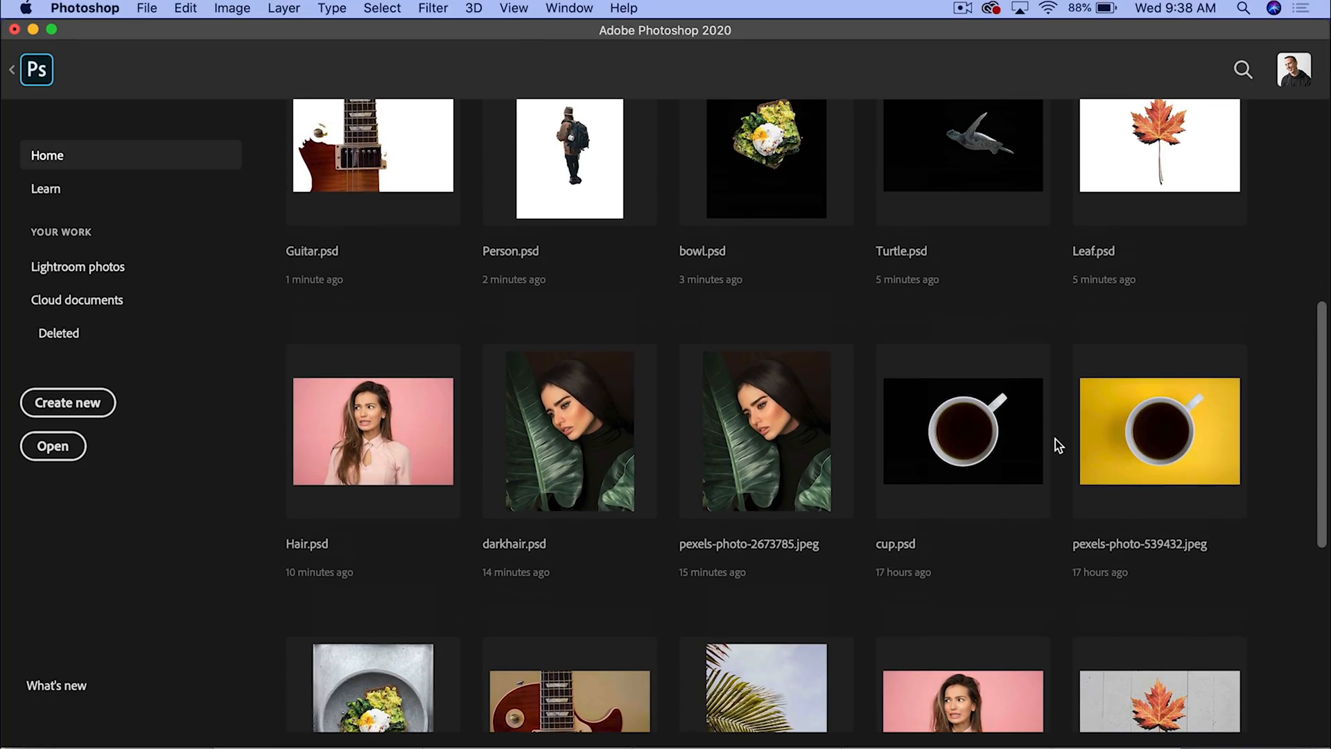
{"action": "double_click", "coordinate": [963, 433]}
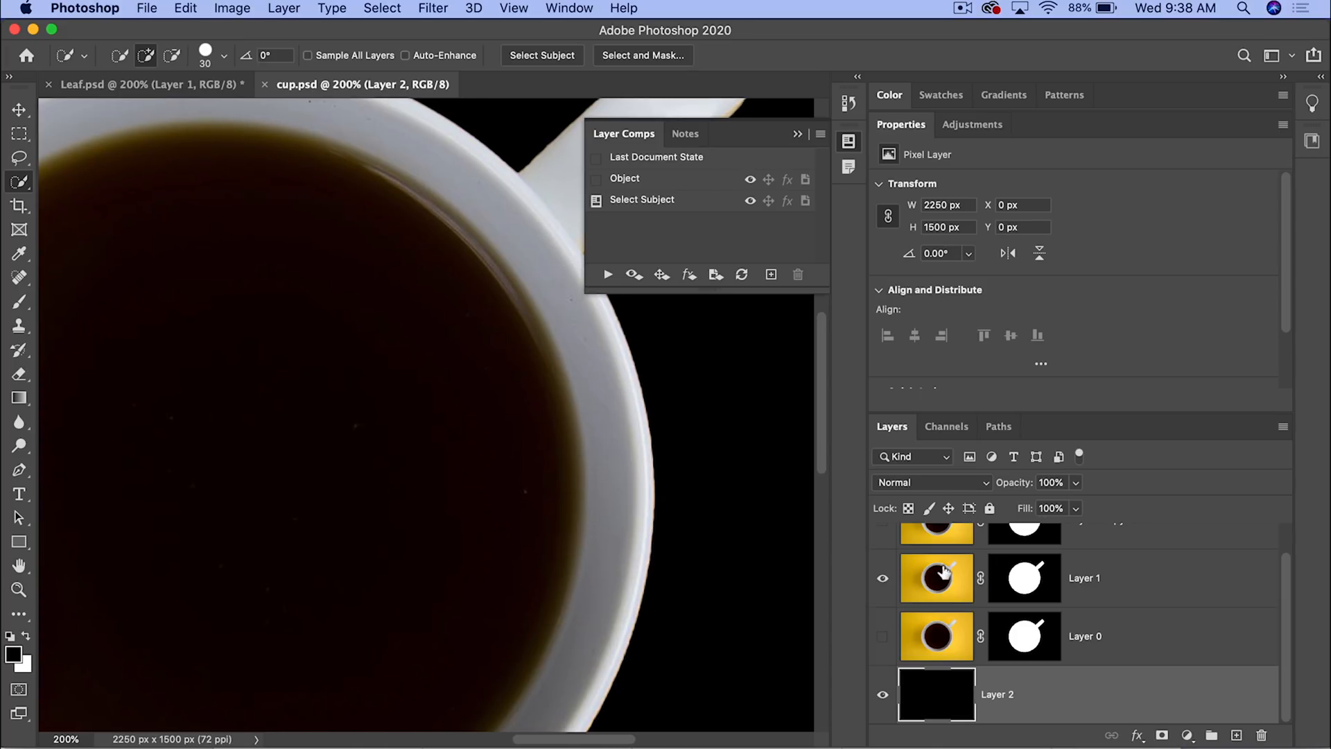
Step: Place the cup over a black layer and cycle the Object and Select Subject layer comps
{"action": "left_click", "coordinate": [1023, 578]}
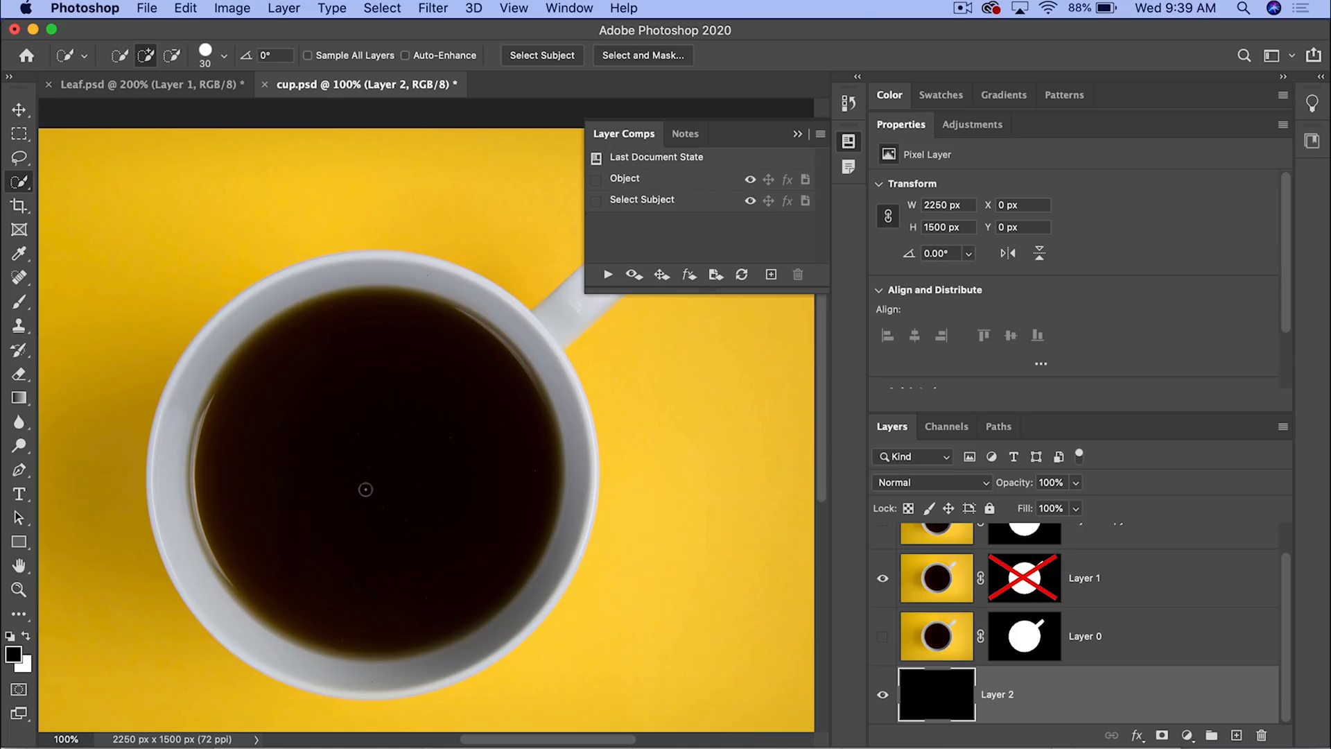
{"action": "mouse_move", "coordinate": [789, 573]}
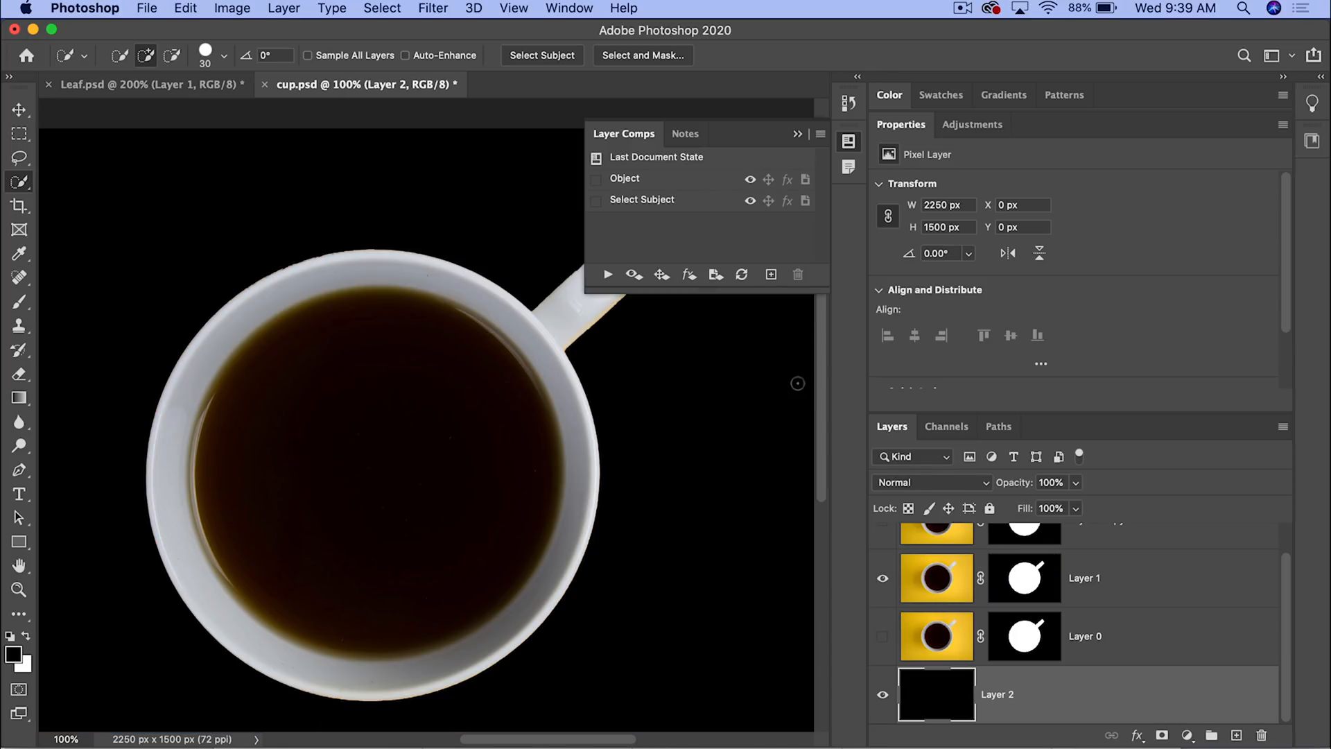
{"action": "mouse_move", "coordinate": [606, 277]}
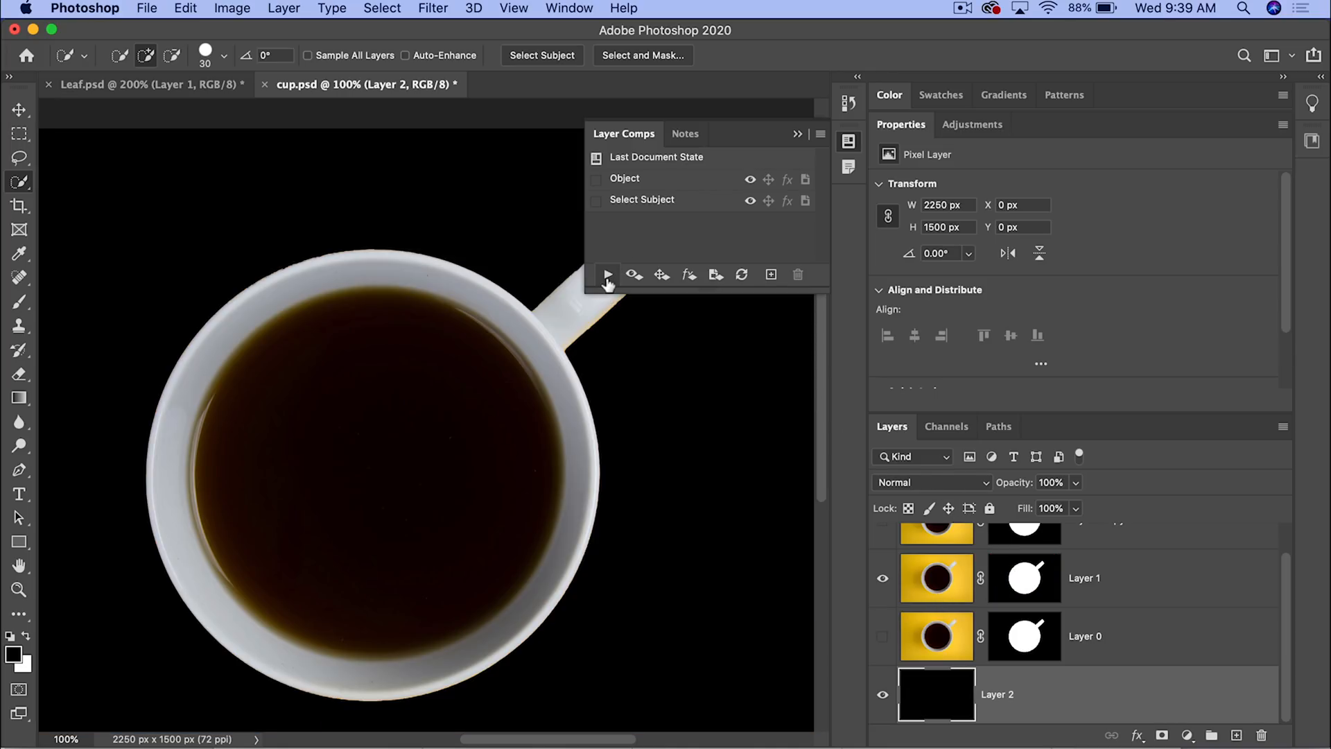
{"action": "left_click", "coordinate": [607, 274]}
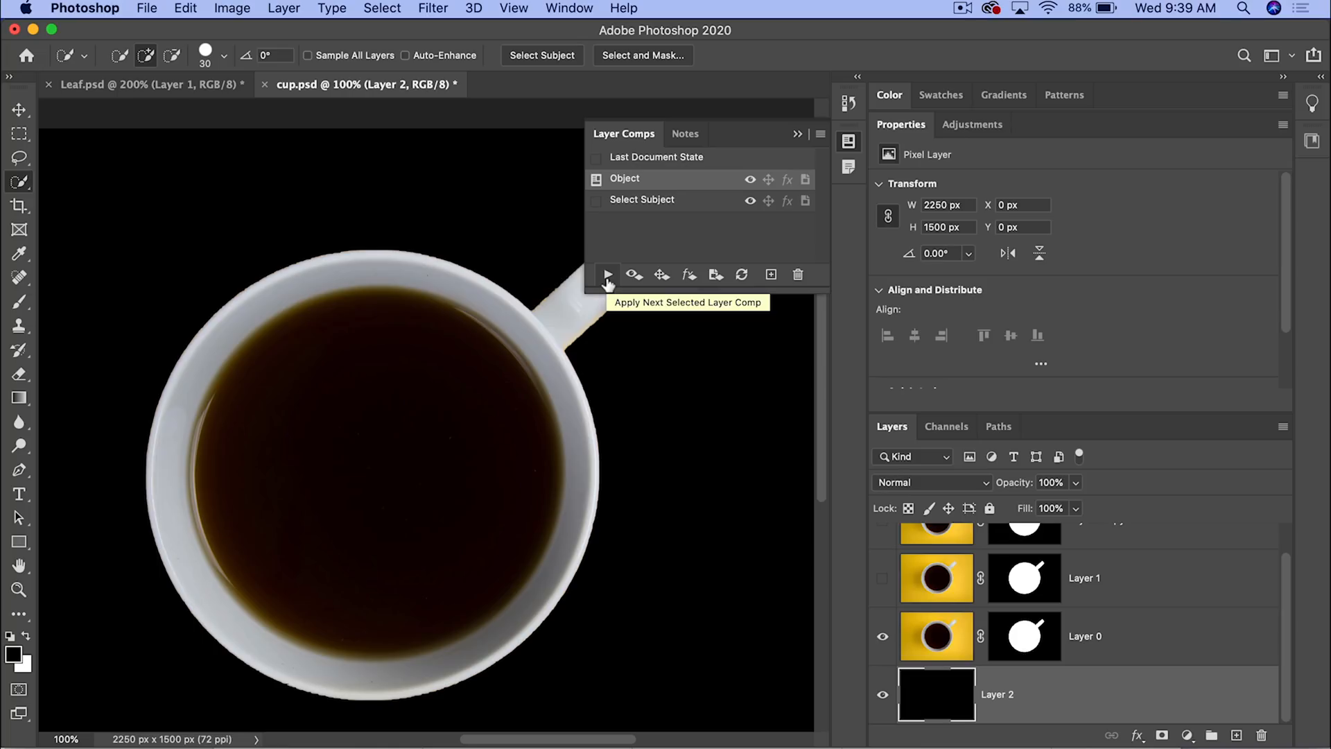
{"action": "left_click", "coordinate": [607, 274]}
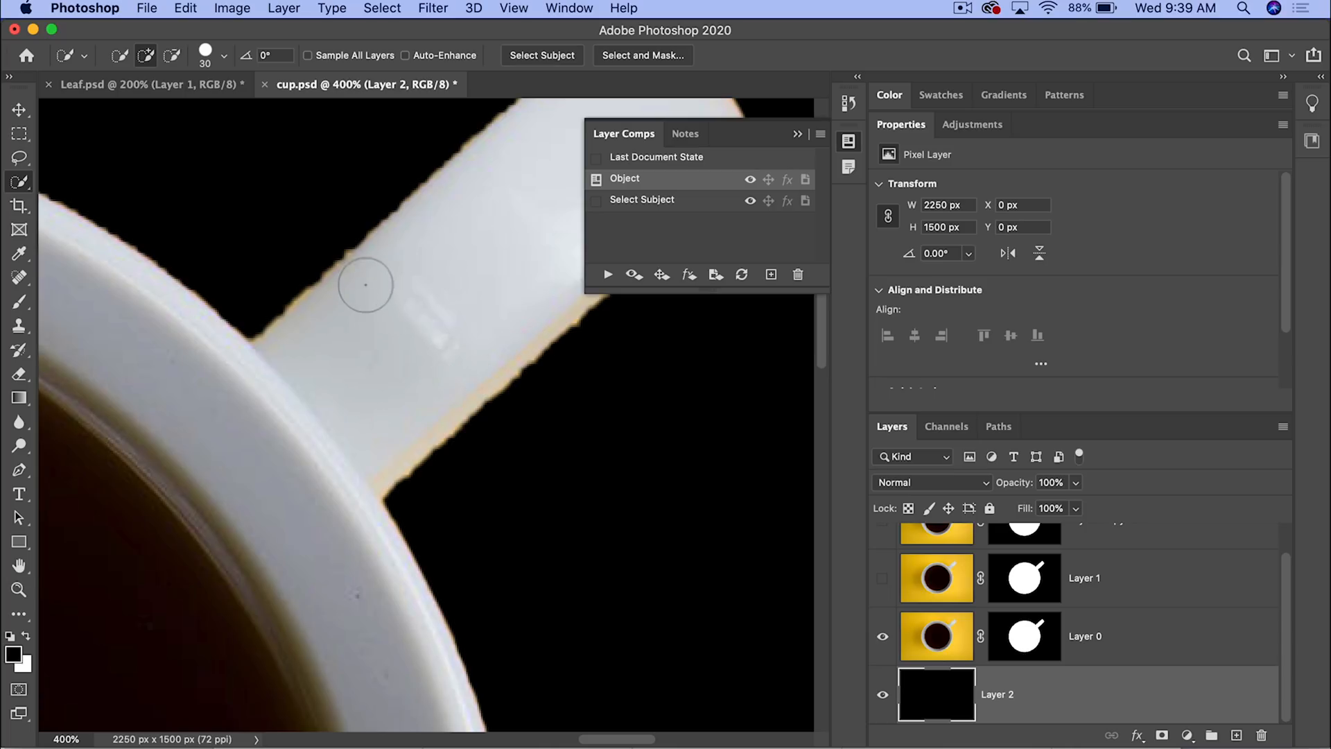
{"action": "mouse_move", "coordinate": [449, 179]}
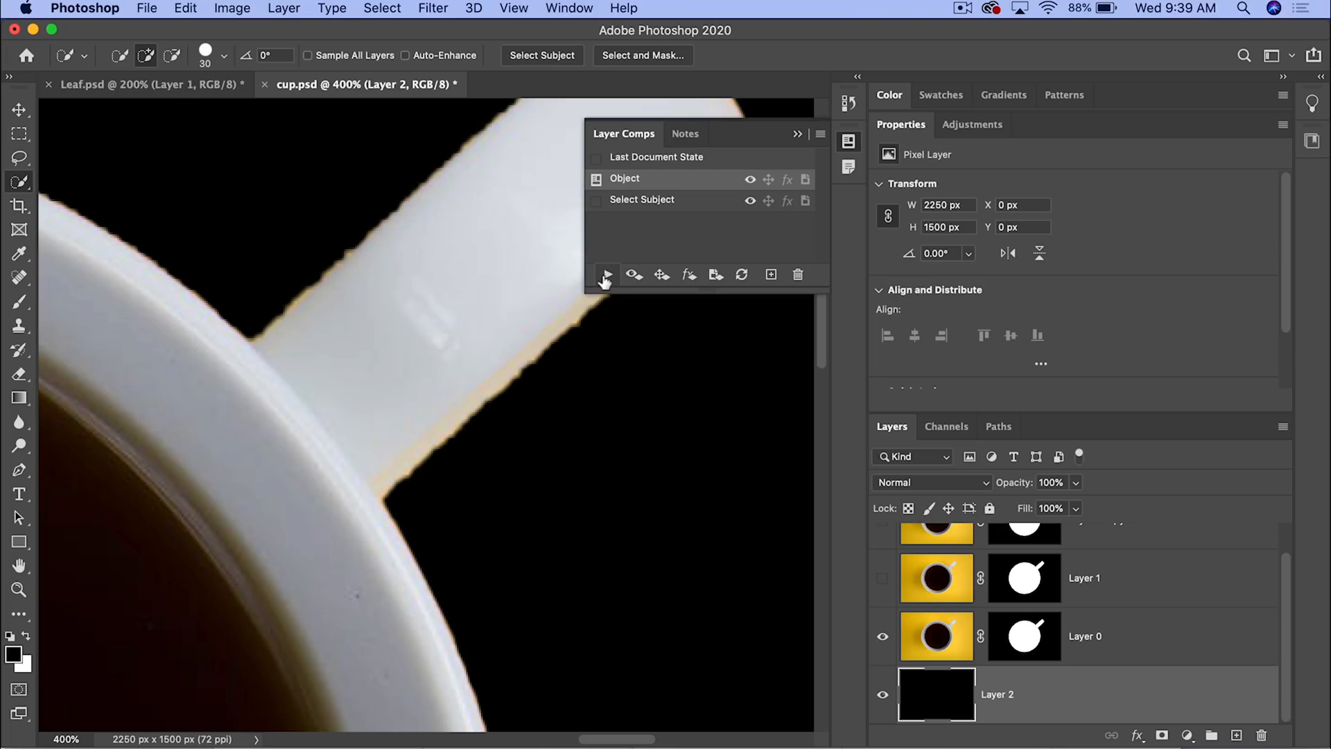
{"action": "mouse_move", "coordinate": [605, 276]}
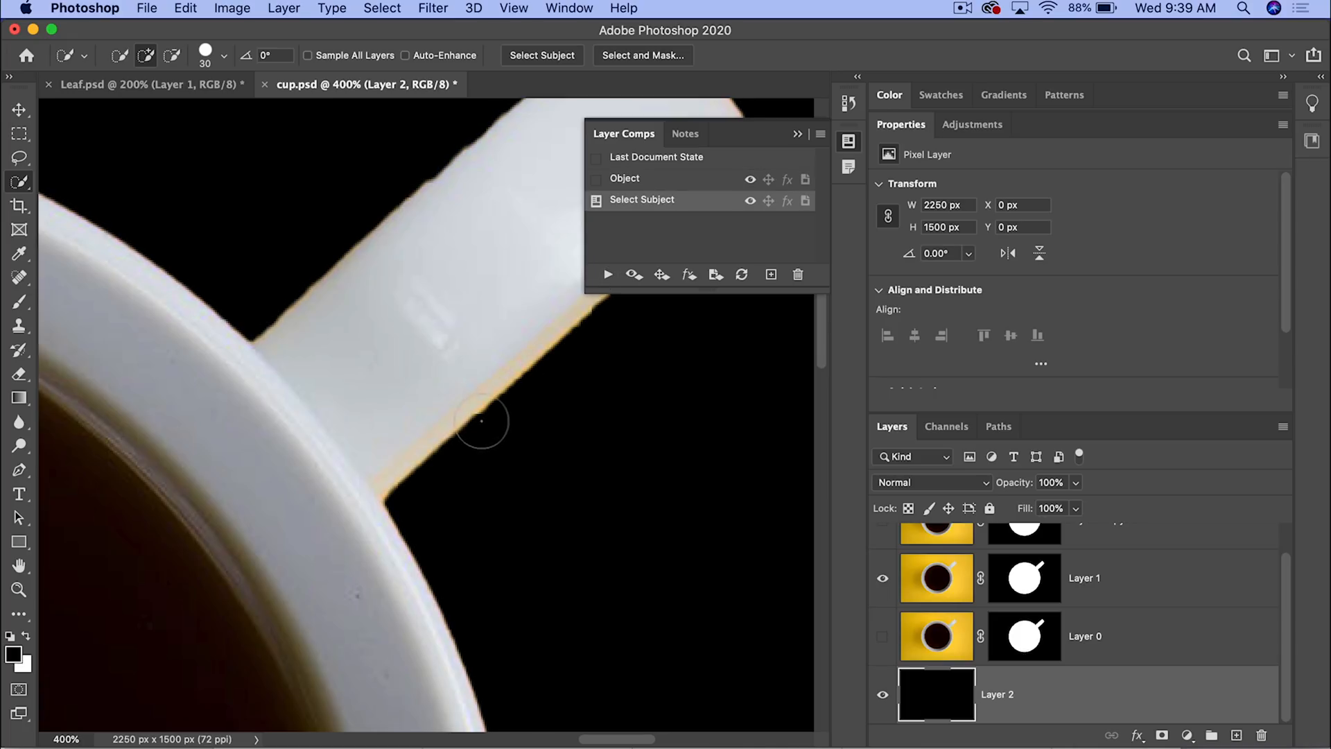
{"action": "mouse_move", "coordinate": [501, 370]}
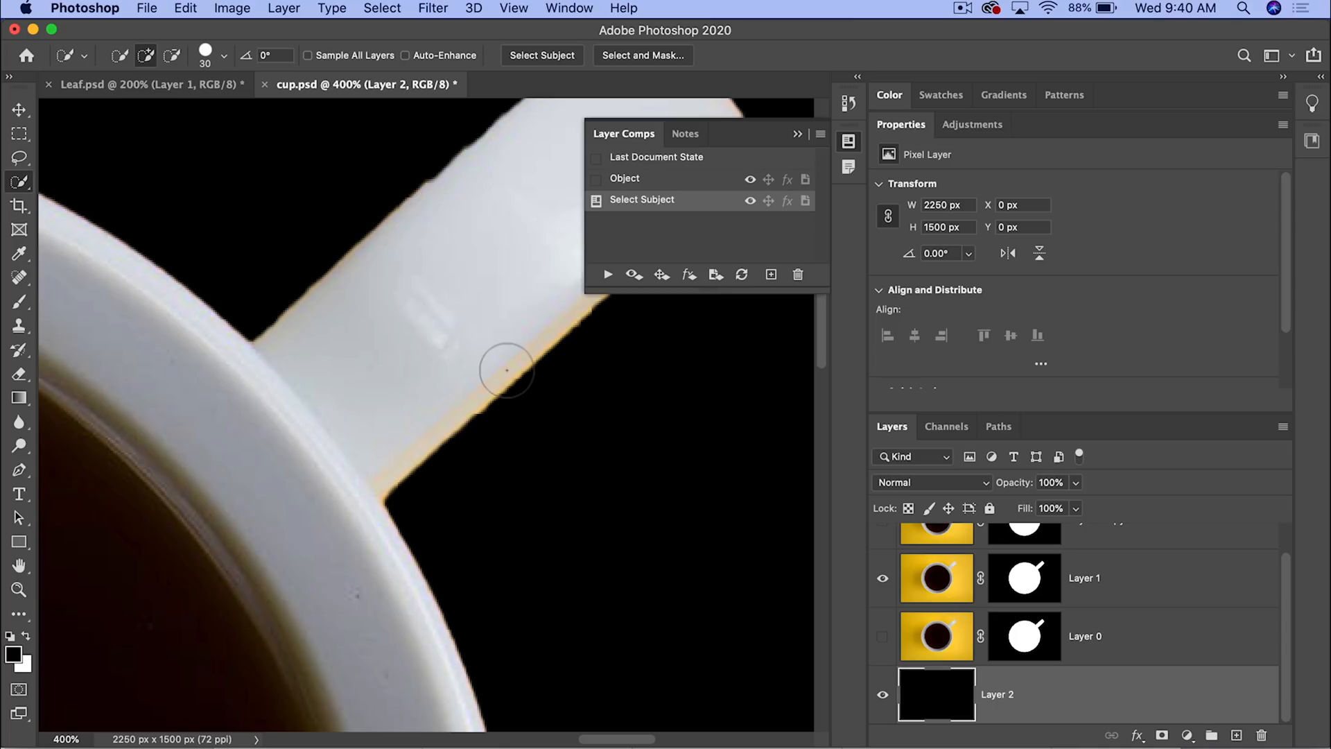
{"action": "mouse_move", "coordinate": [510, 380]}
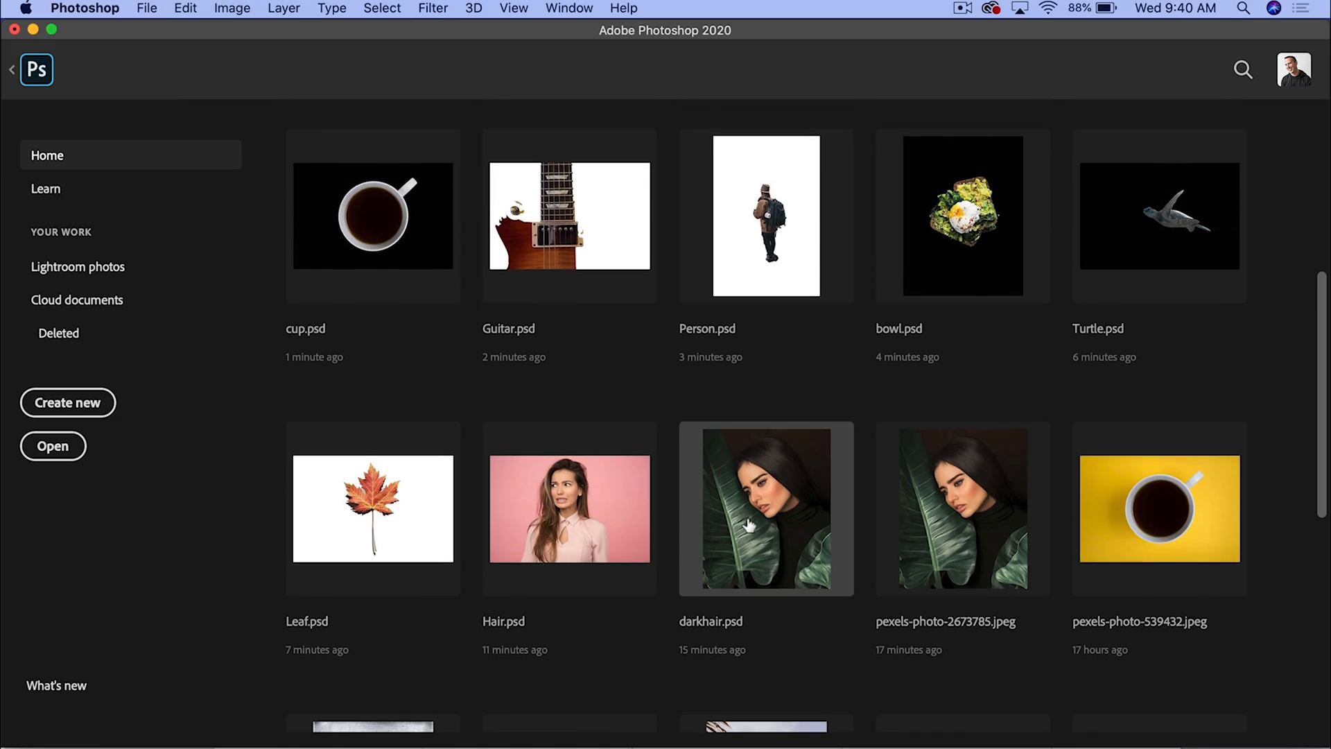
Step: Open darkhair.psd from the Home screen
{"action": "double_click", "coordinate": [766, 510]}
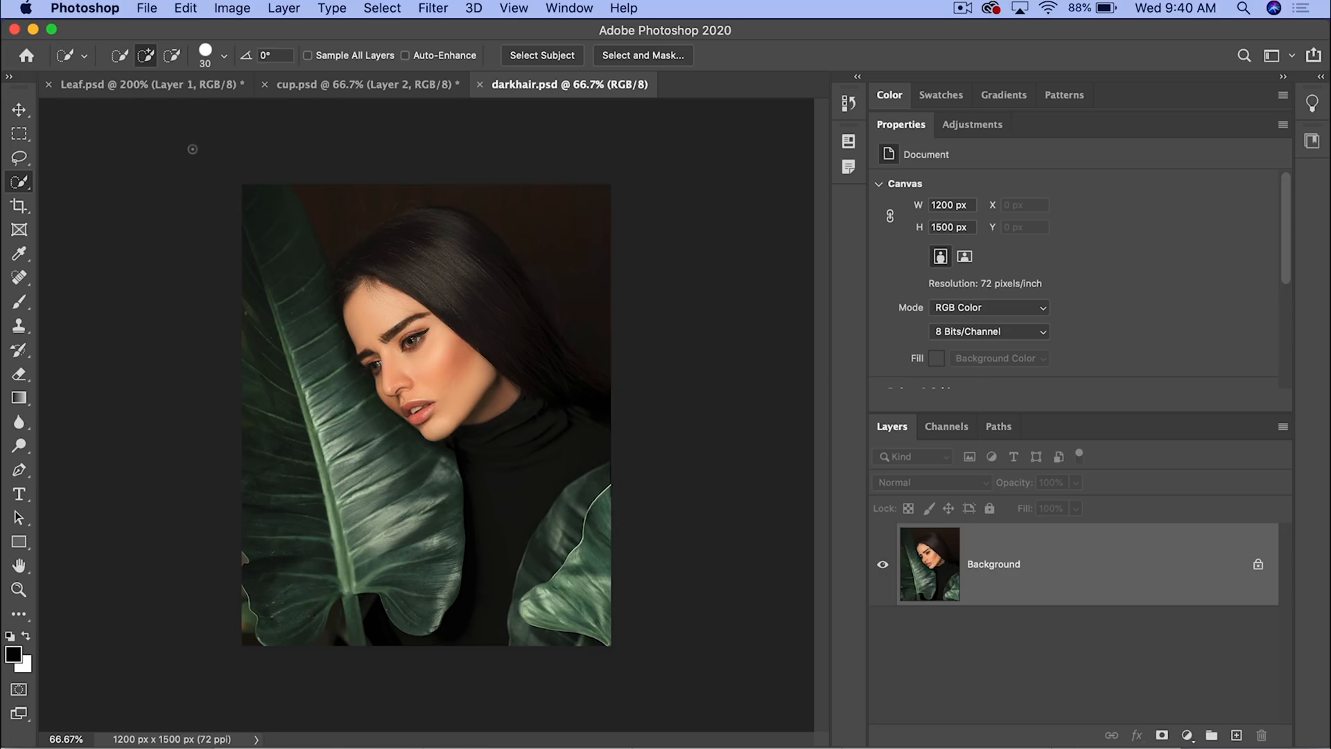
{"action": "mouse_move", "coordinate": [19, 183]}
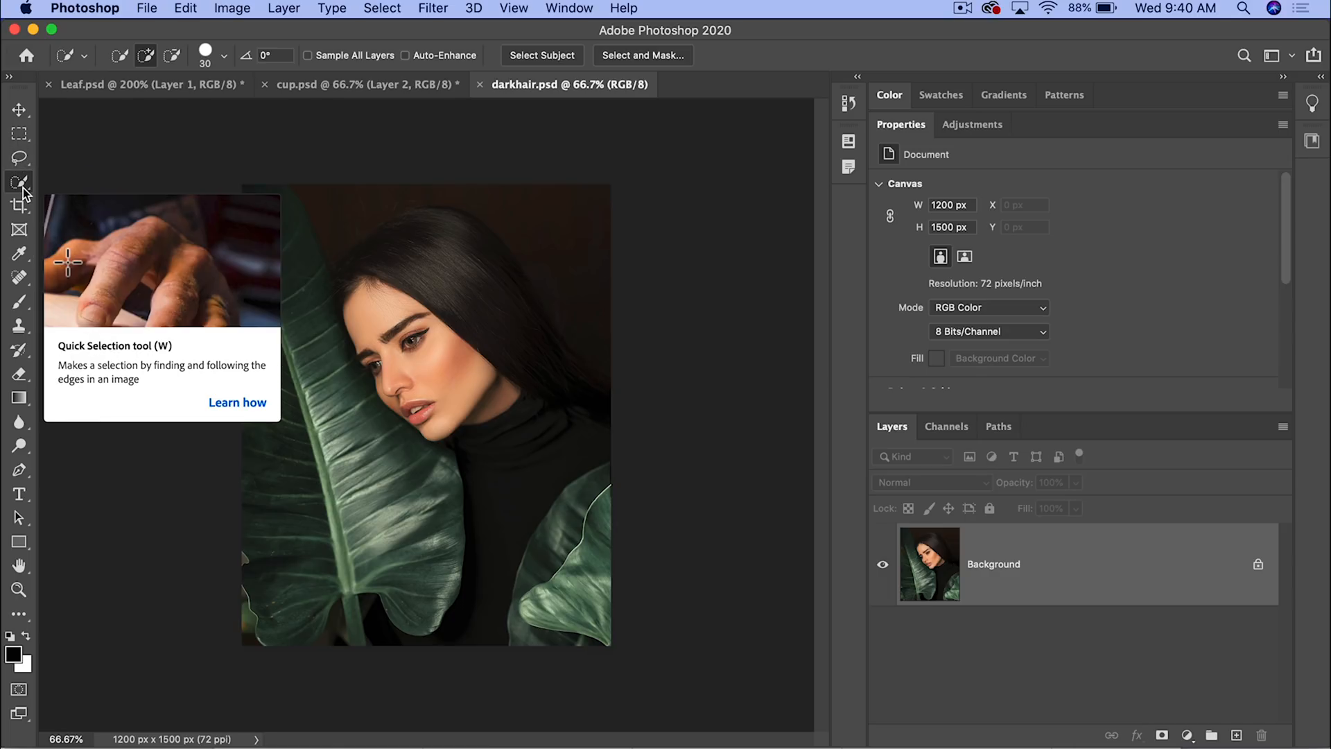
Step: Try Object Selection rectangles around the portrait, dismissing two attempts
{"action": "left_click", "coordinate": [19, 181]}
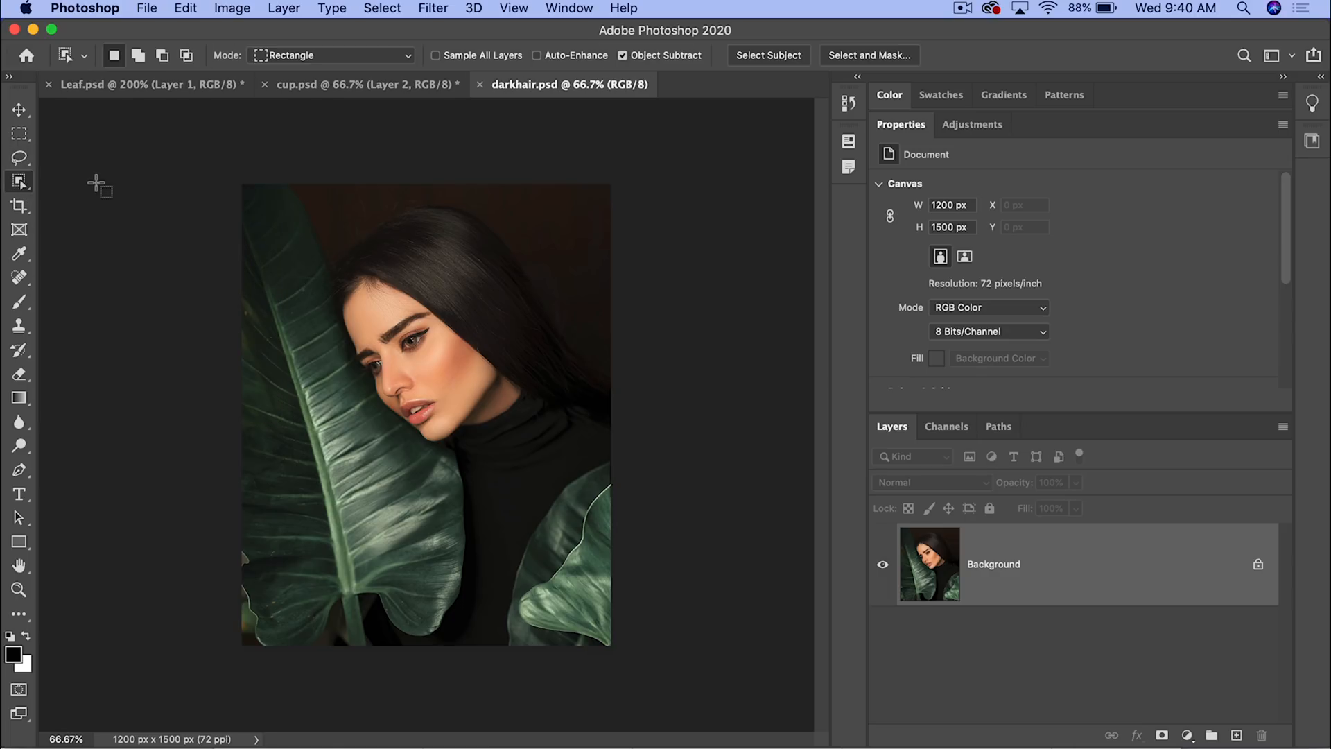
{"action": "mouse_move", "coordinate": [499, 305]}
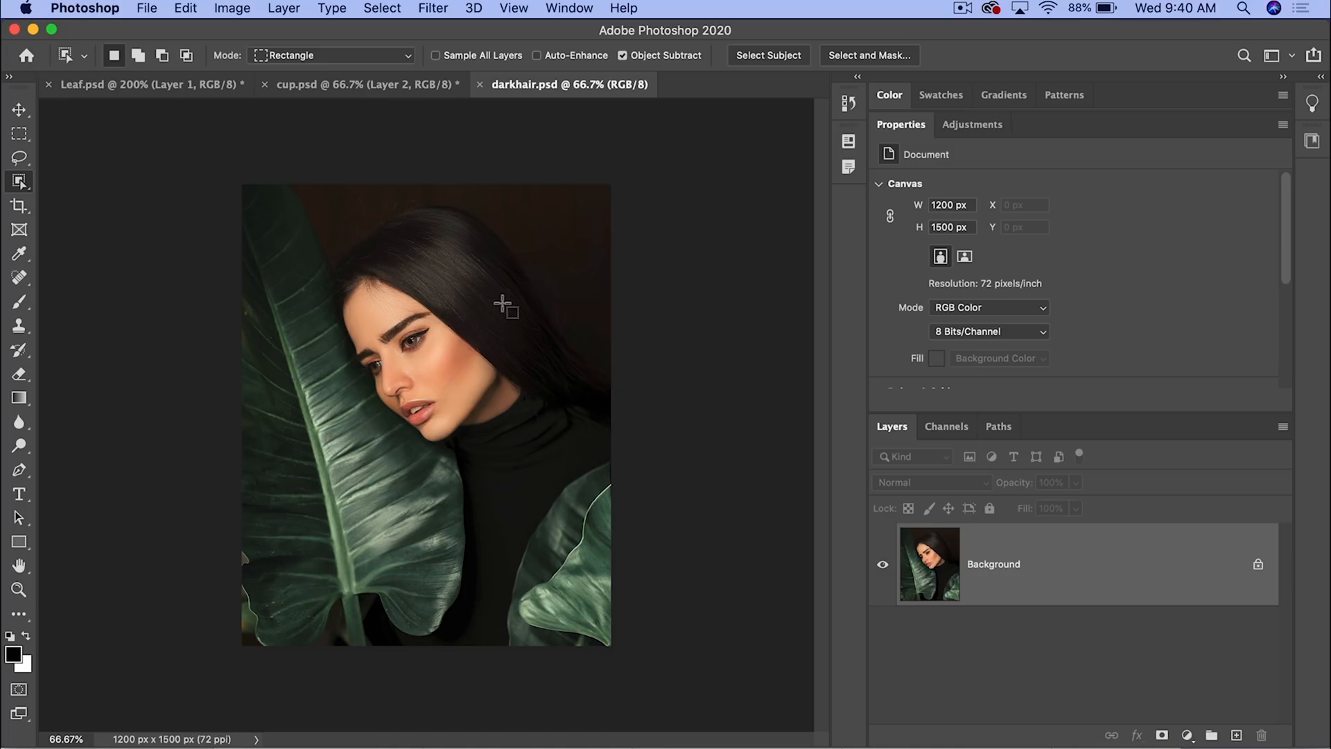
{"action": "mouse_move", "coordinate": [522, 305]}
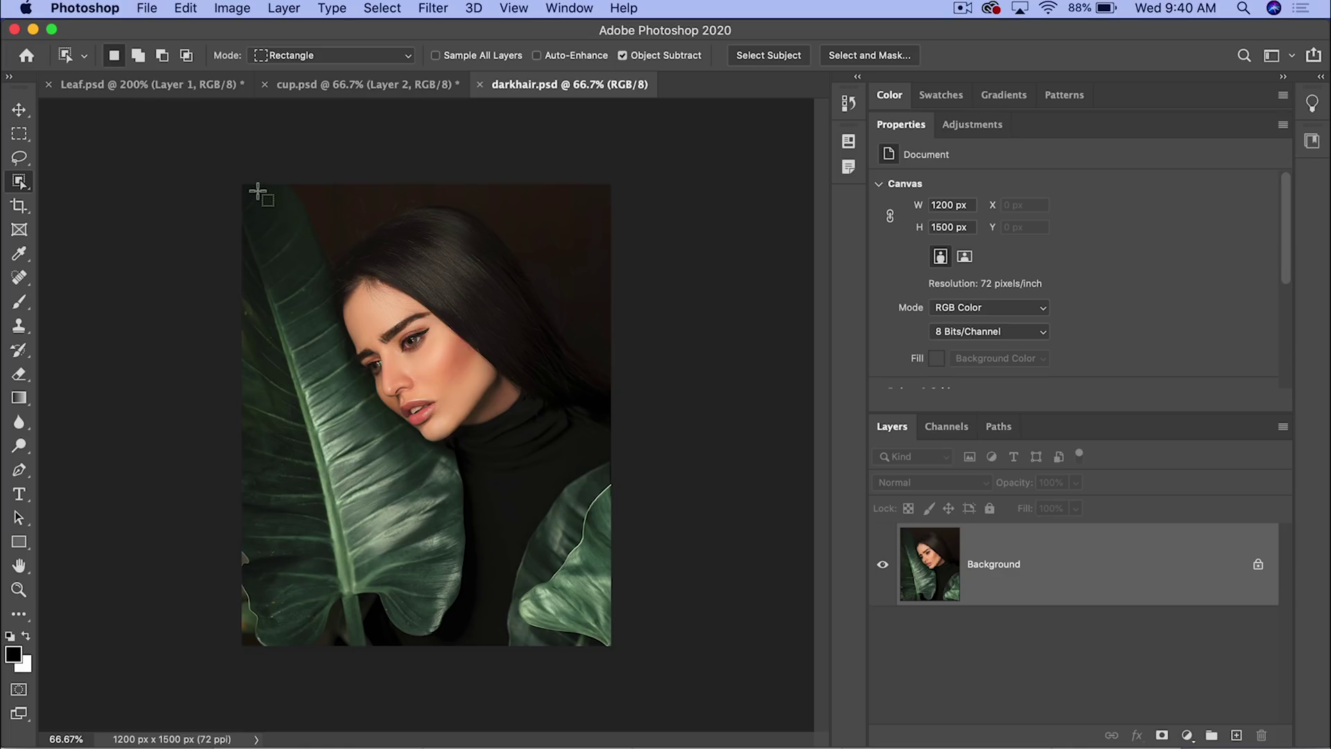
{"action": "left_click_drag", "start_coordinate": [248, 189], "coordinate": [418, 339]}
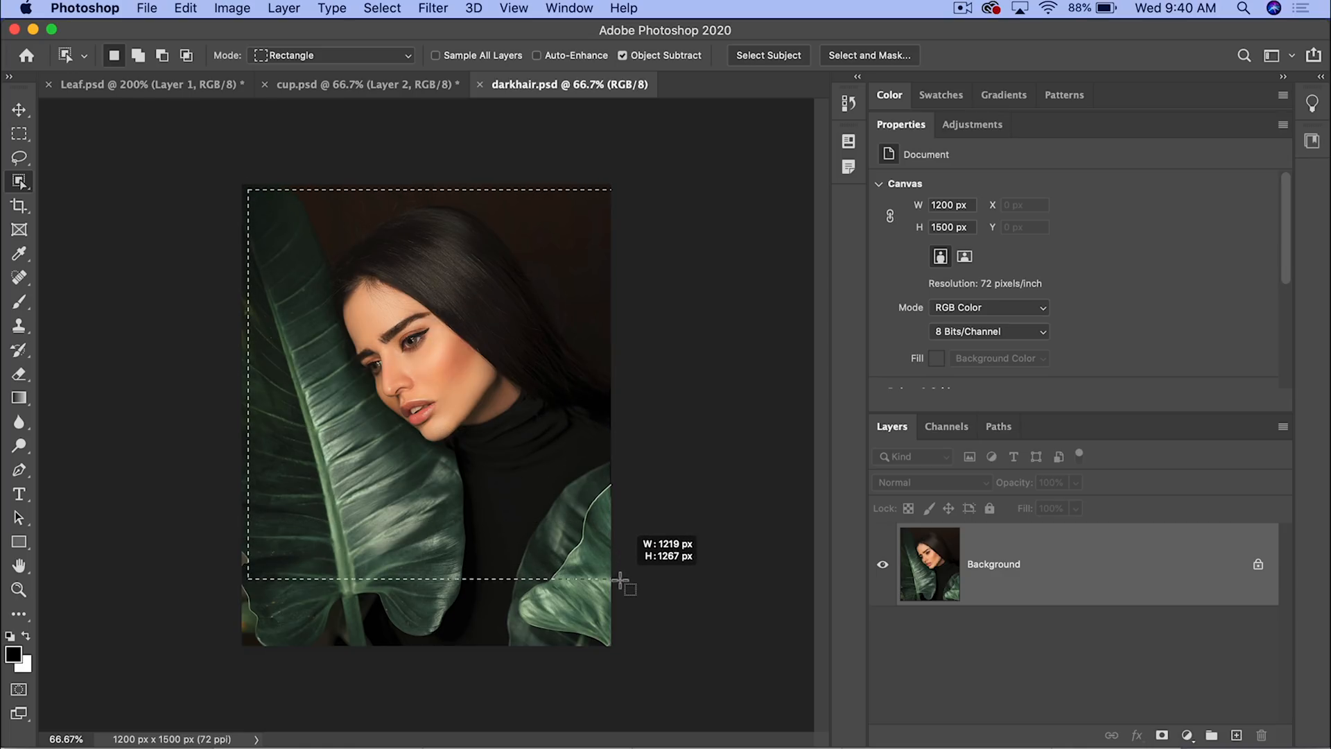
{"action": "left_click", "coordinate": [768, 55]}
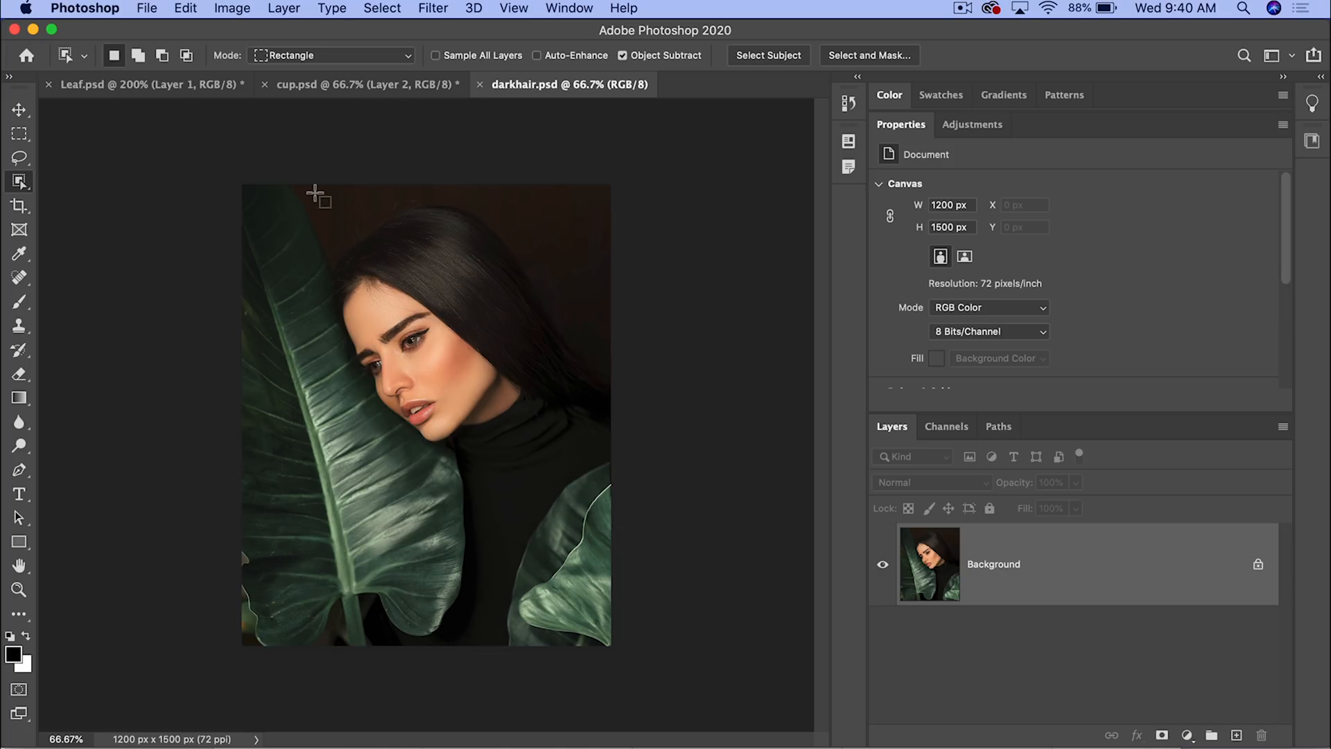
{"action": "left_click_drag", "start_coordinate": [277, 184], "coordinate": [610, 484]}
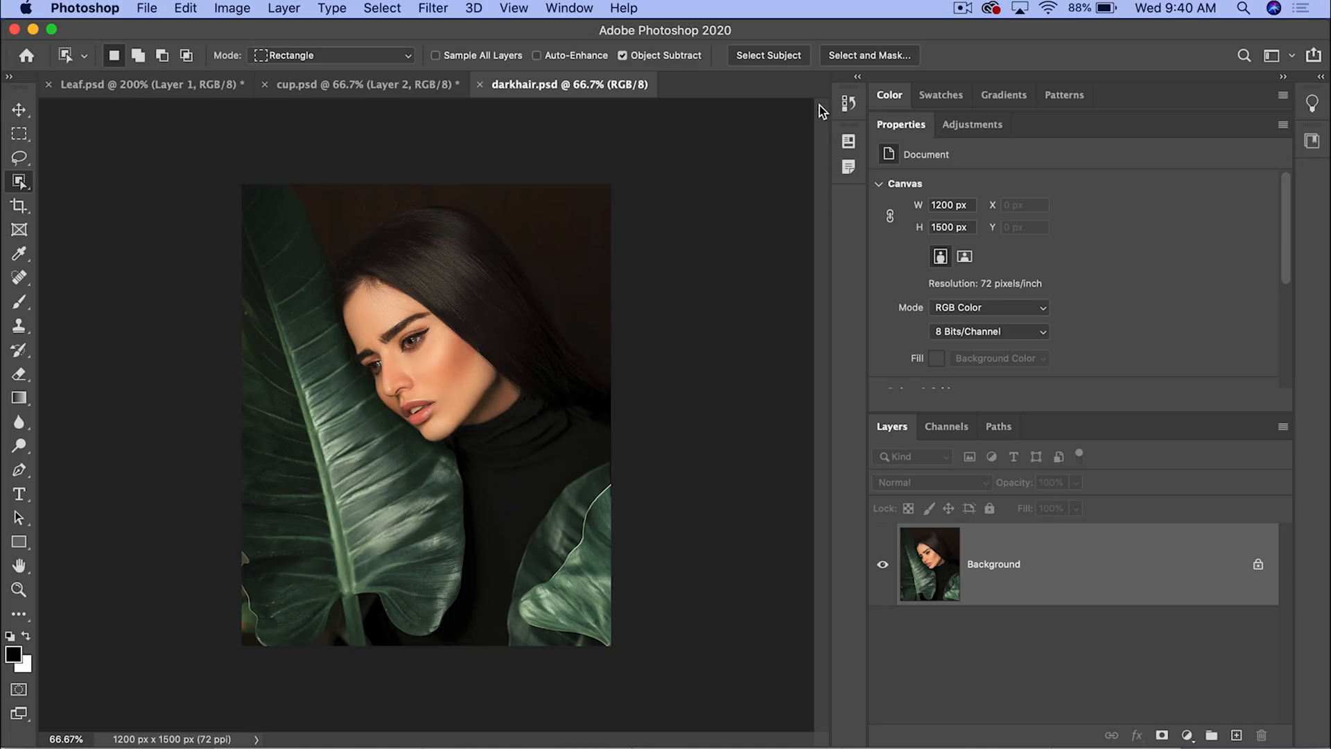
{"action": "left_click", "coordinate": [768, 55]}
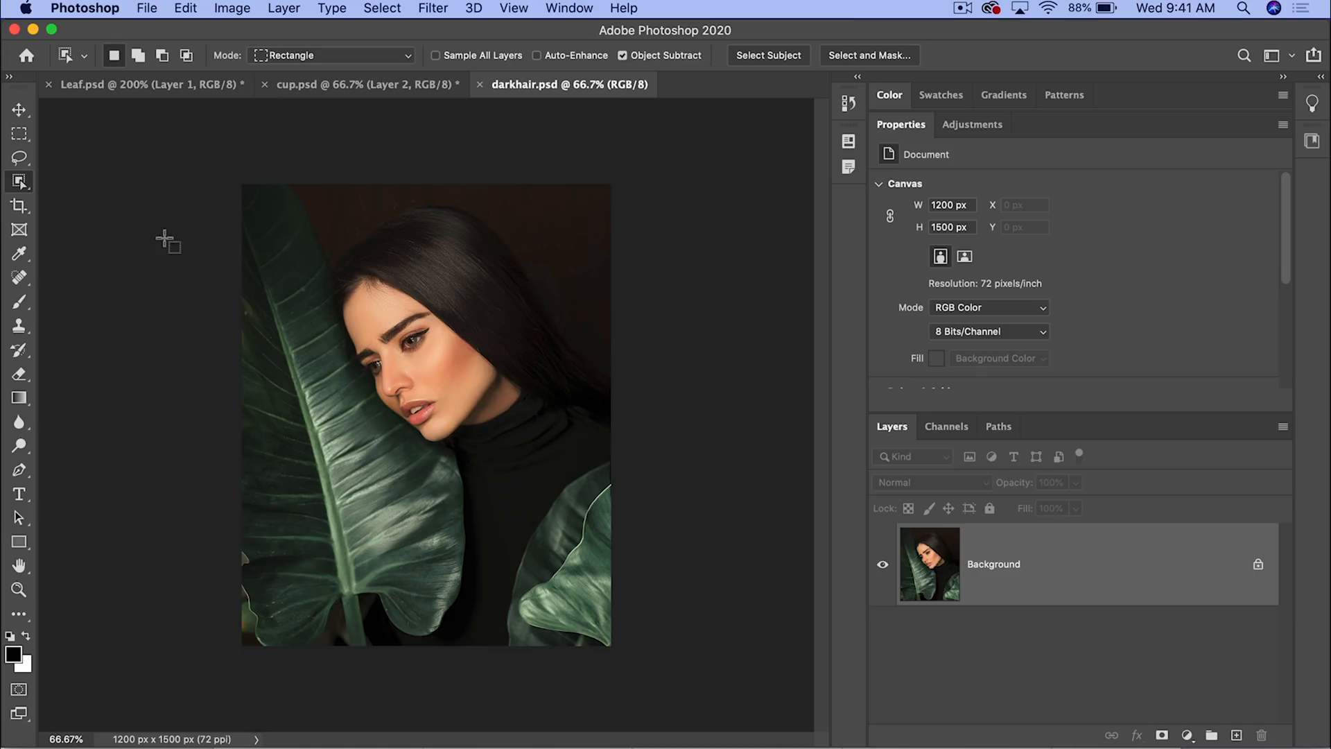
{"action": "mouse_move", "coordinate": [261, 201]}
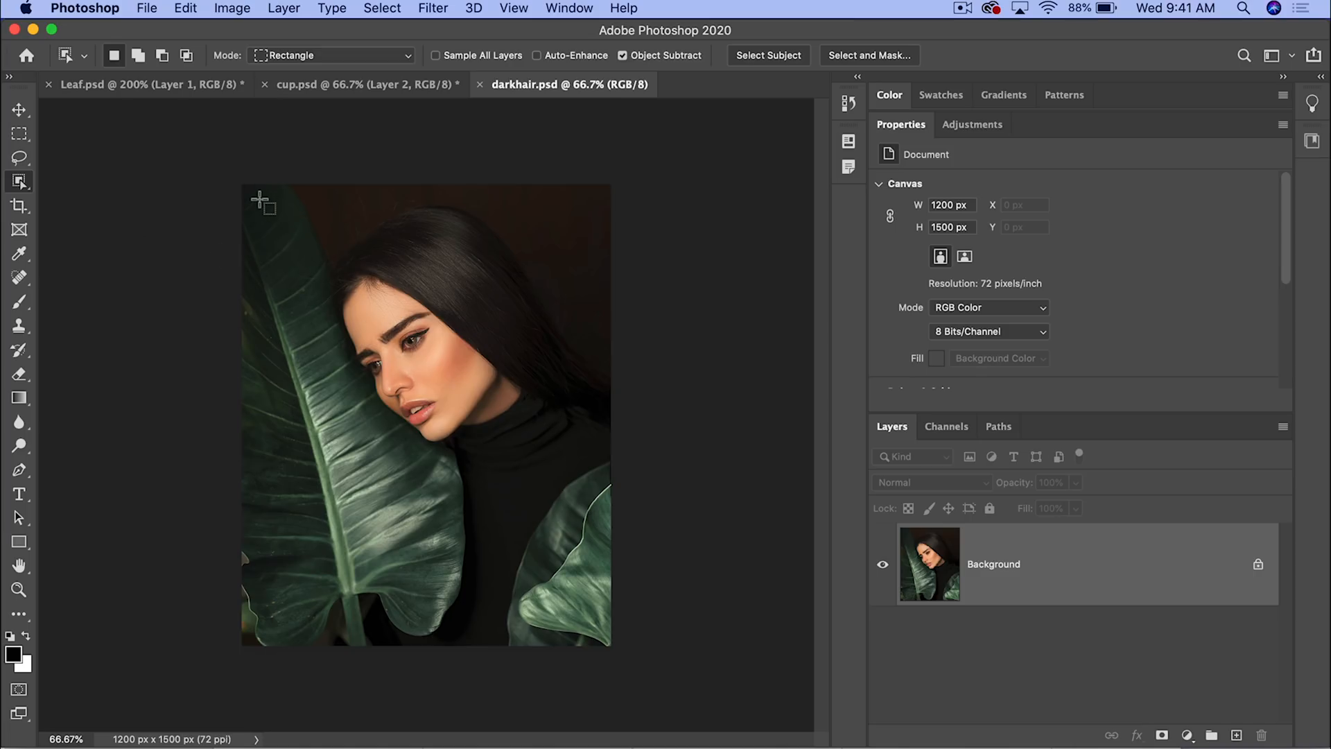
Step: Box the woman and surrounding leaves so the subject is auto-selected
{"action": "left_click_drag", "start_coordinate": [262, 199], "coordinate": [542, 494]}
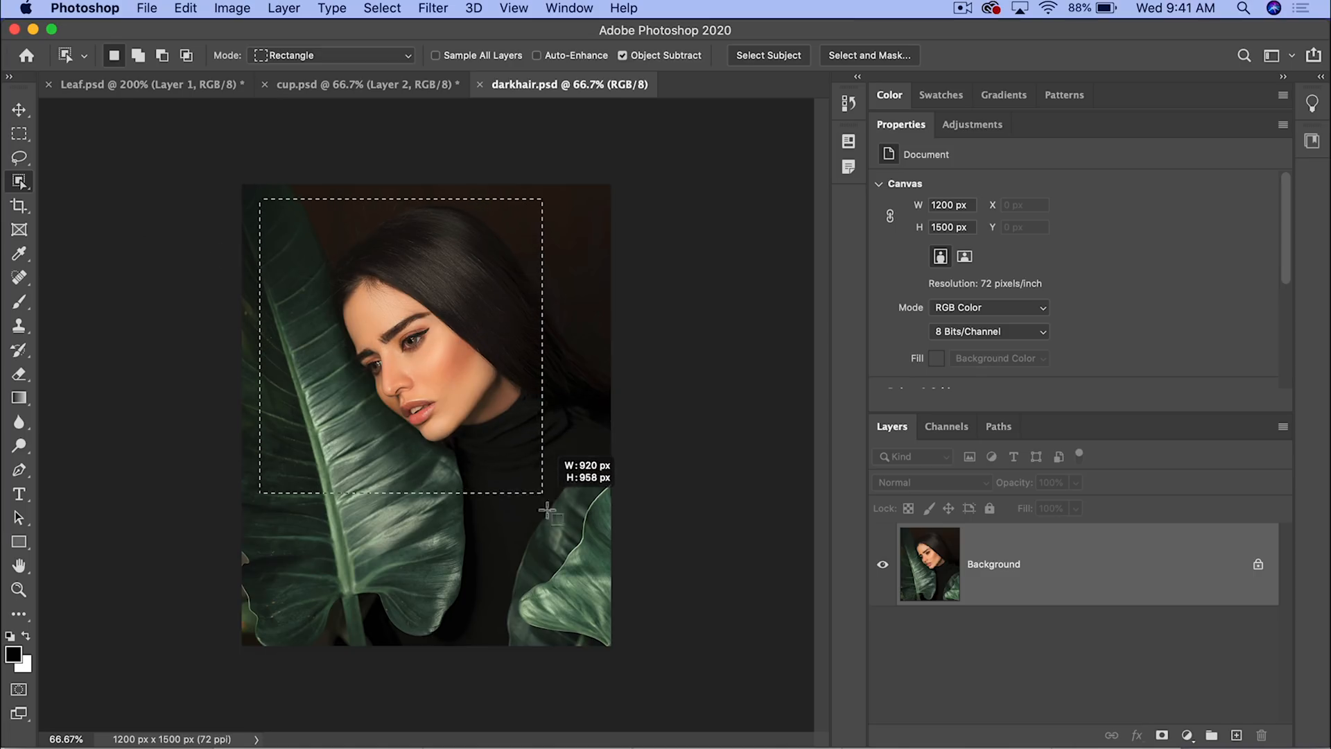
{"action": "left_click_drag", "start_coordinate": [548, 496], "coordinate": [577, 607]}
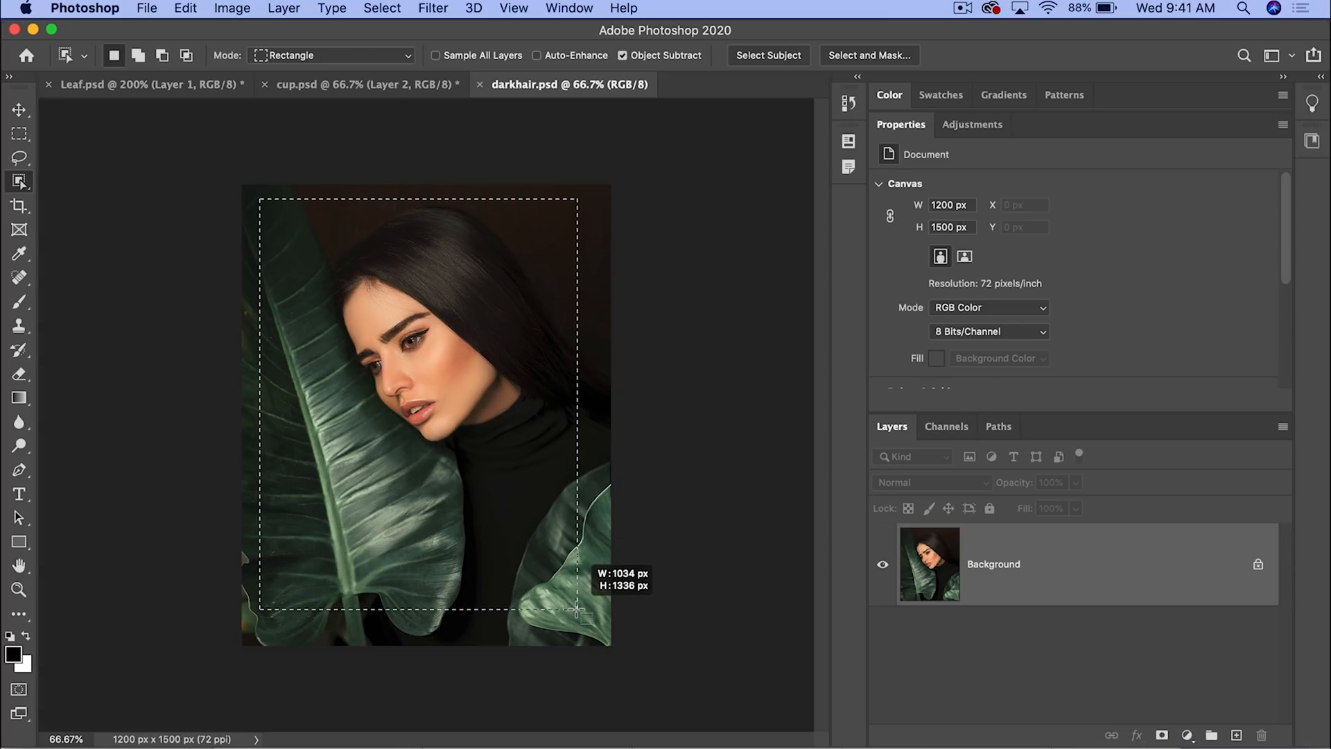
{"action": "left_click_drag", "start_coordinate": [576, 607], "coordinate": [588, 612]}
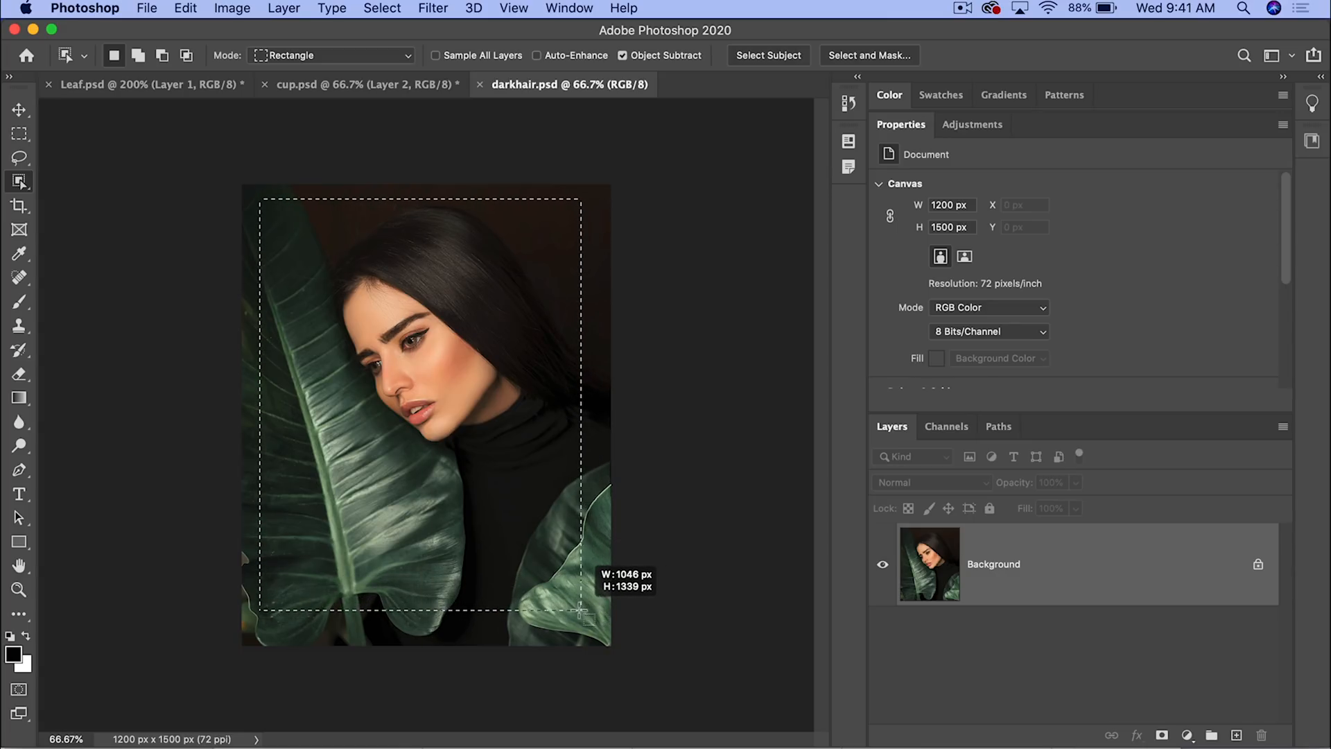
{"action": "left_click_drag", "start_coordinate": [581, 610], "coordinate": [588, 618]}
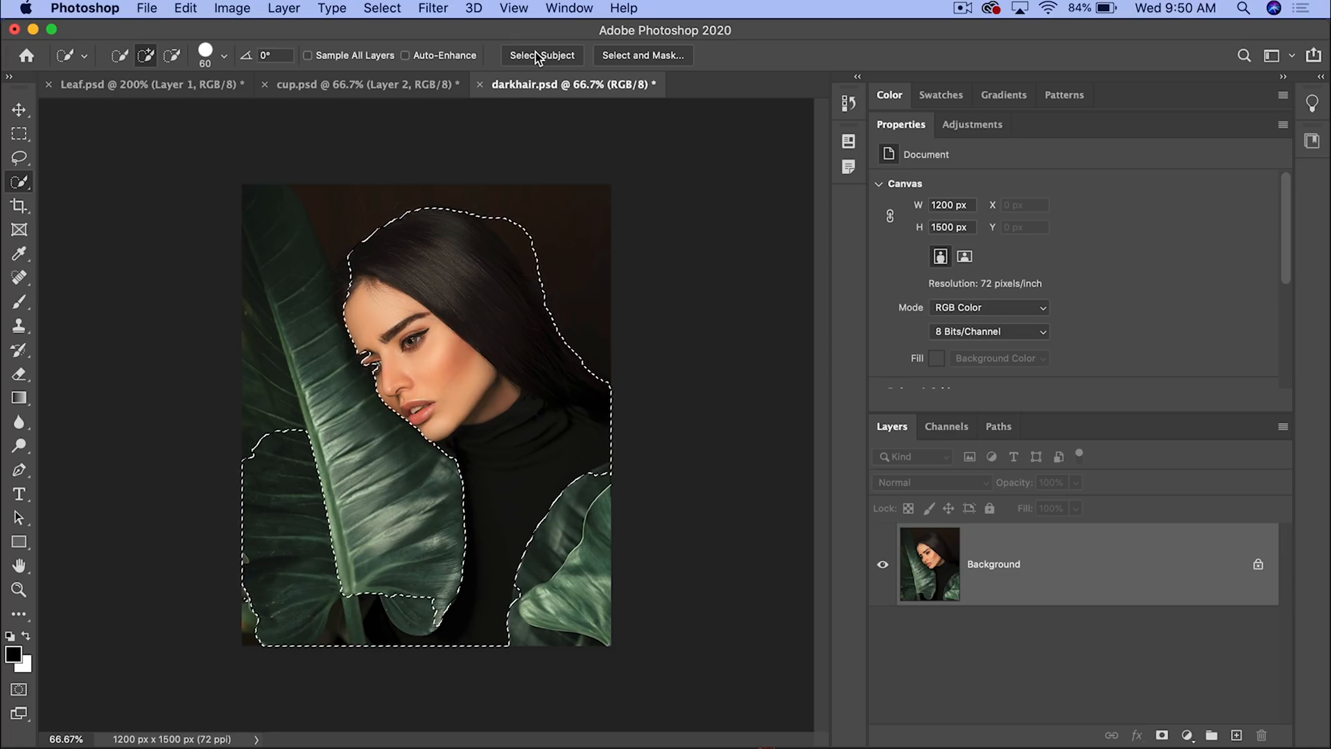
{"action": "mouse_move", "coordinate": [538, 60]}
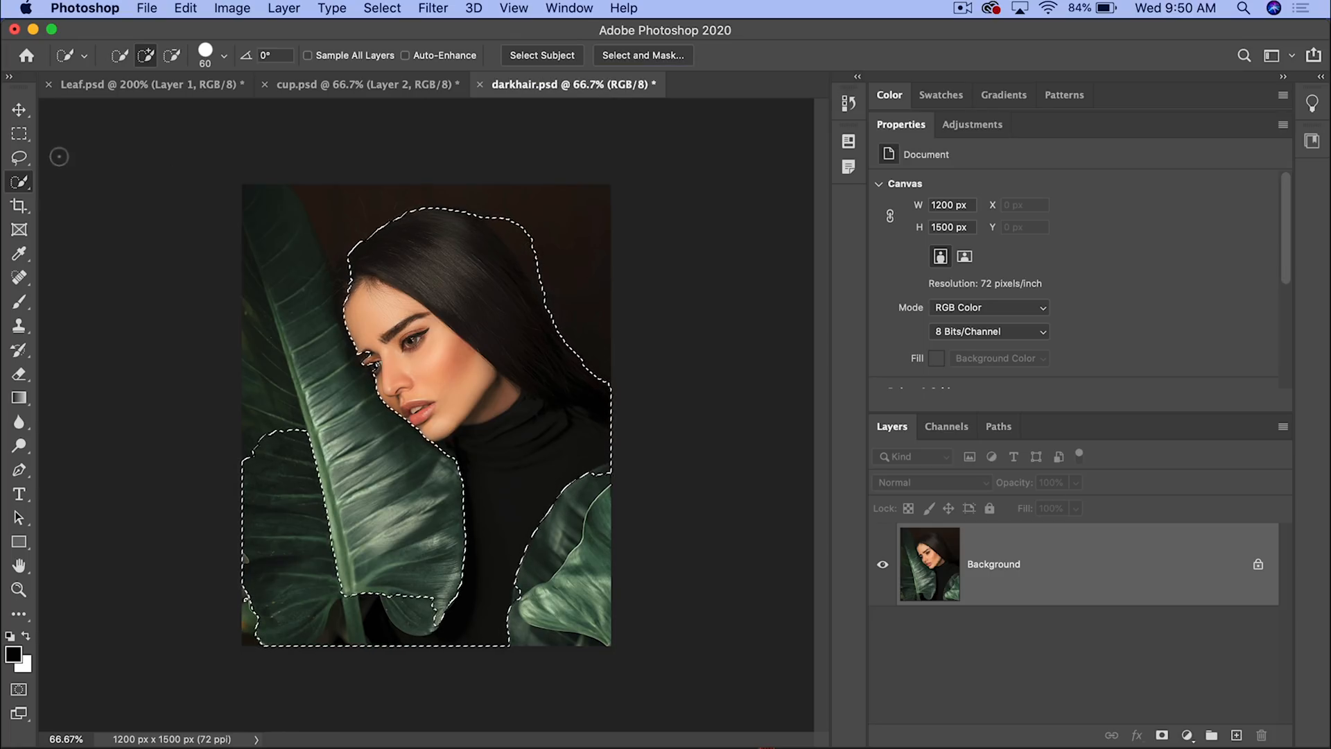
Step: Switch to the Quick Selection Tool and deselect the hair-and-leaves selection with Cmd+D
{"action": "left_click", "coordinate": [19, 180]}
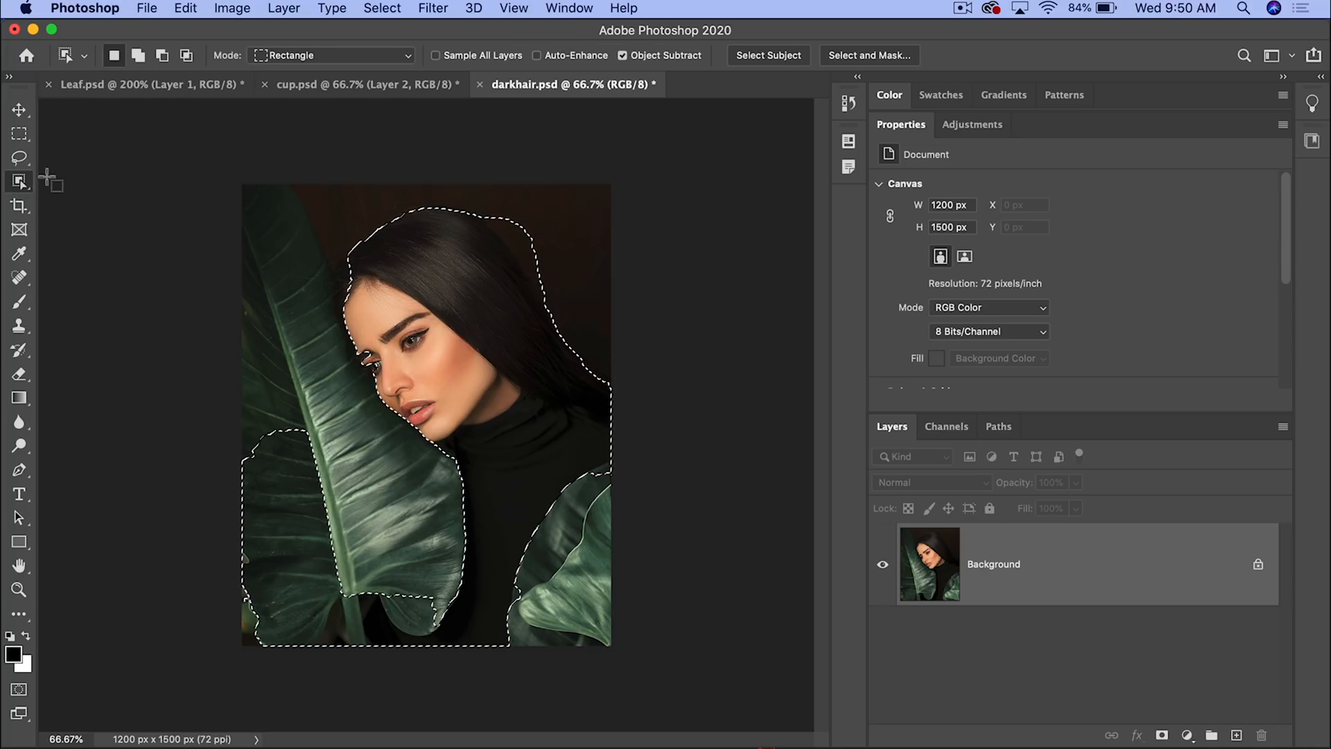
{"action": "left_click", "coordinate": [20, 178]}
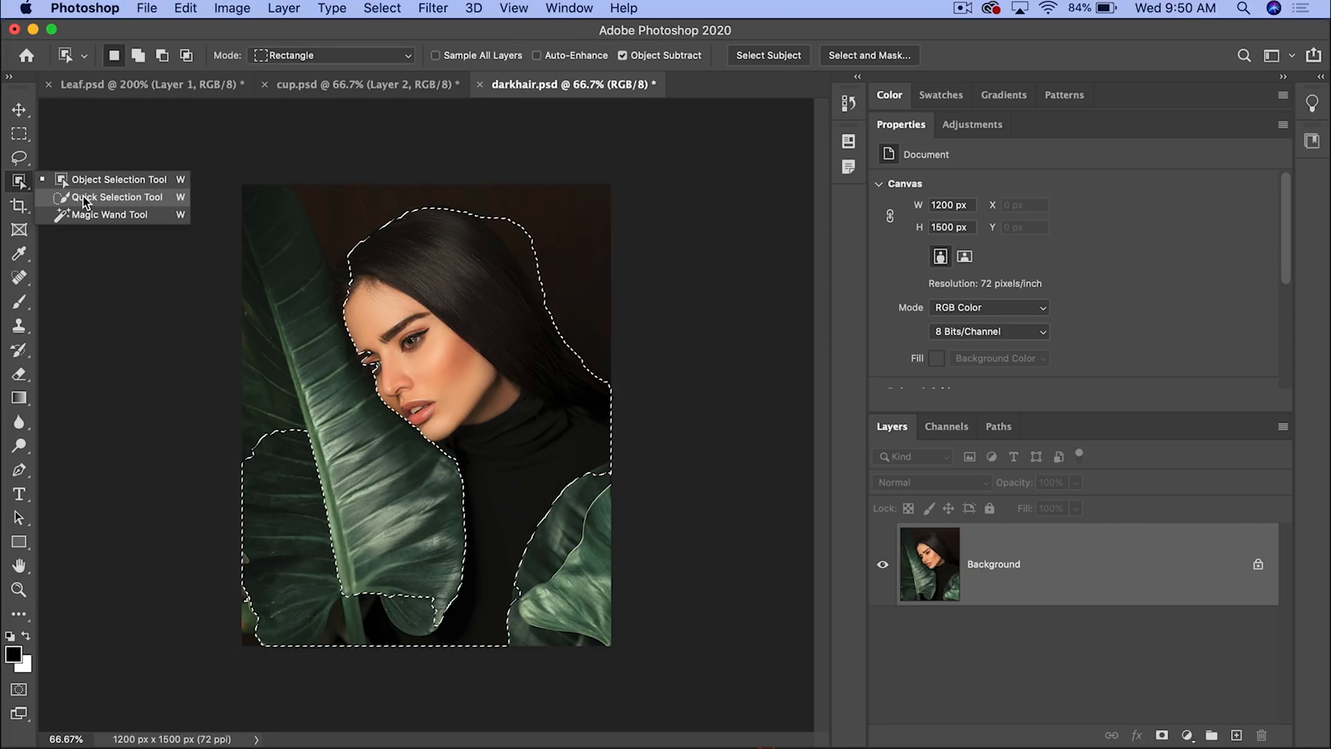
{"action": "left_click", "coordinate": [99, 197]}
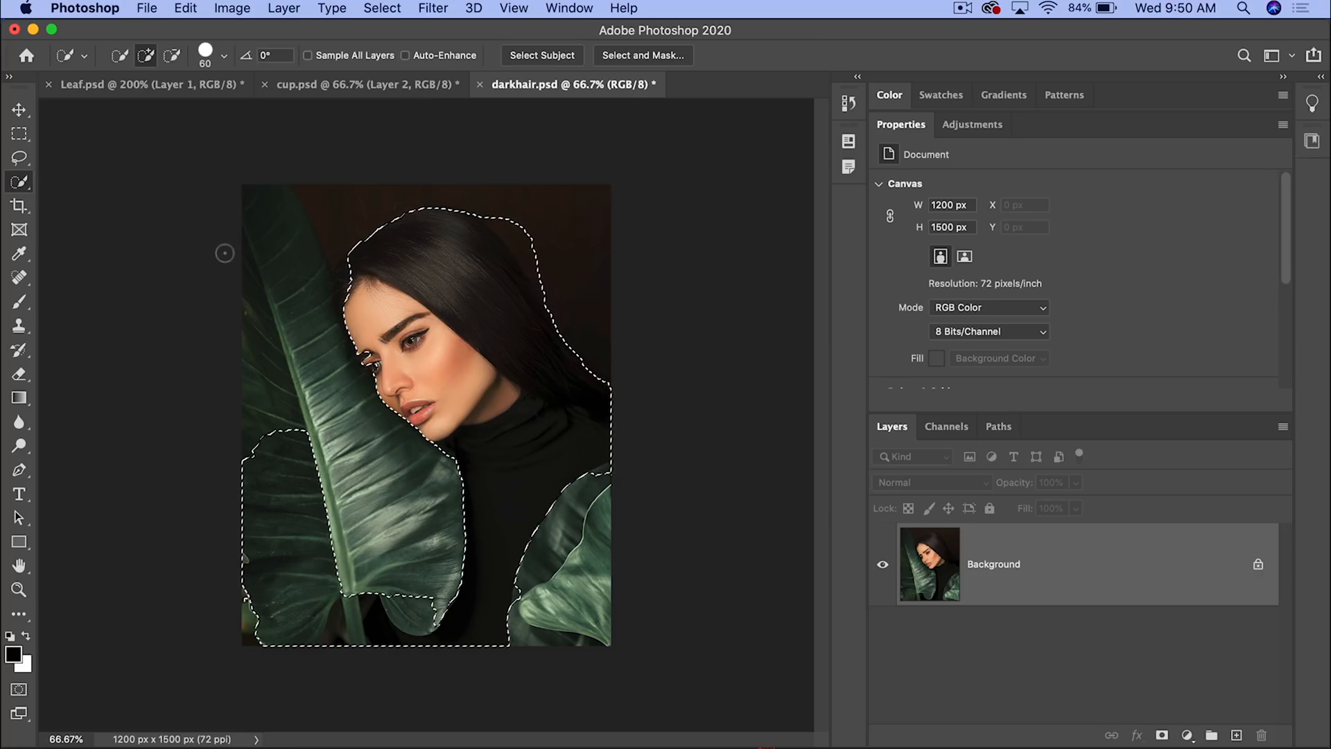
{"action": "key", "text": "Cmd+D"}
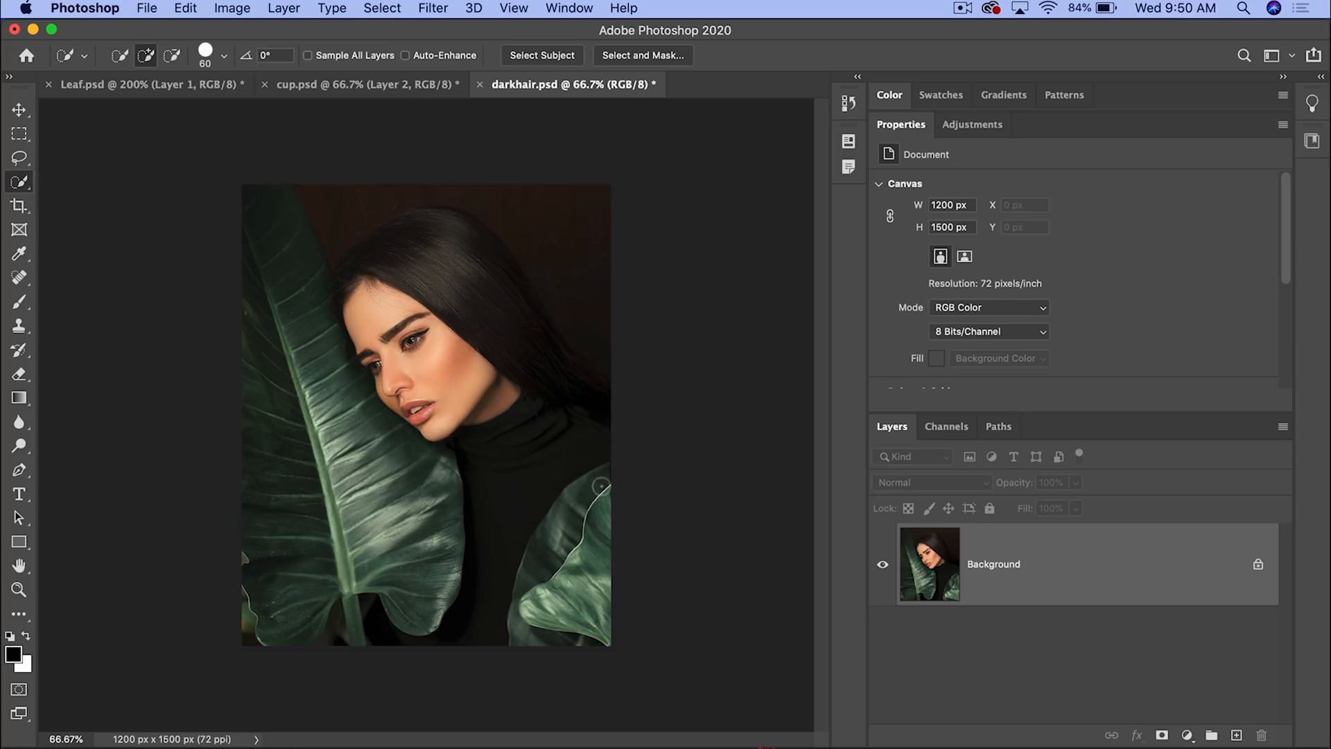